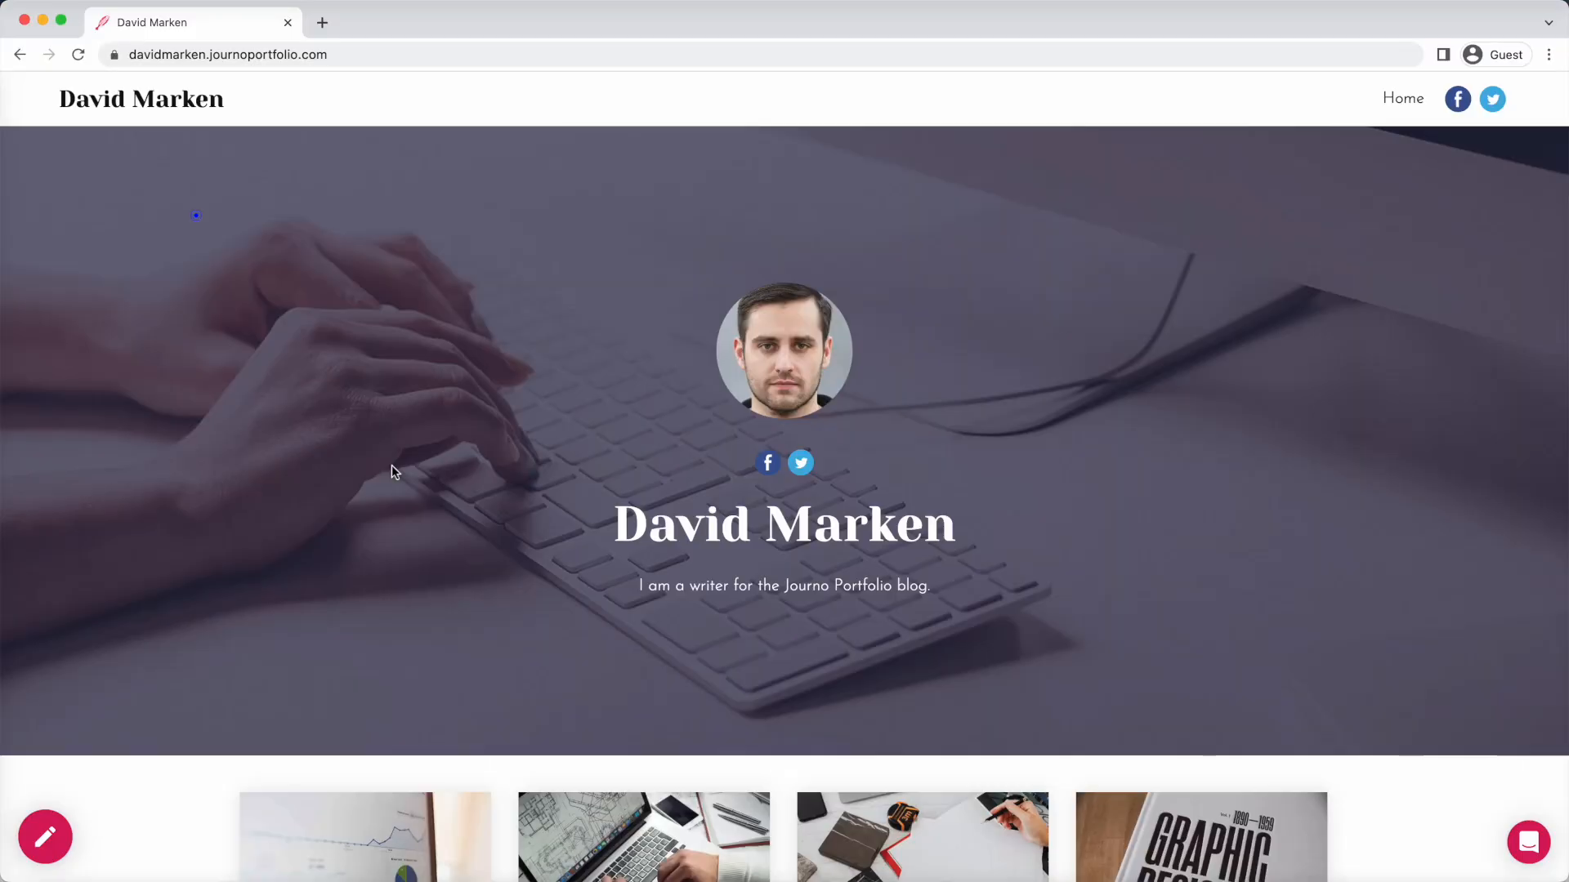
mouse_move(46, 837)
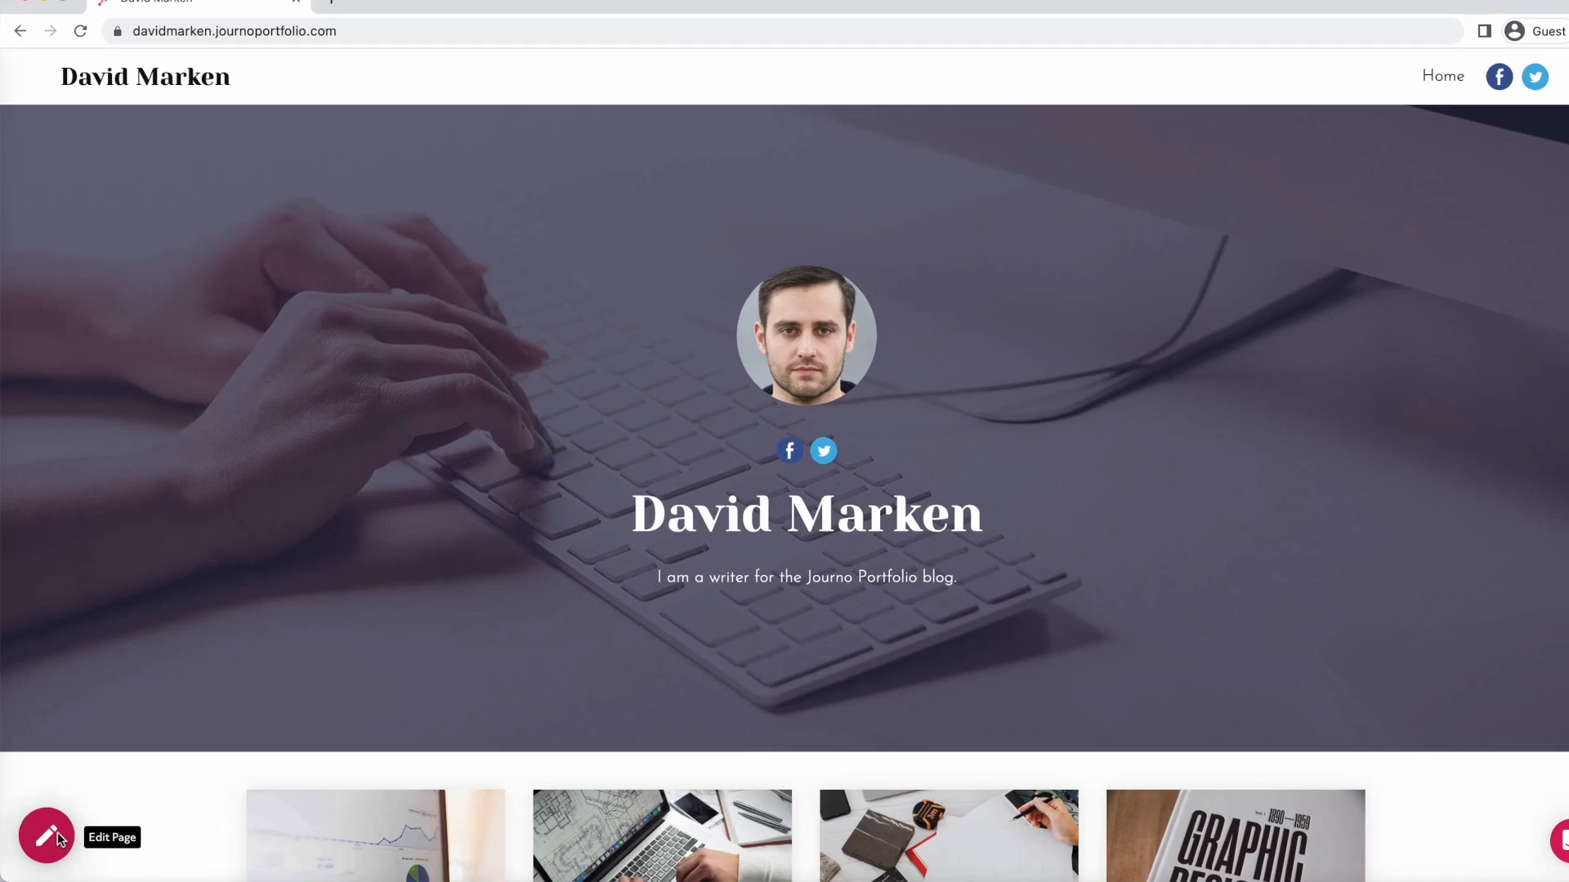
Start editing the homepage, then review Analytics and browse the portfolio Items.
click(46, 833)
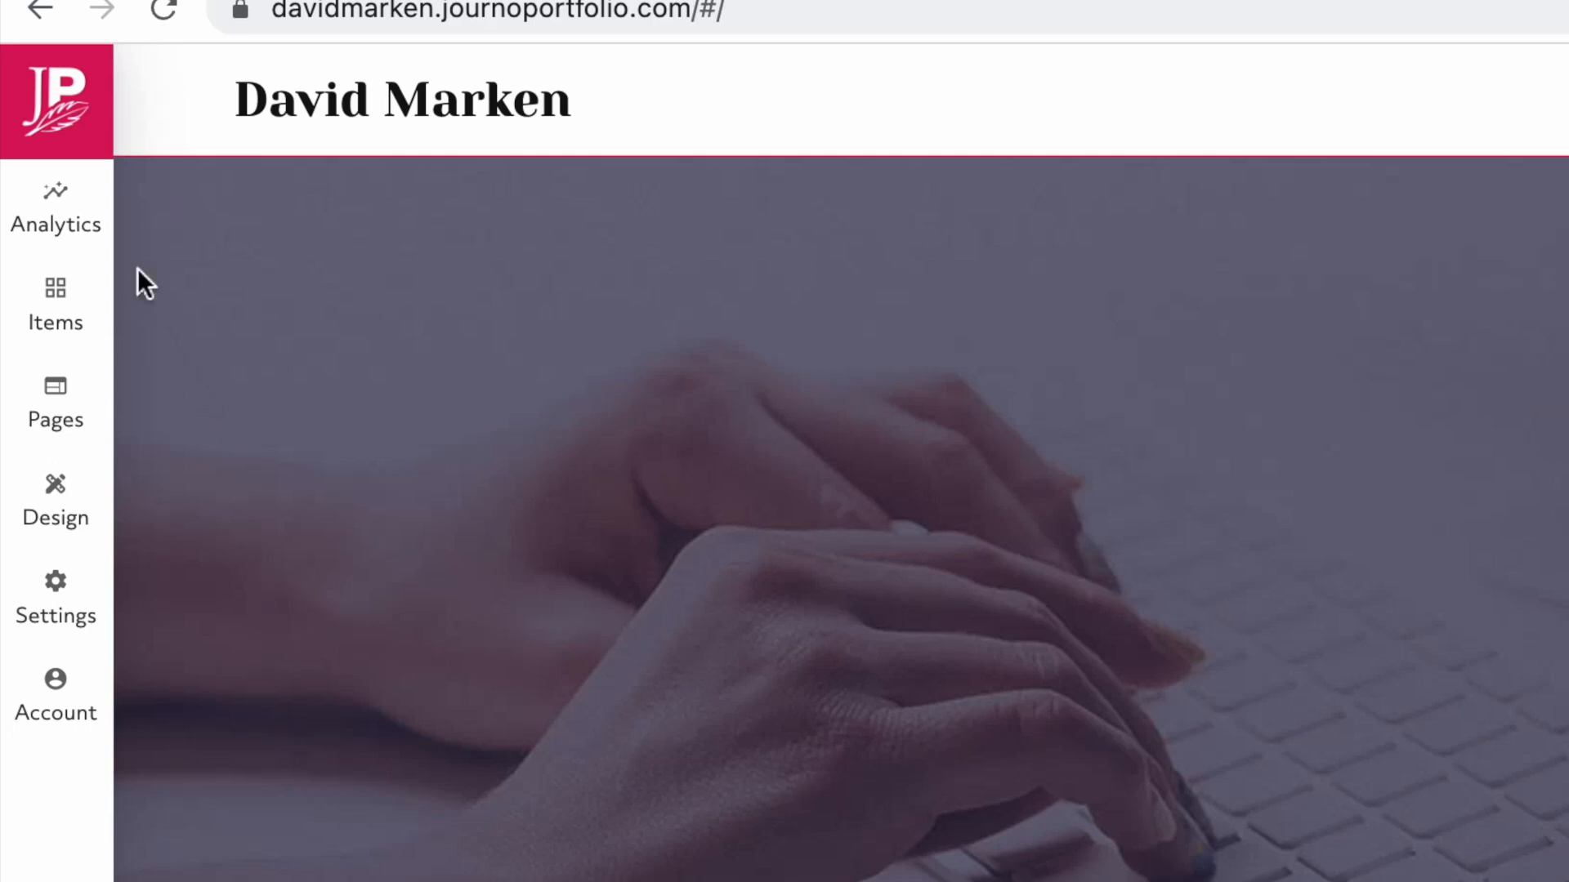
mouse_move(90, 679)
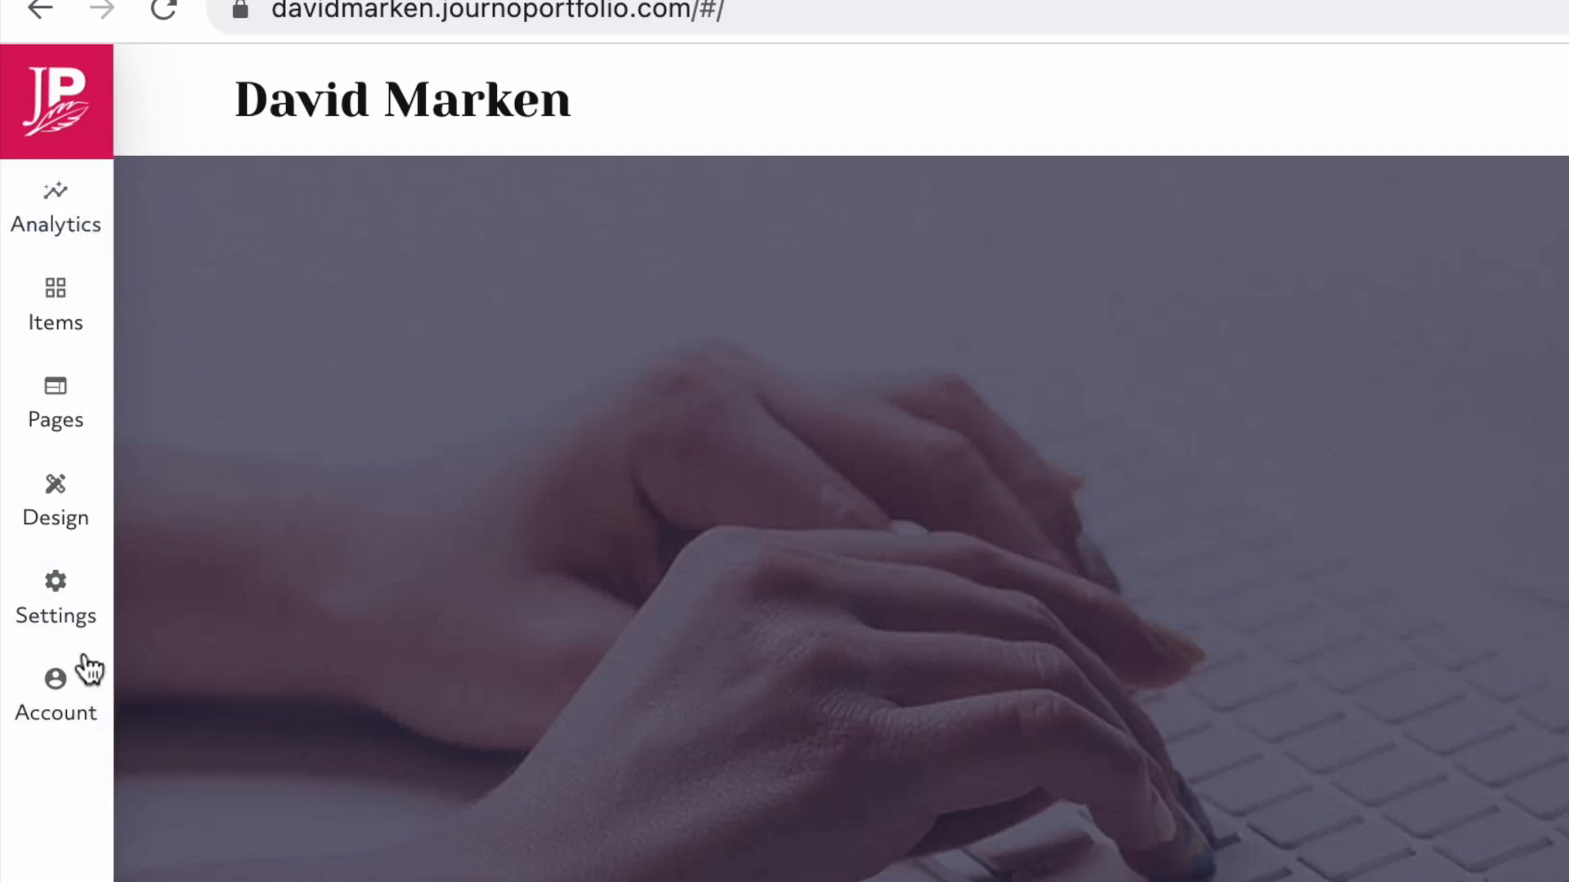
click(55, 206)
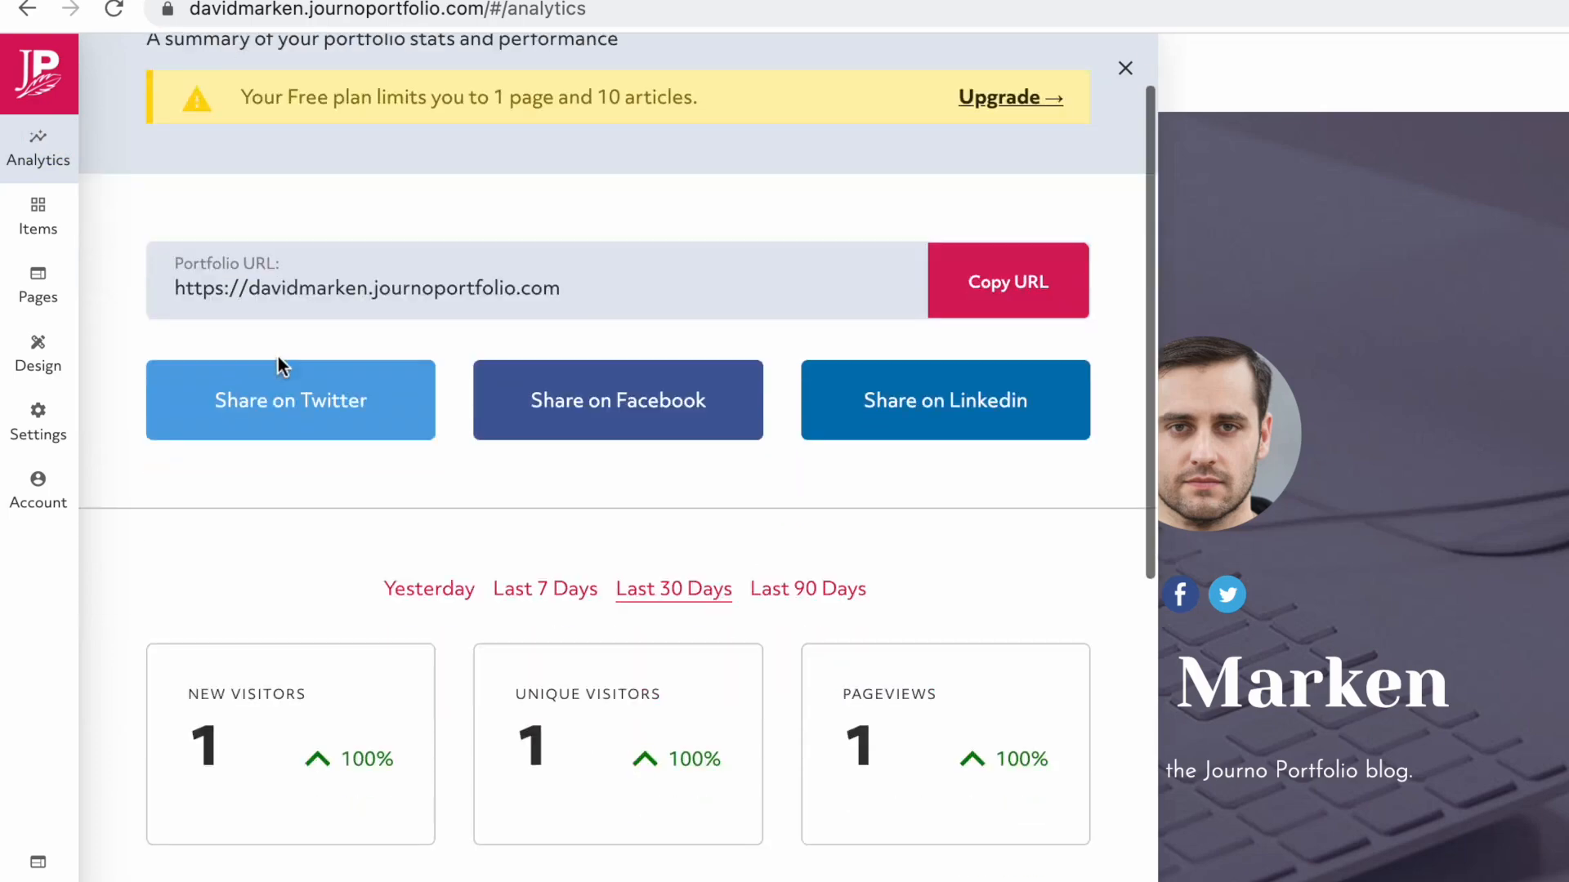
click(37, 215)
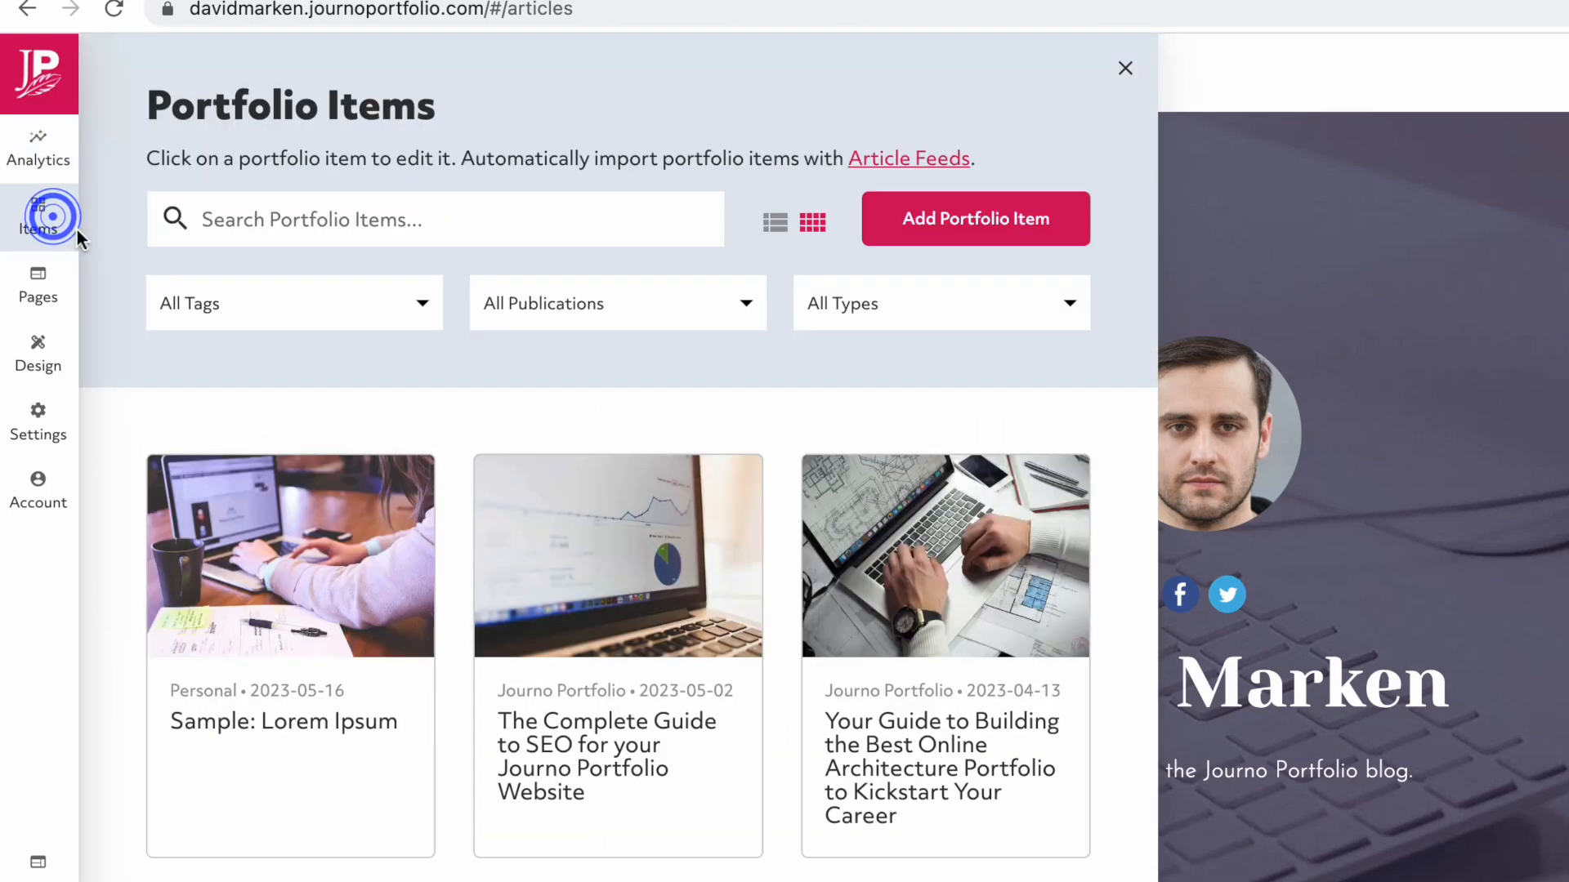
Show the items as a list and bring up the Pages panel listing Home, About, Articles, Blog, Gallery.
scroll(down, 3)
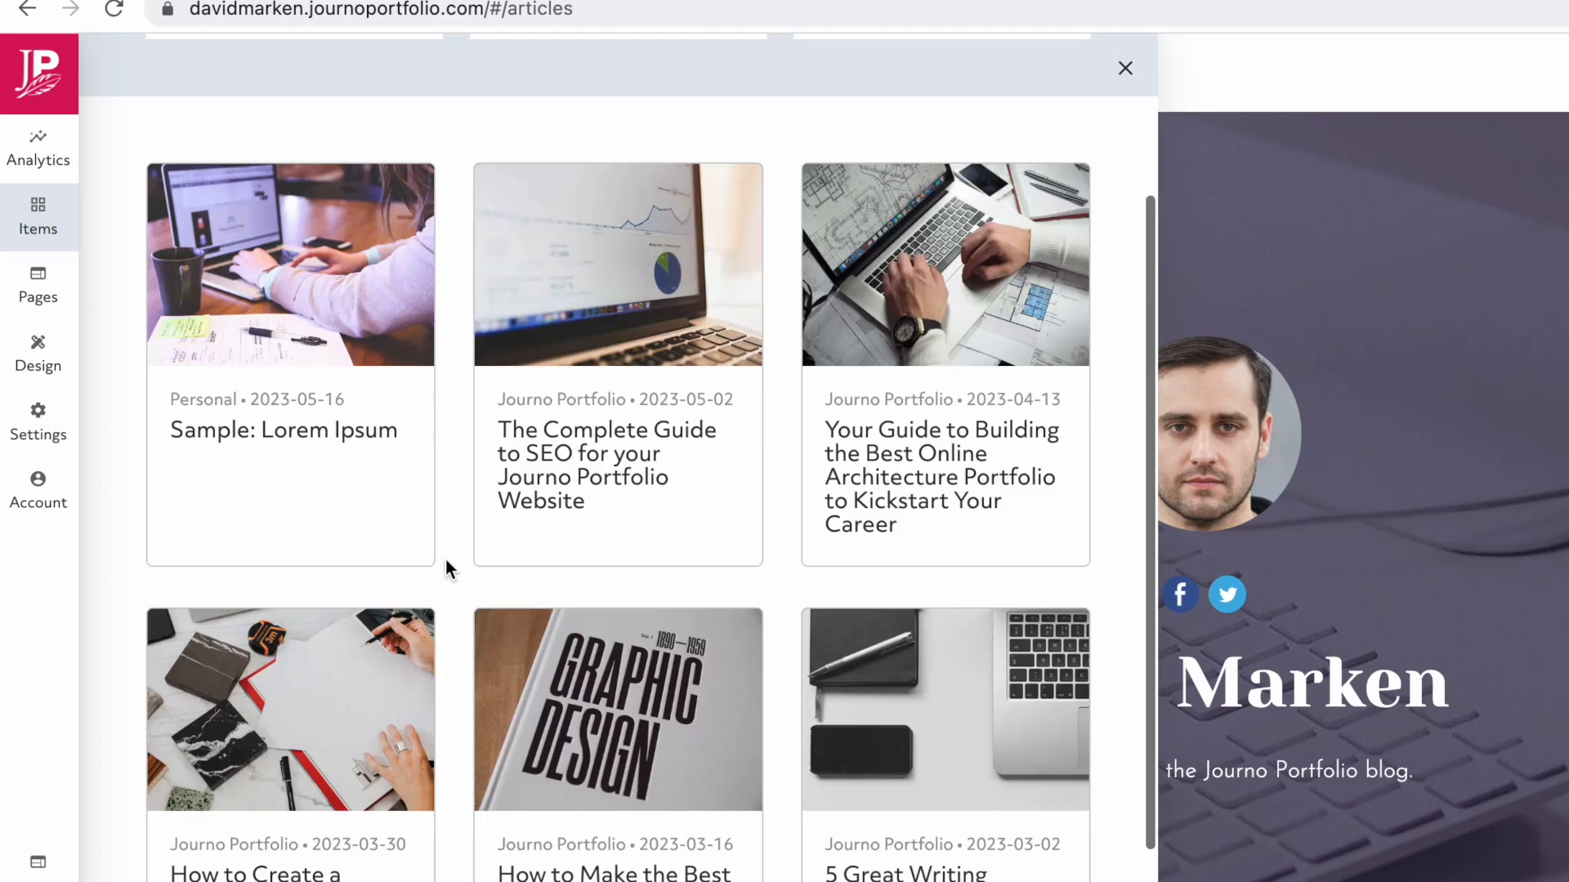
click(772, 219)
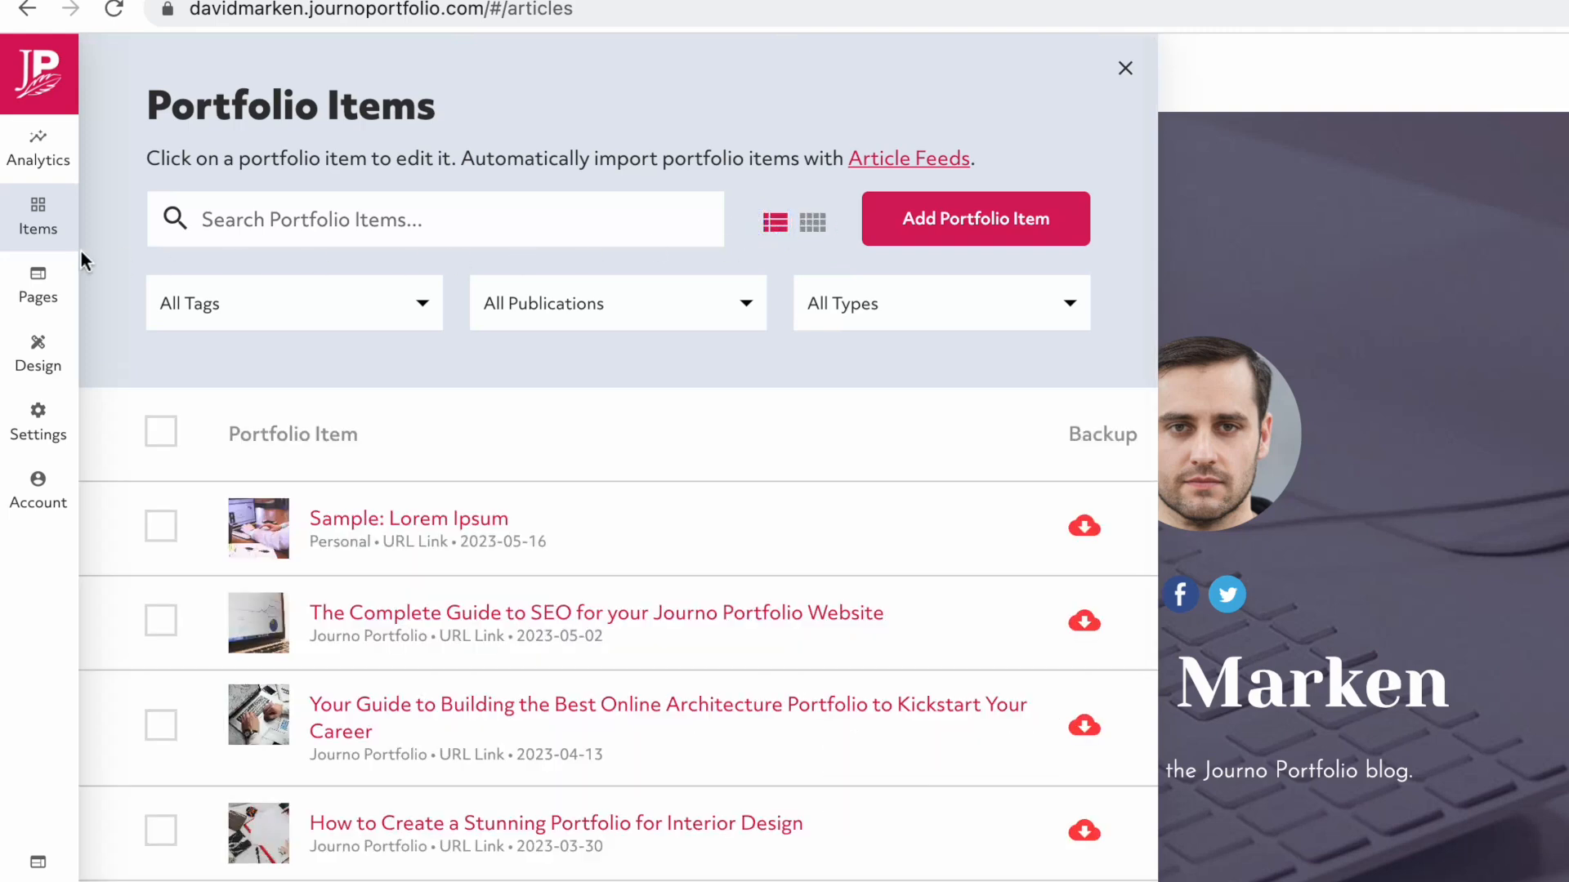
click(37, 284)
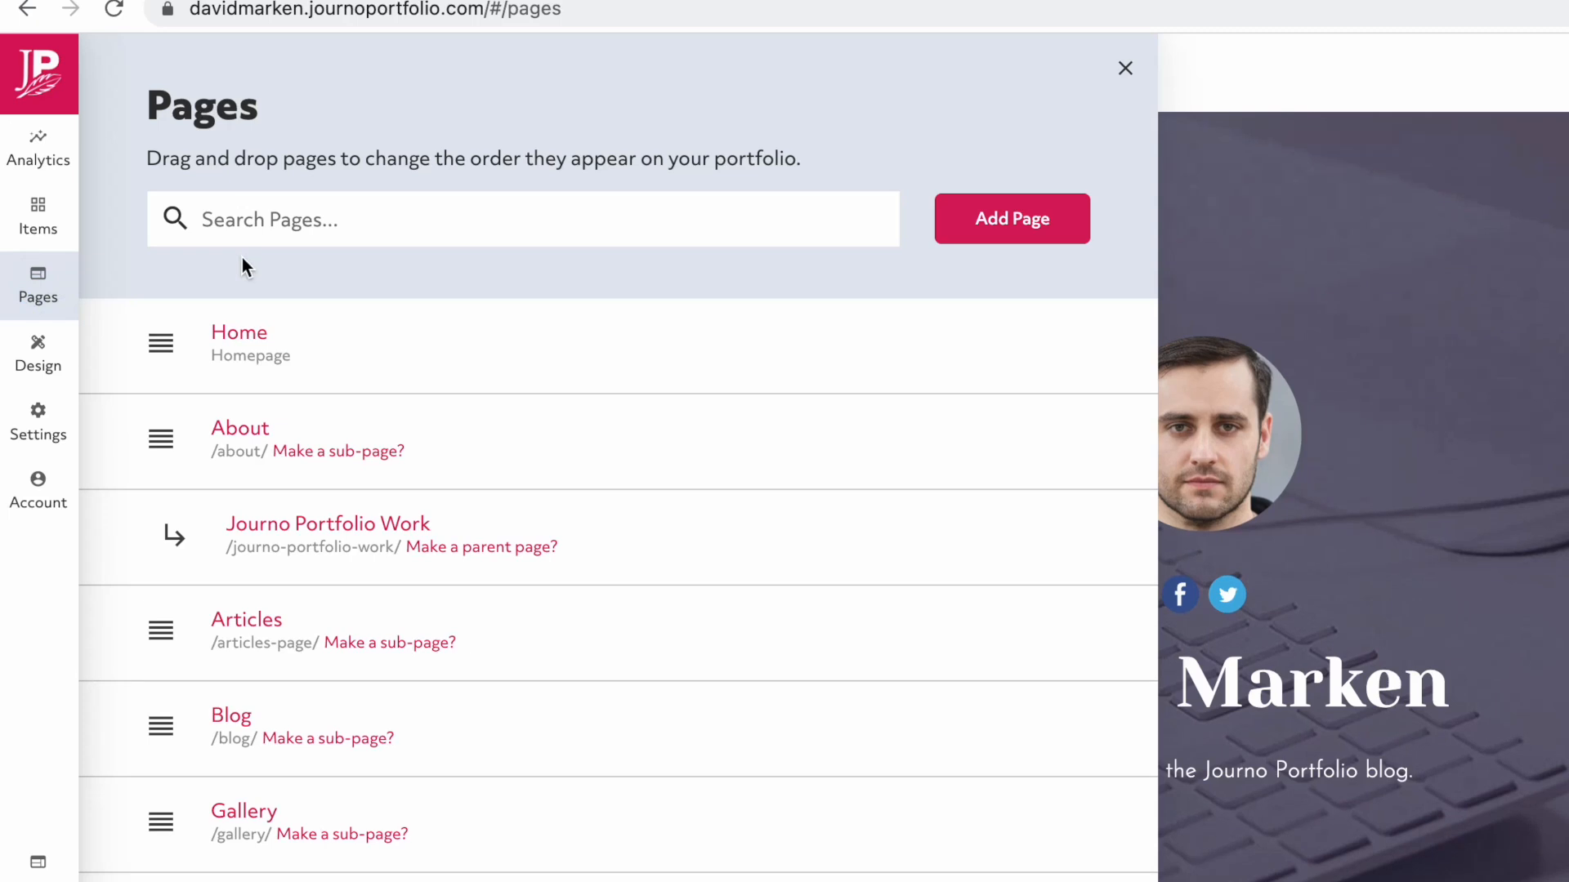
mouse_move(38, 354)
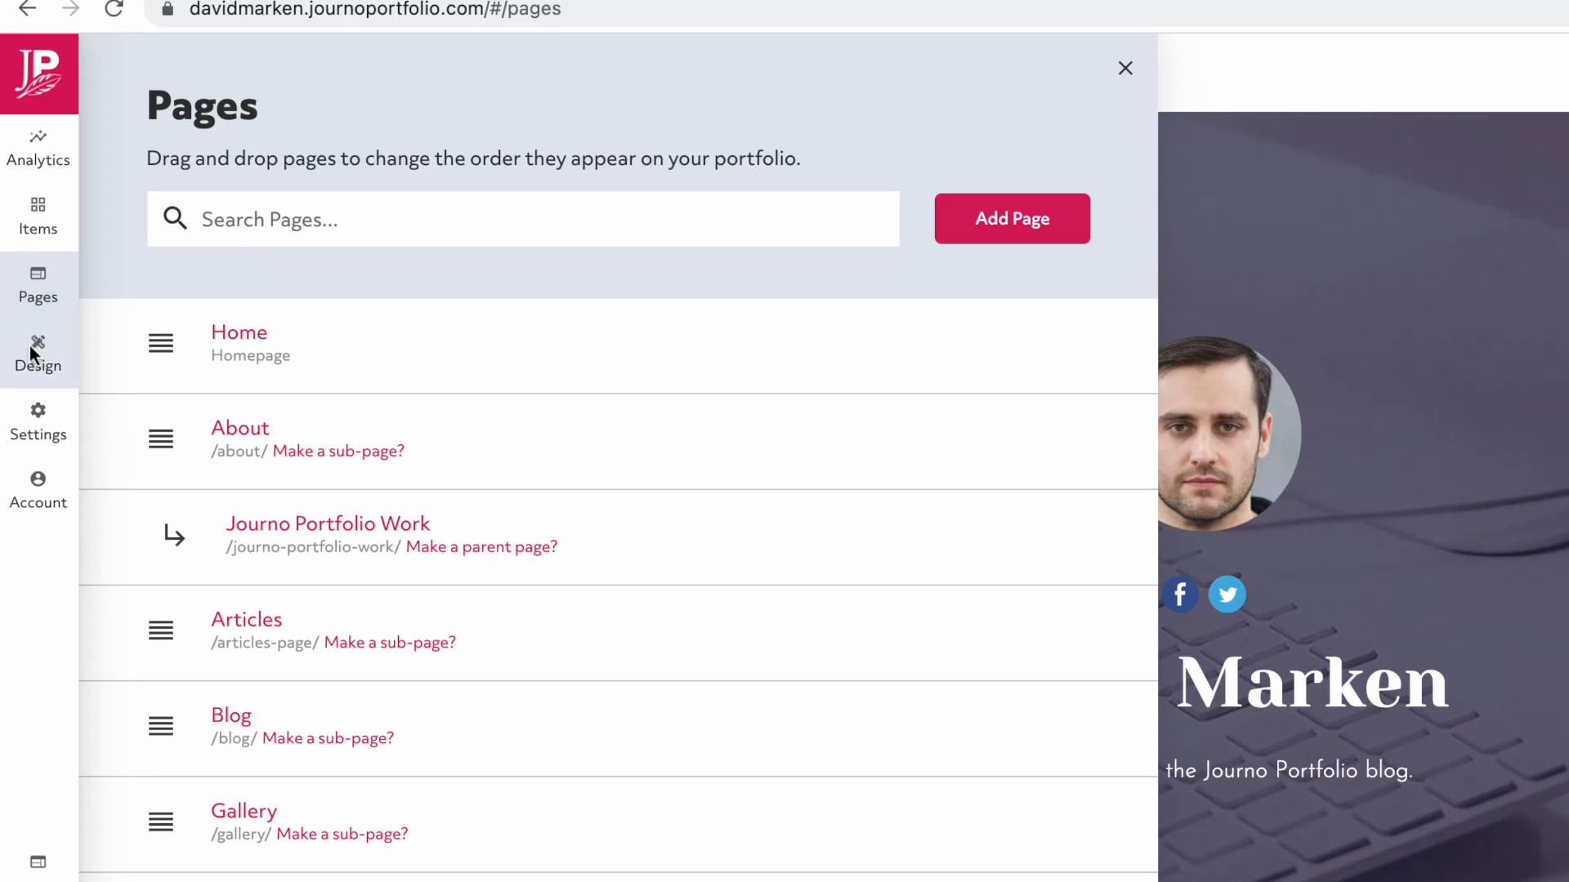
View the Design panel's colour themes, then return to the Theme, Navigation, Colors and Fonts overview.
click(38, 353)
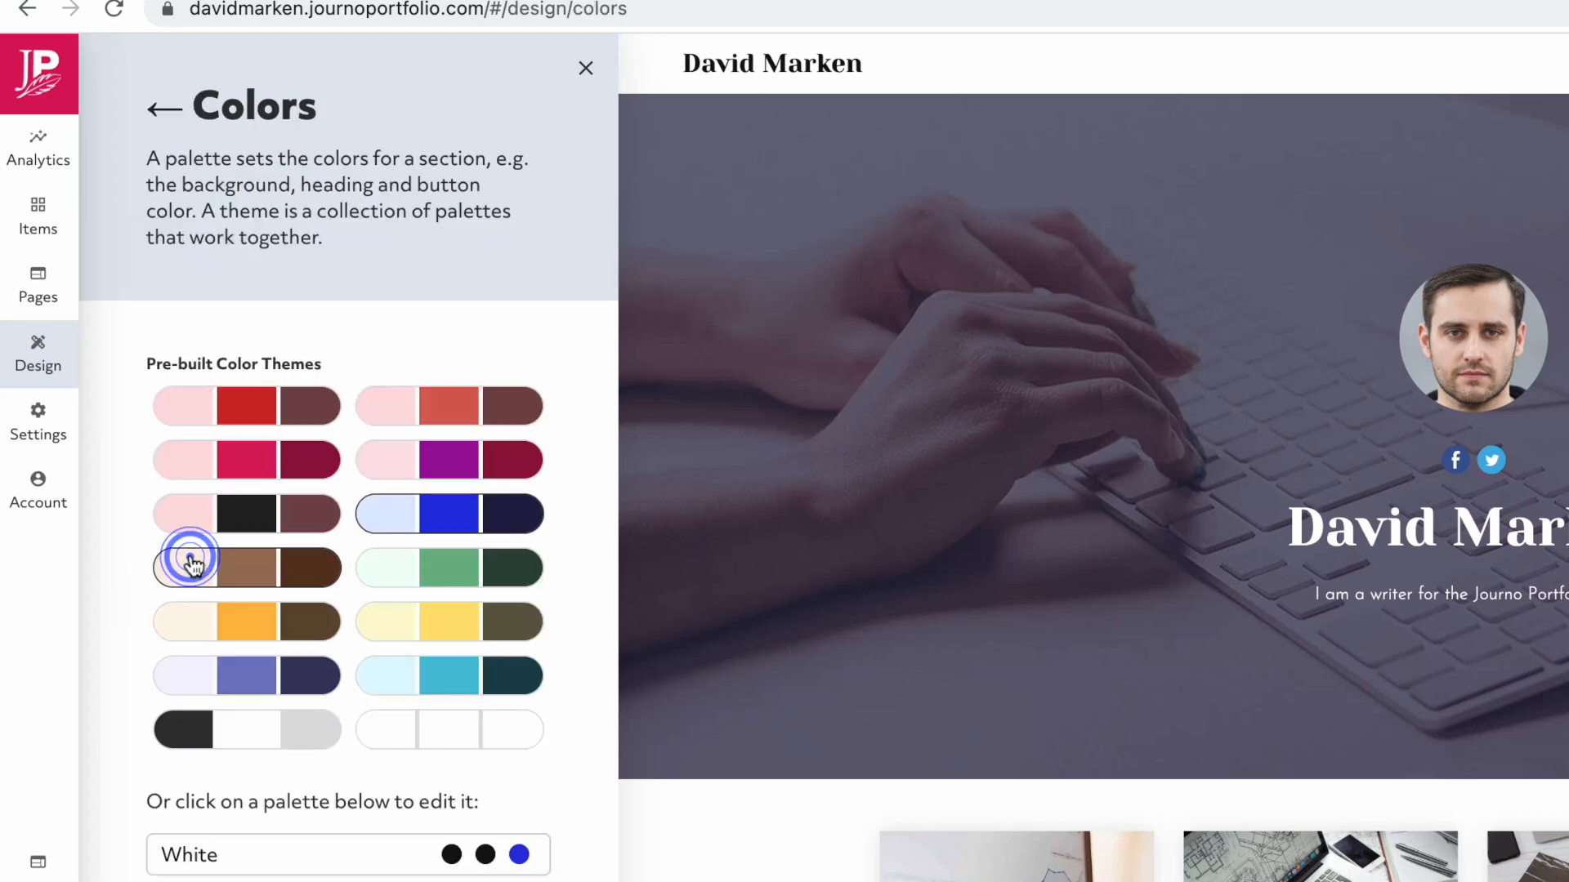
click(162, 106)
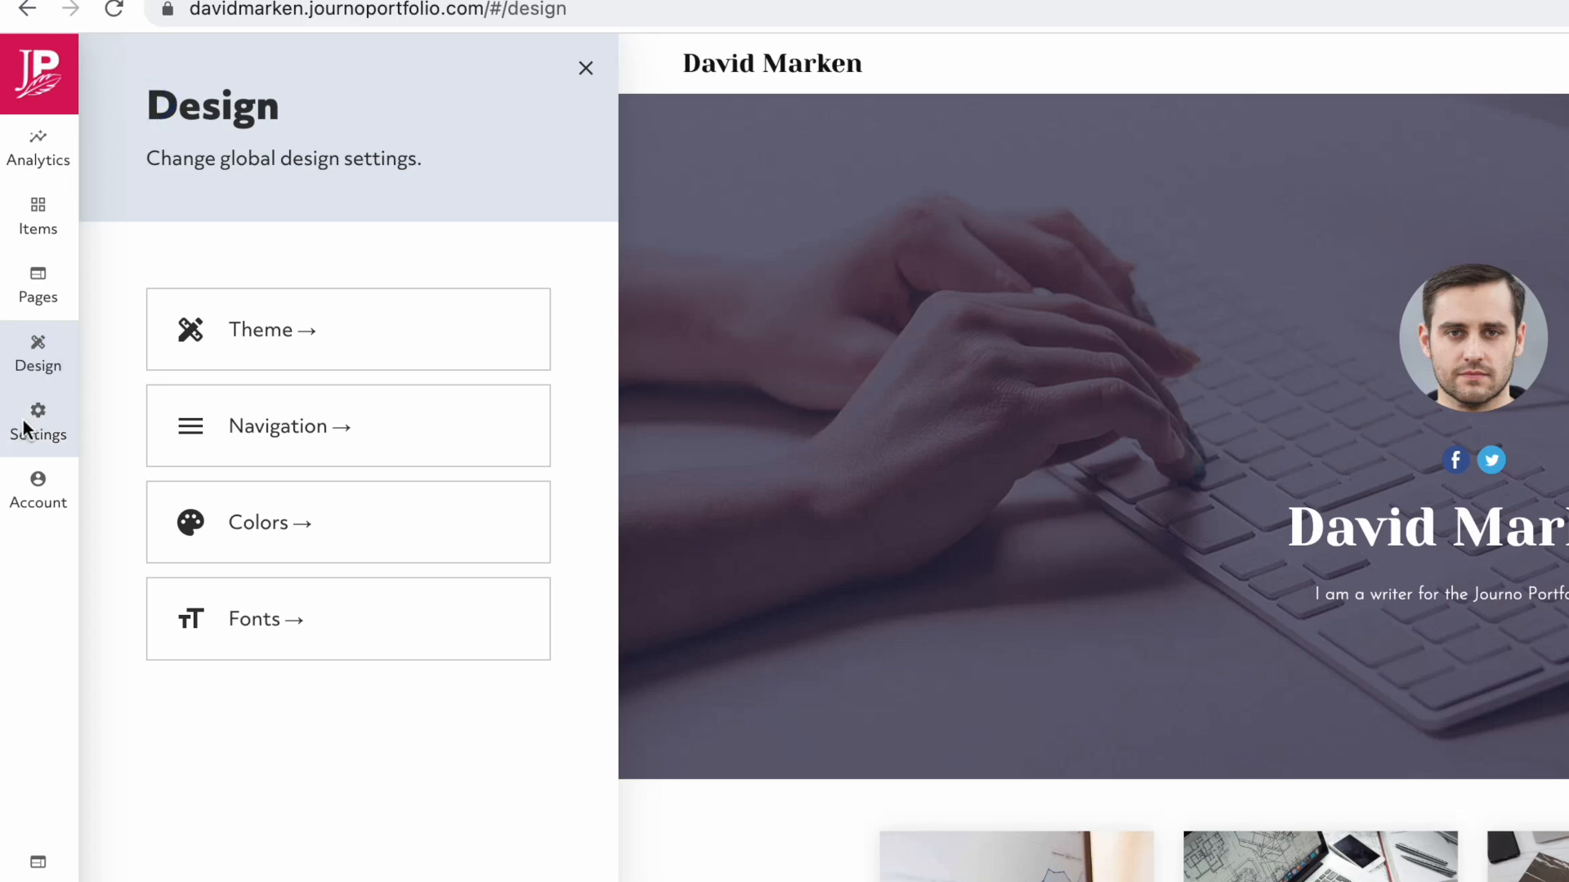
Review the Portfolio settings' profile and social links before showing the Domain page.
click(37, 420)
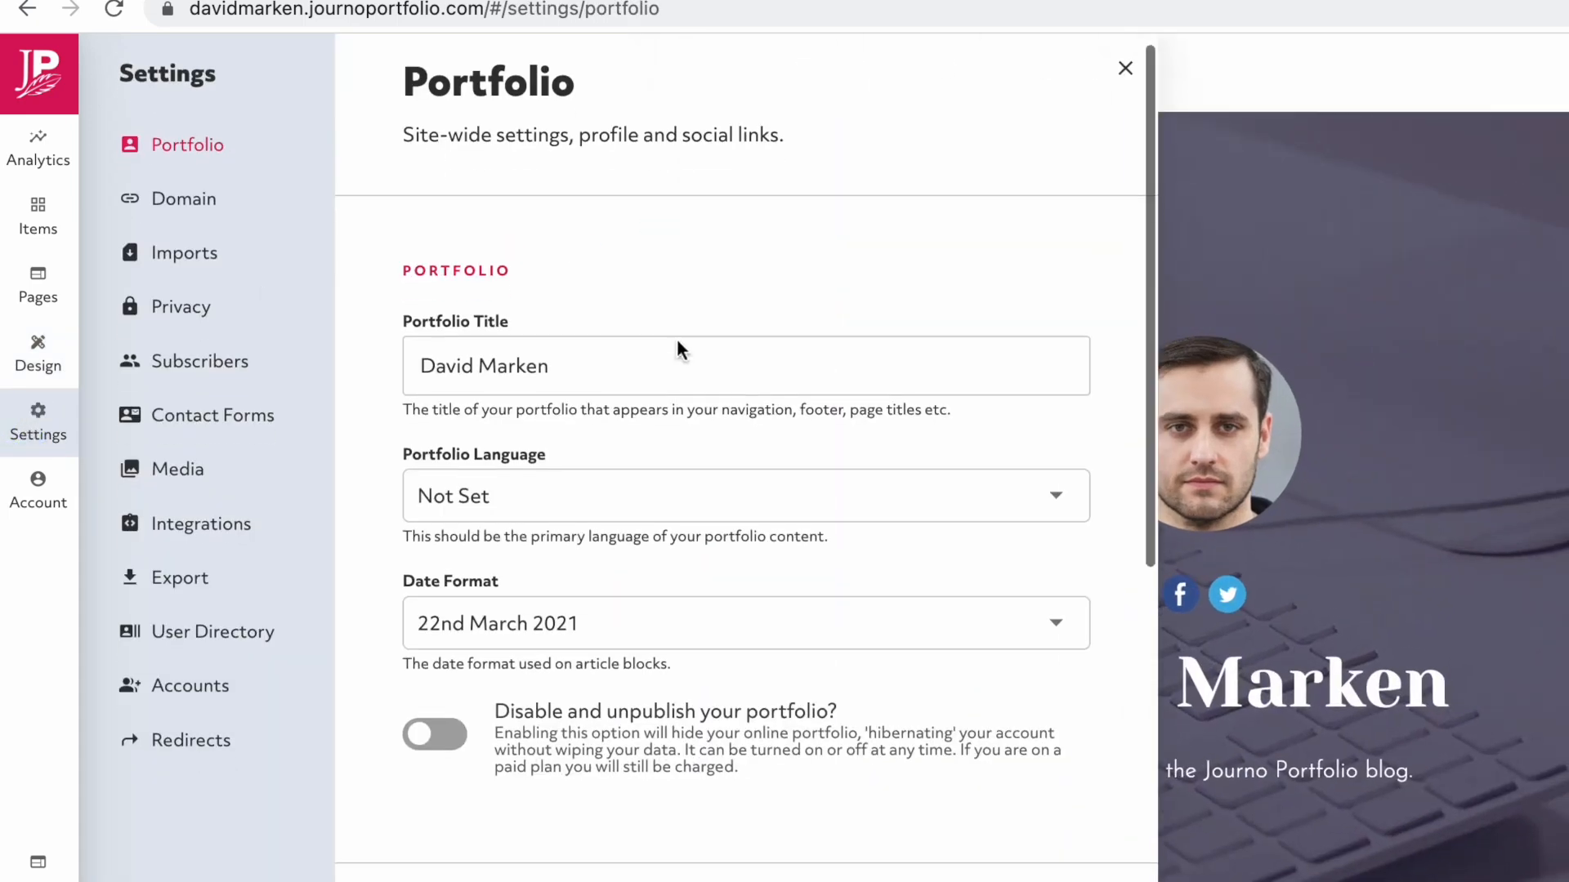
scroll(down, 3)
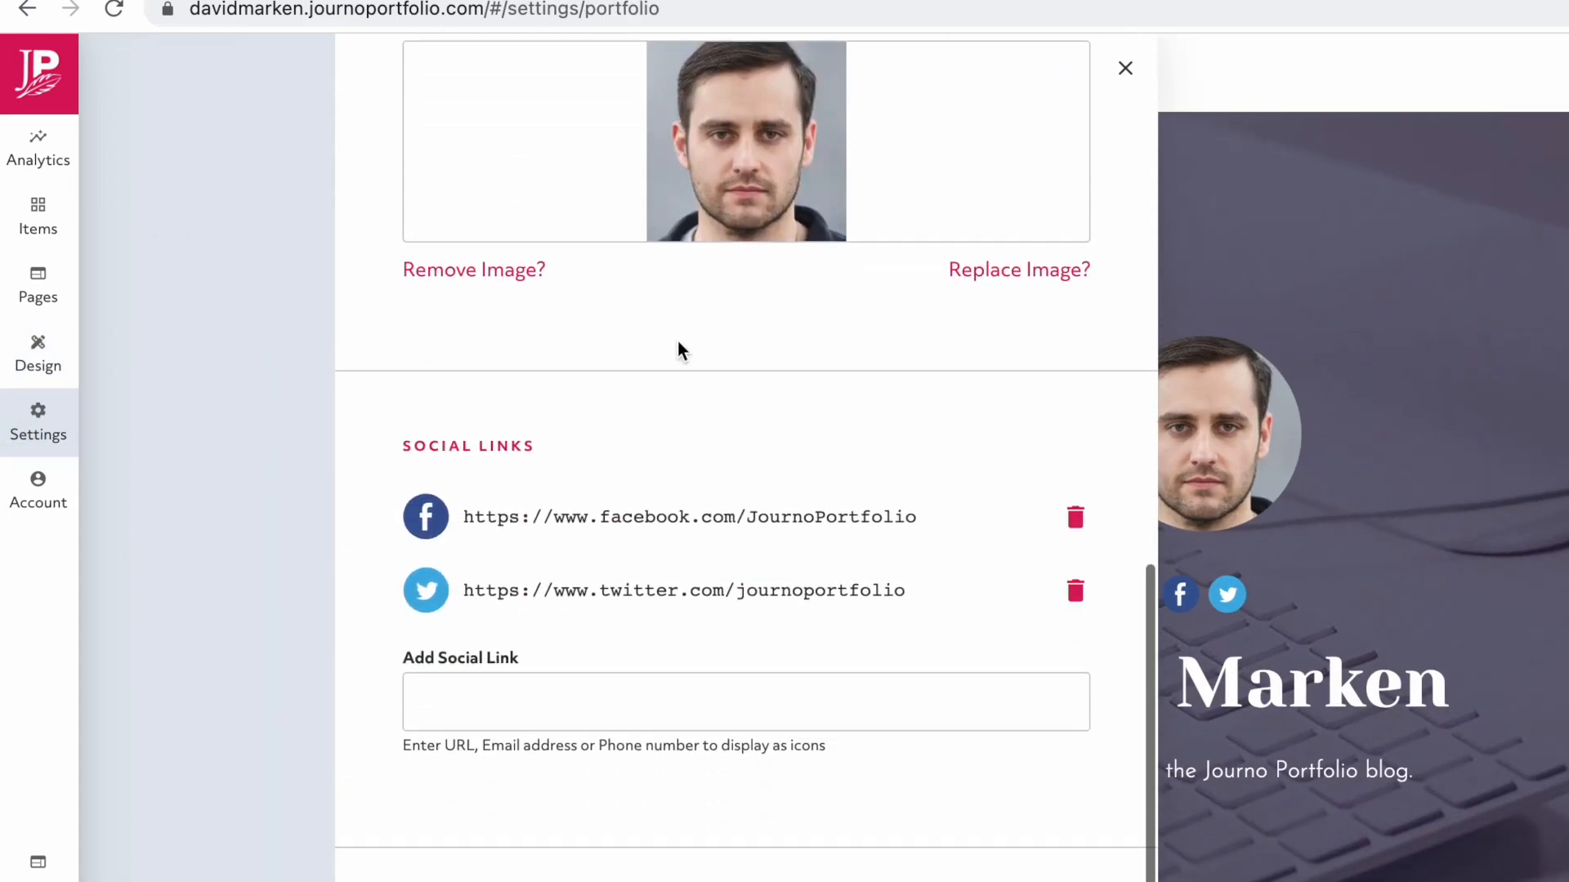
scroll(down, 3)
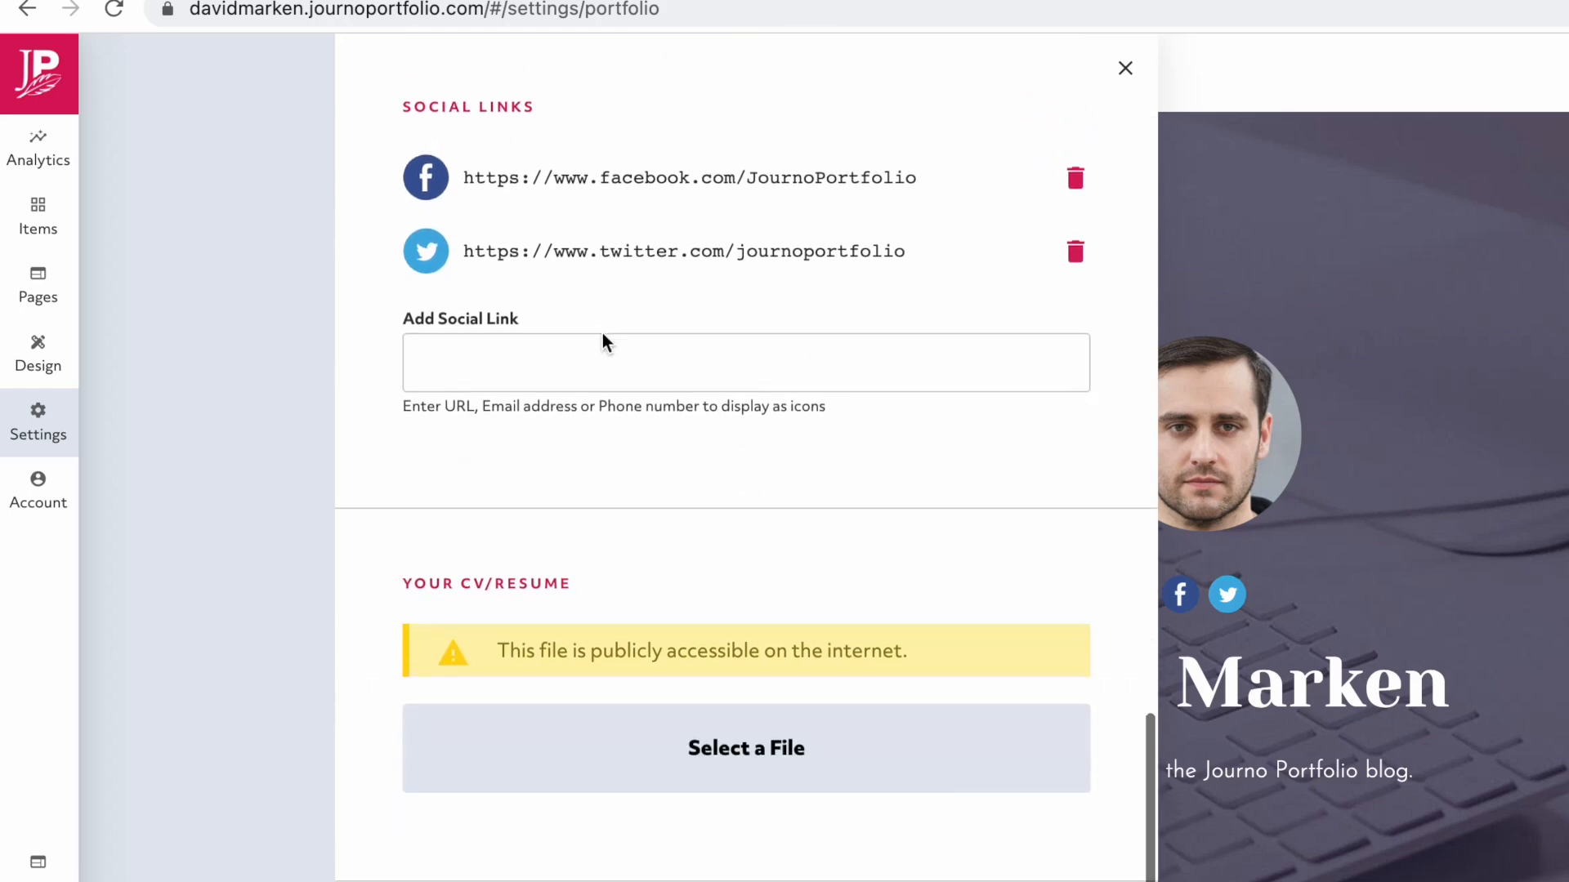
scroll(up, 3)
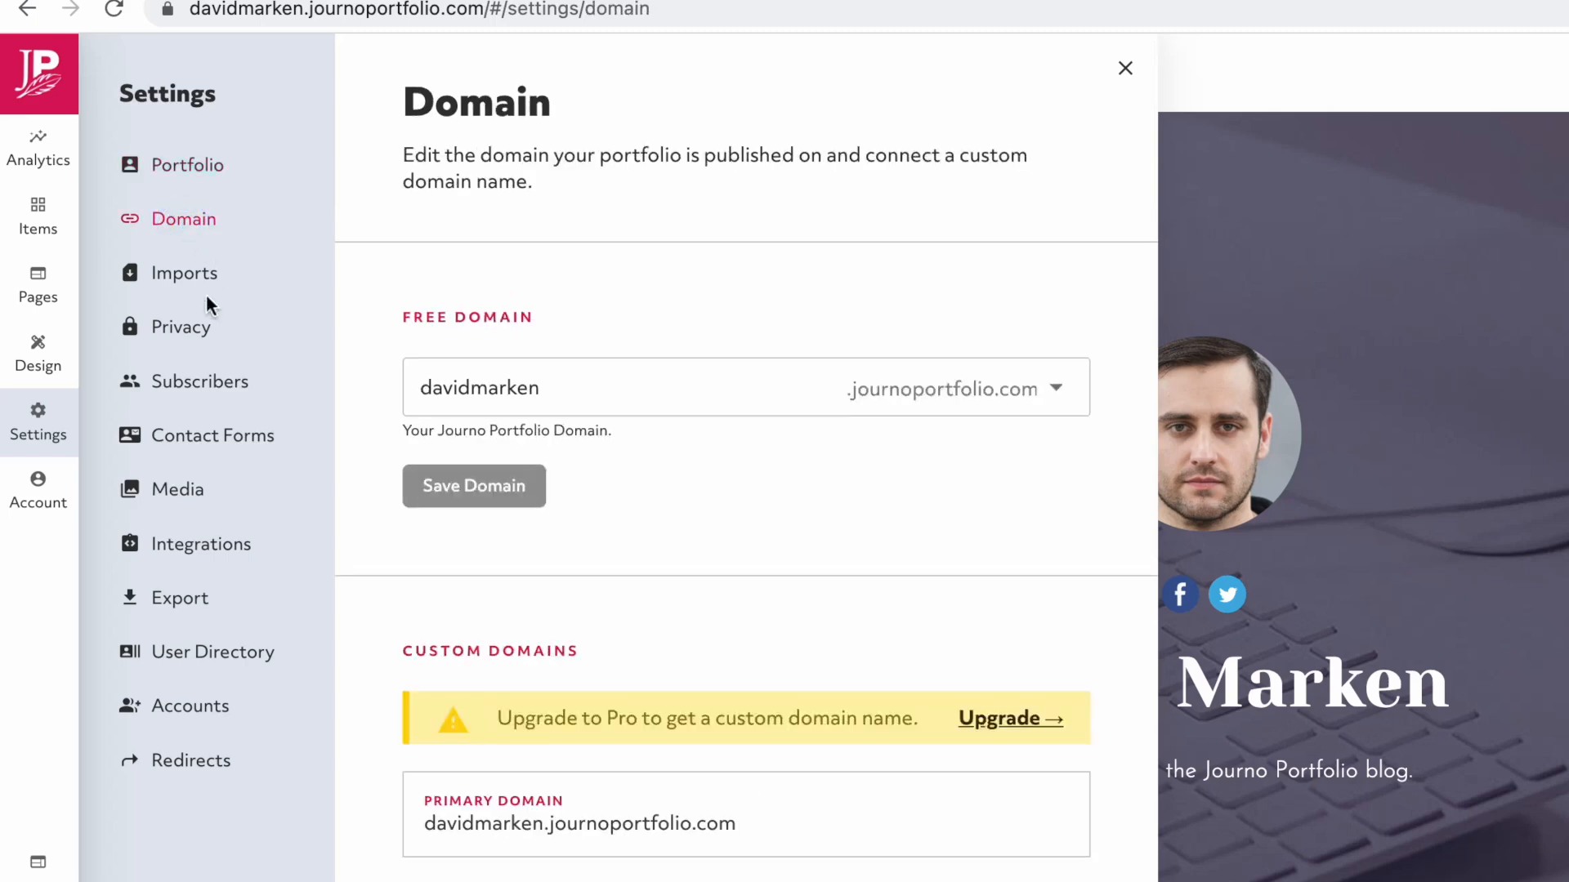
Browse the Privacy, Subscribers, Contact Forms, Media and Integrations settings.
click(183, 327)
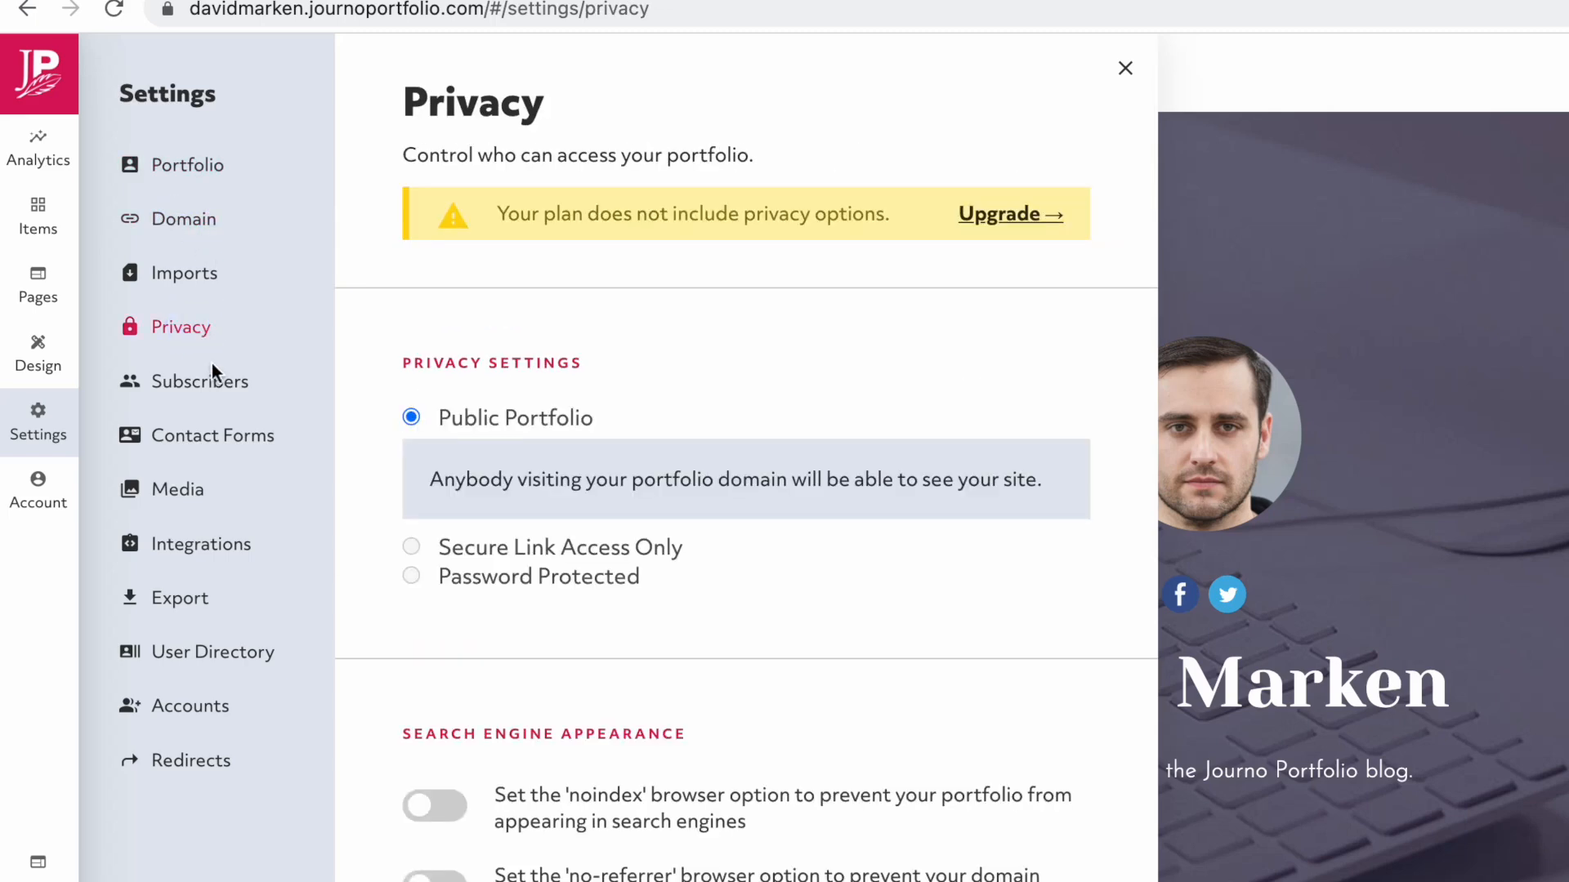
click(199, 380)
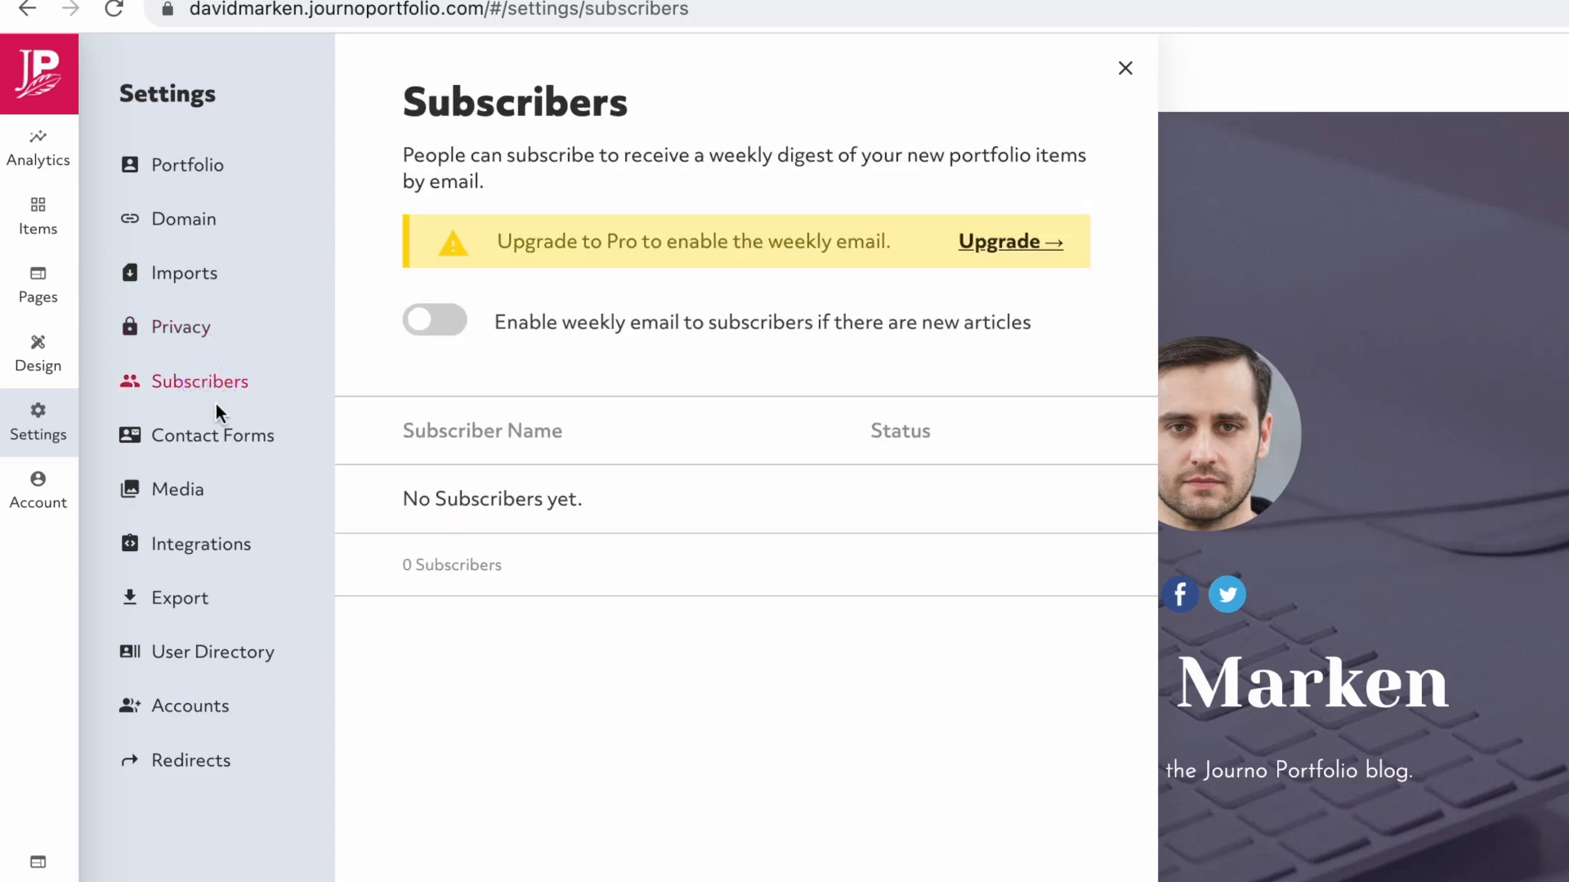
click(213, 434)
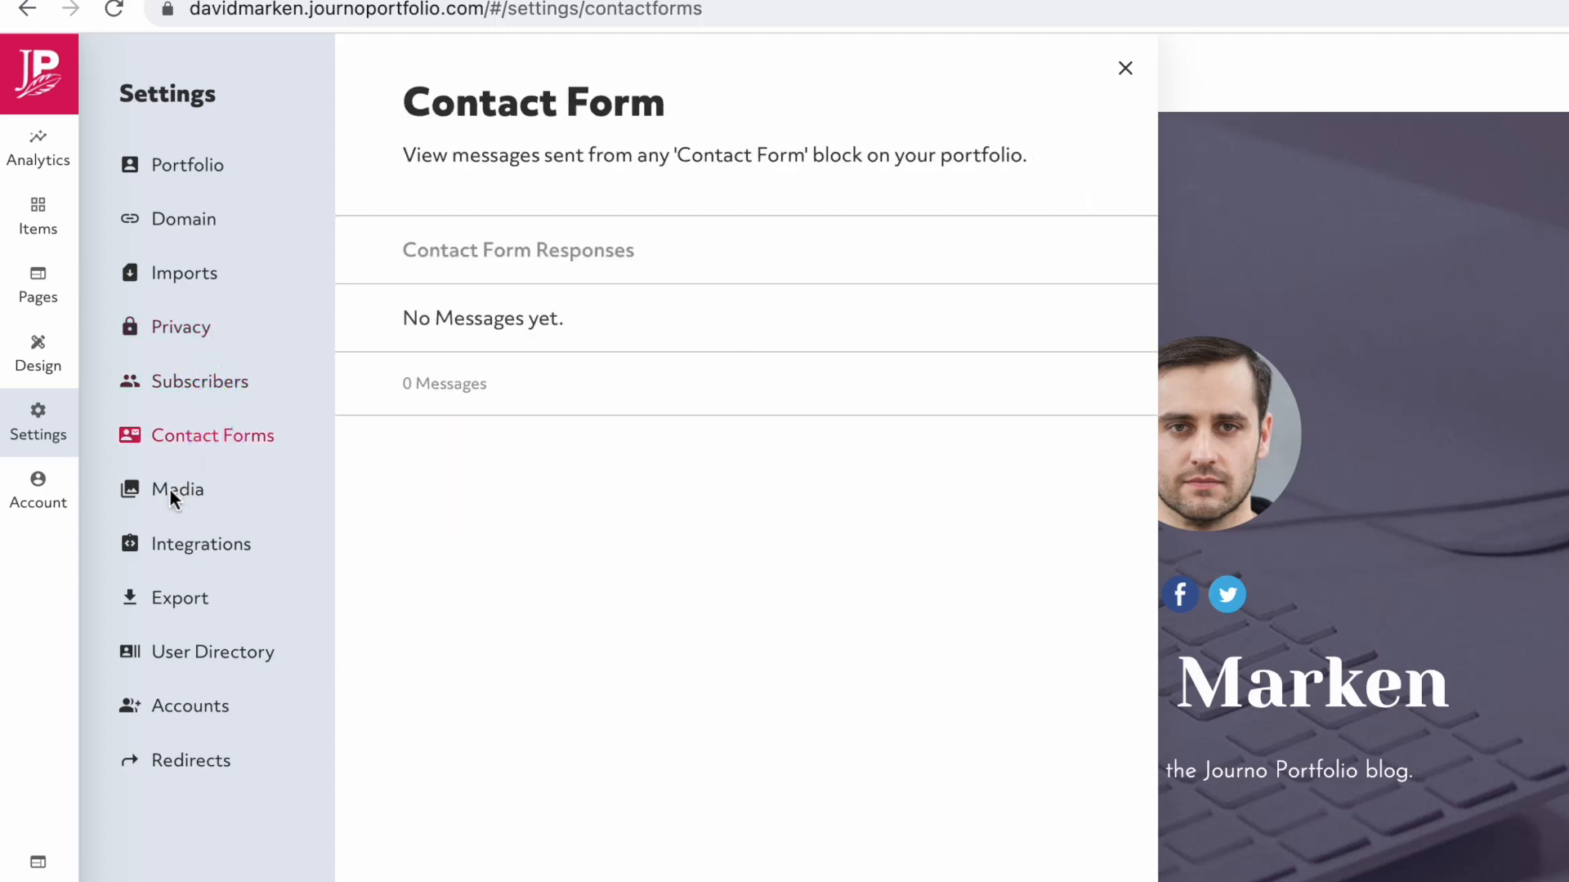
click(176, 489)
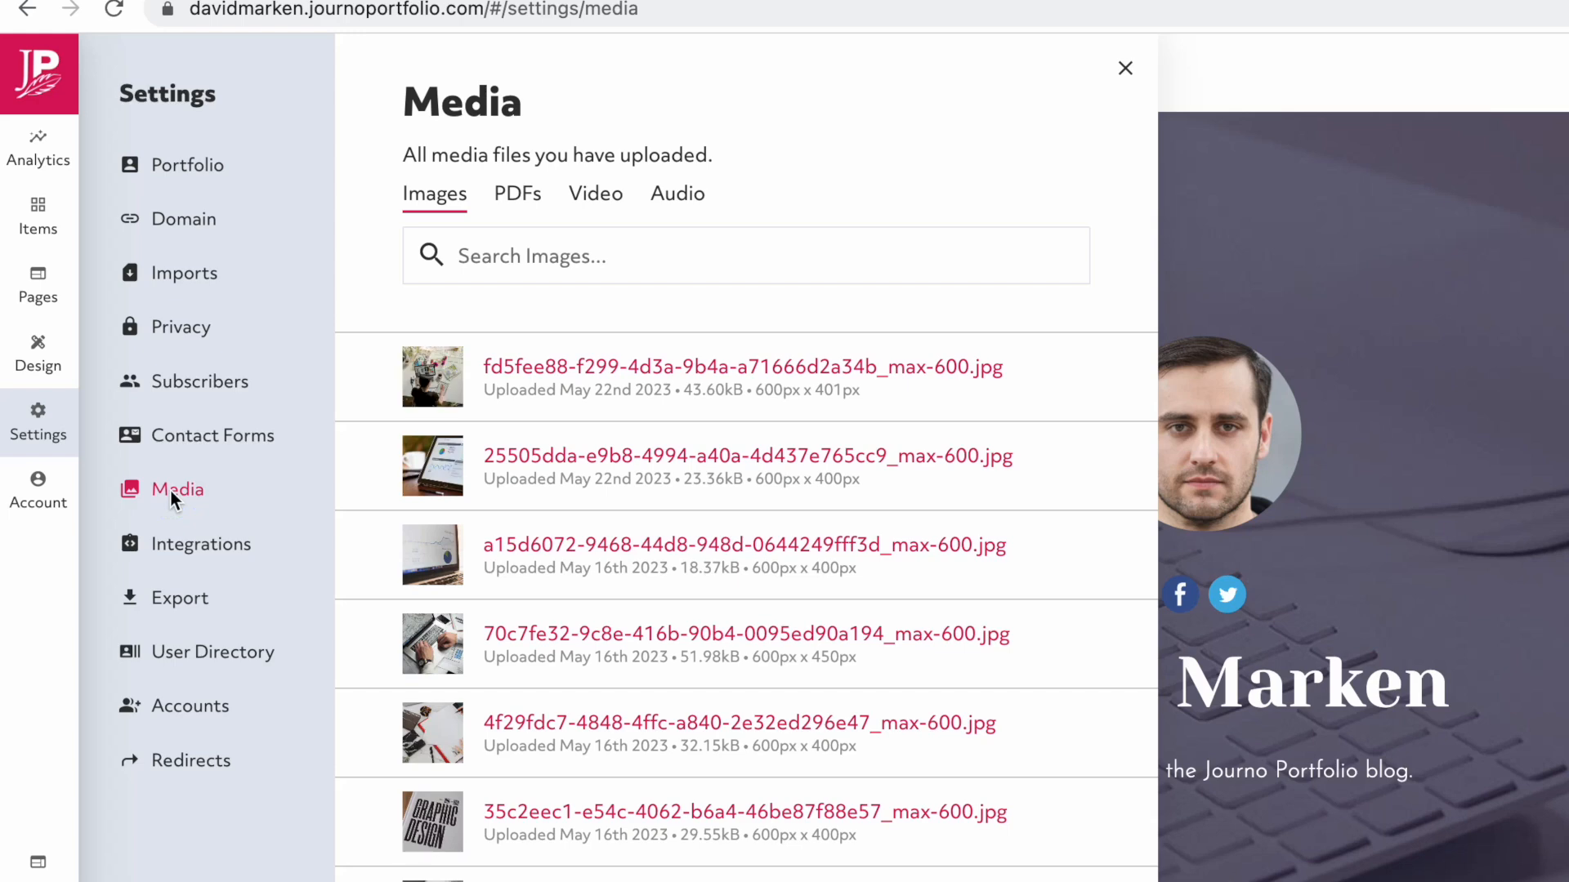
click(201, 543)
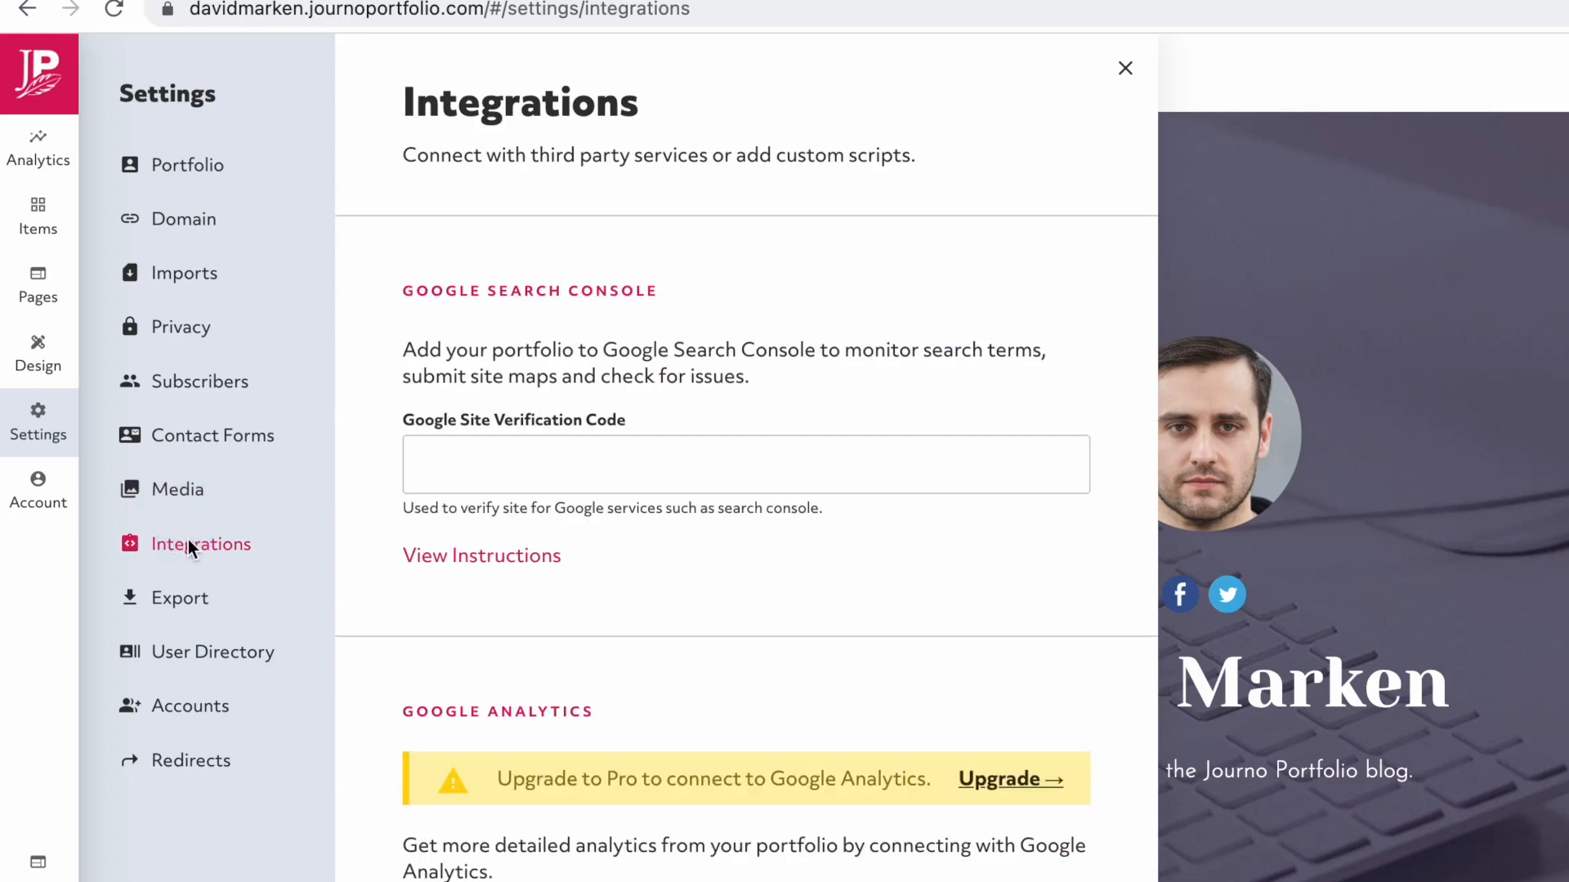
mouse_move(182, 570)
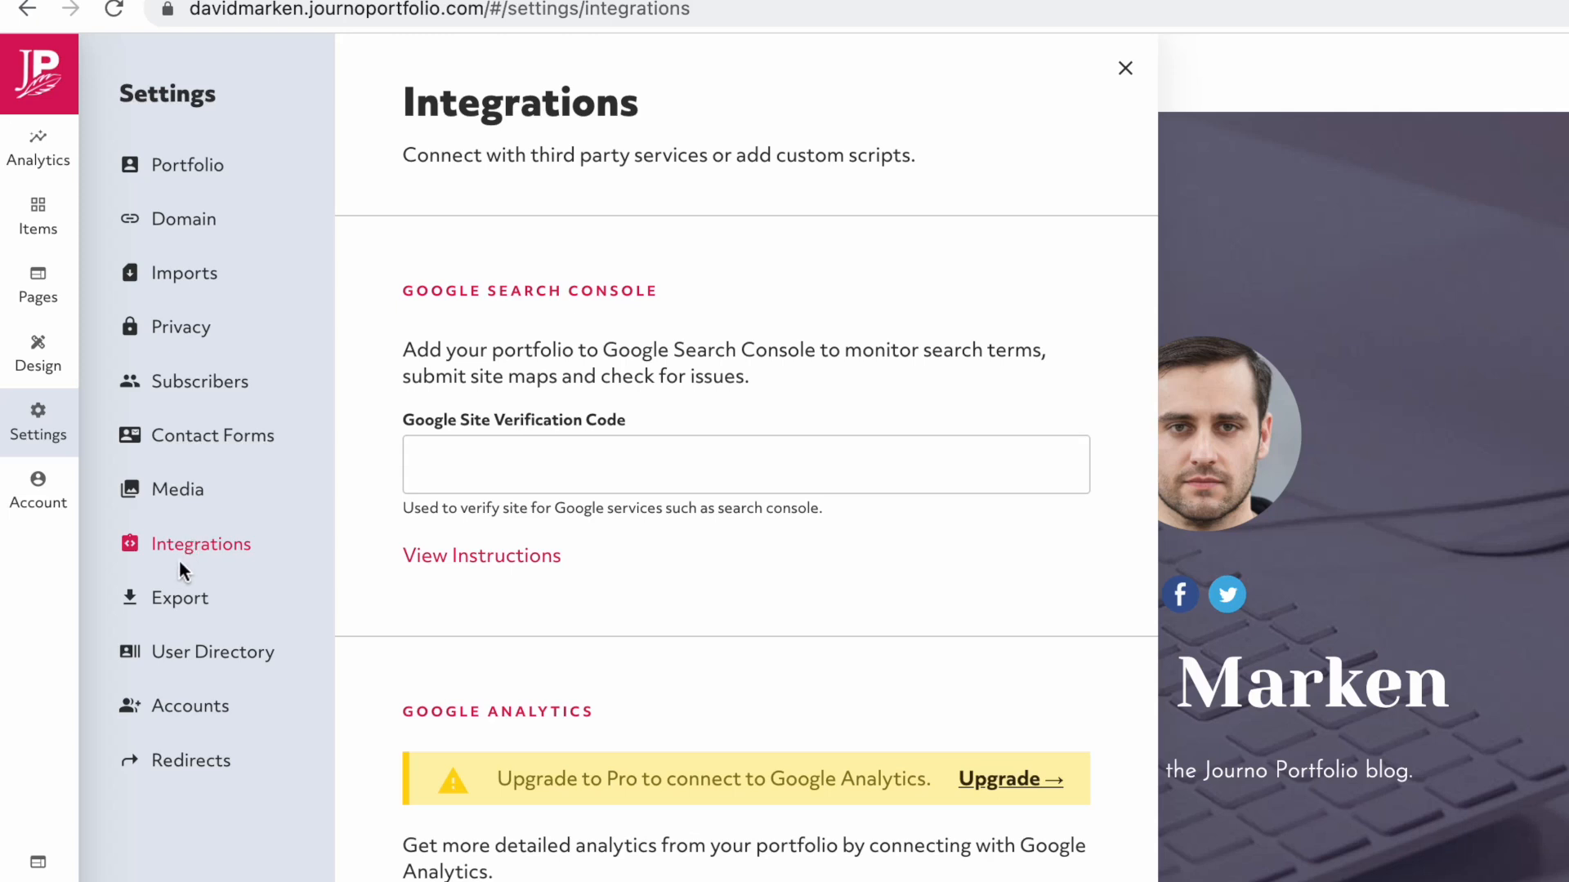
Browse Export, User Directory and staff Accounts, ending on the Account page with the Free Plan.
click(178, 598)
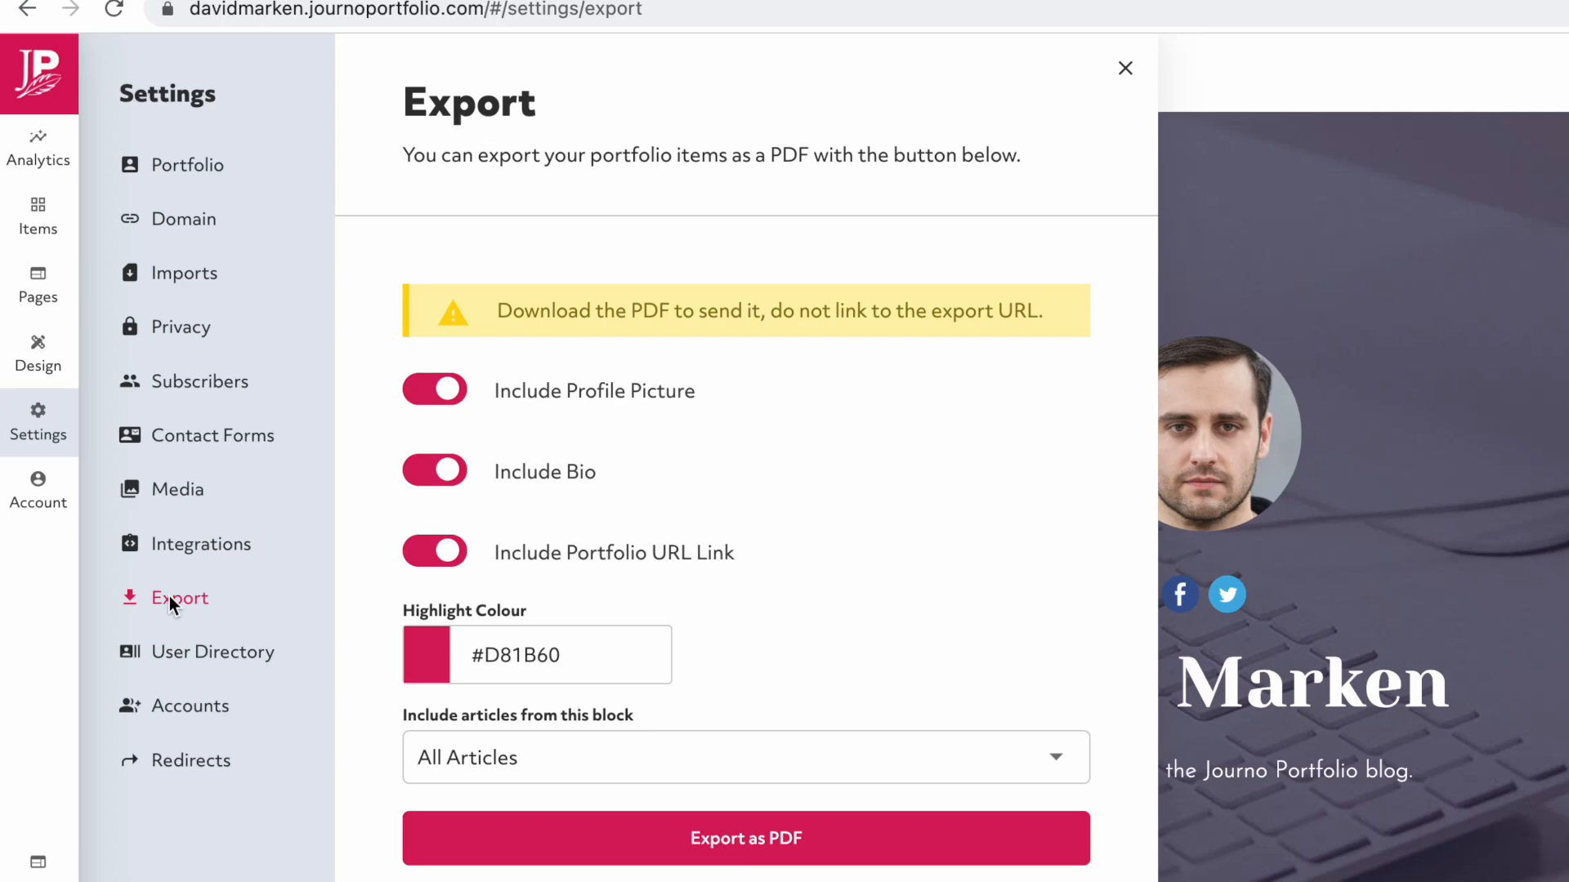
click(212, 652)
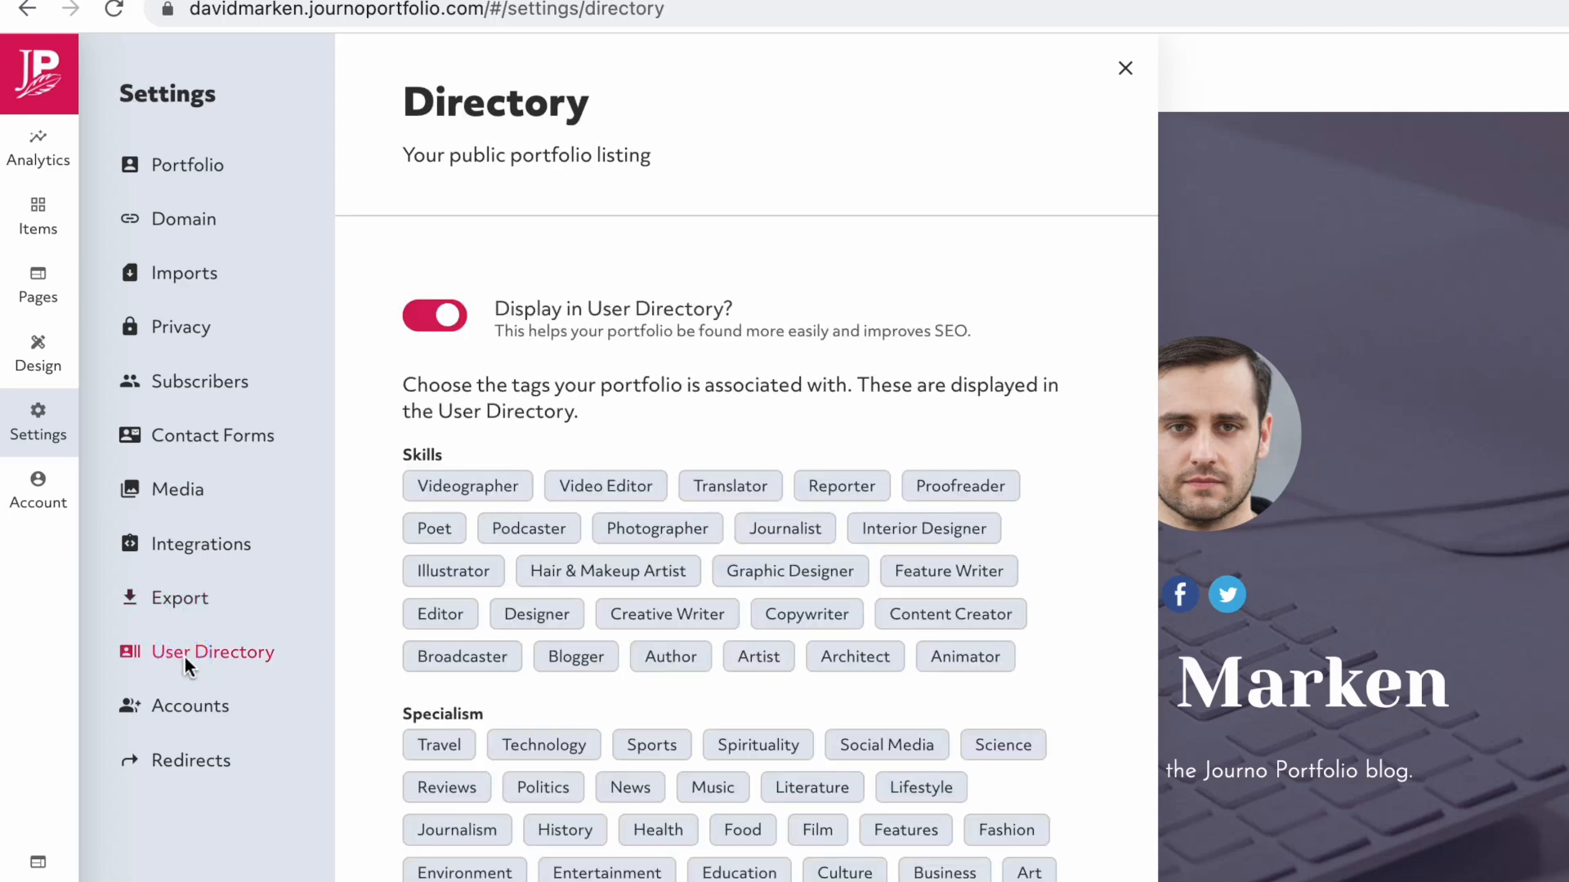
click(189, 706)
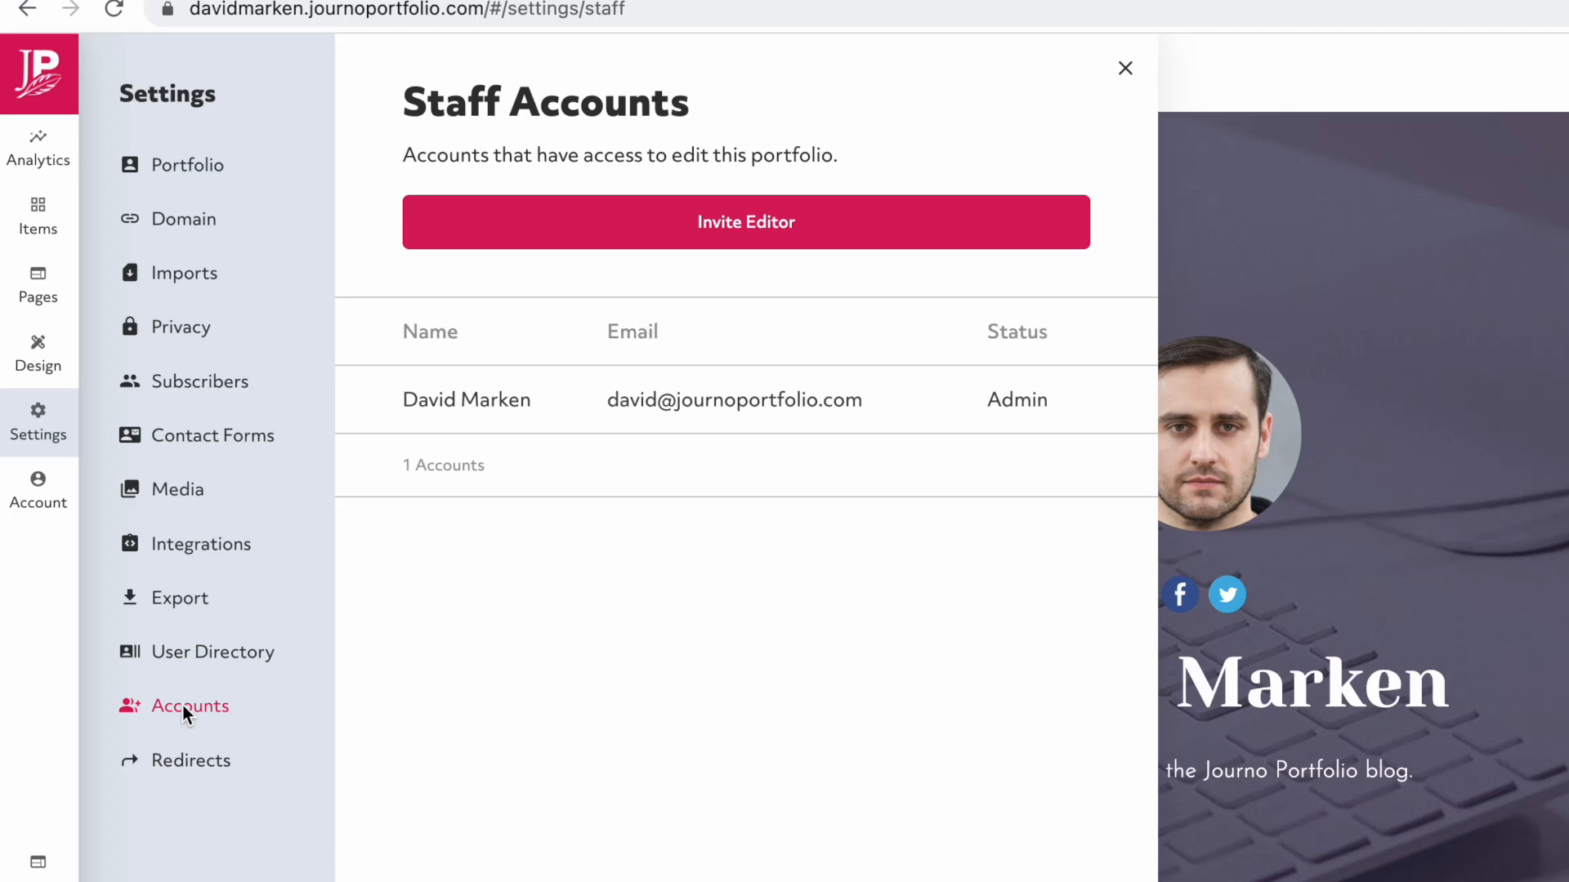
click(38, 490)
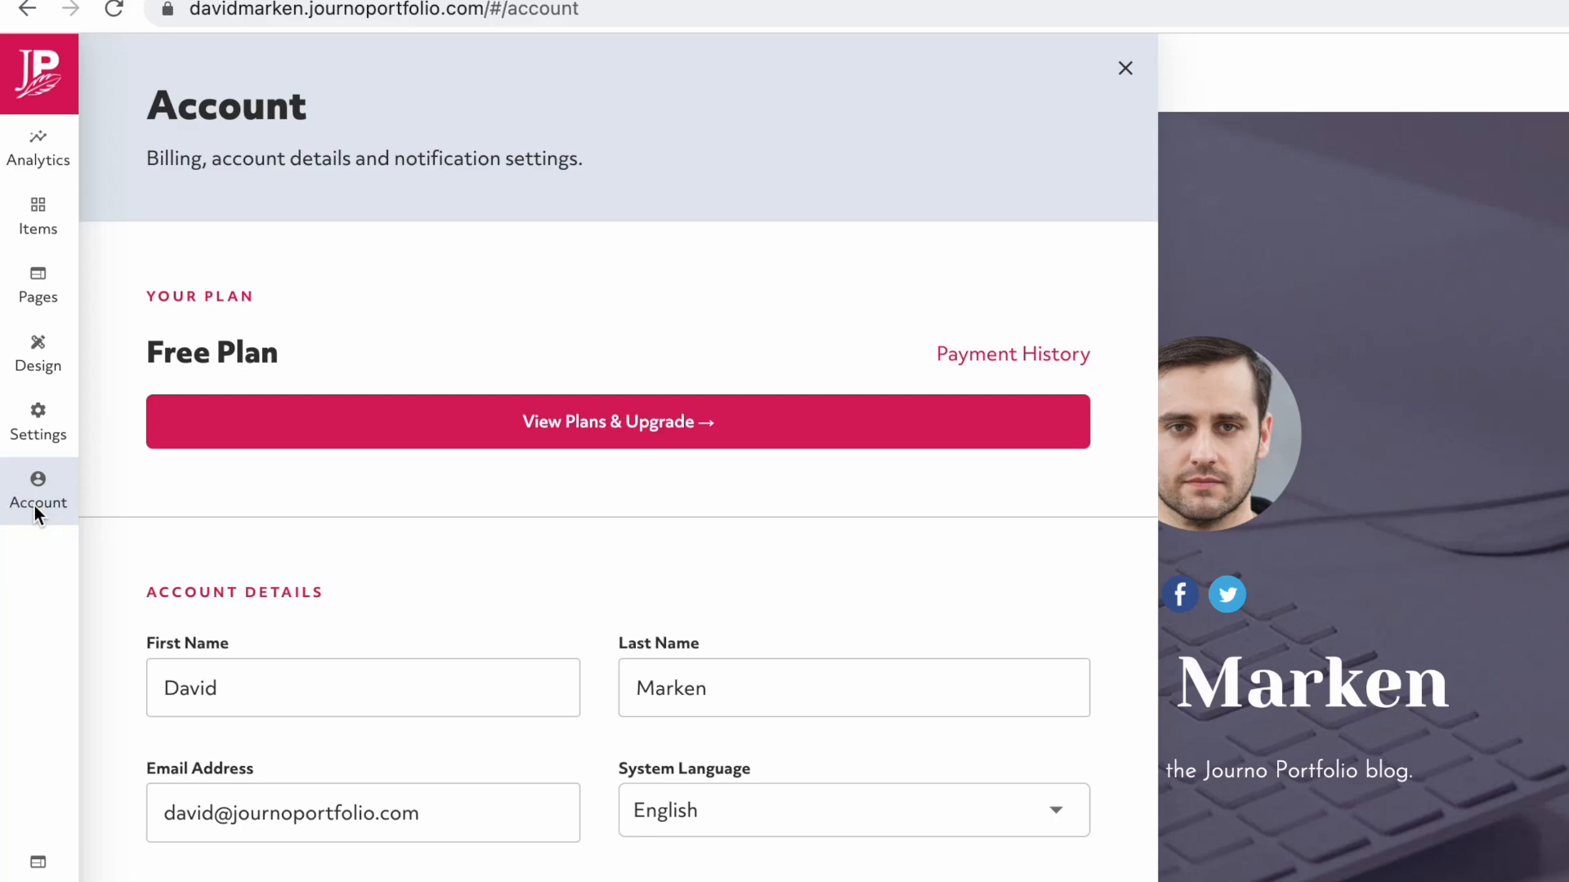
click(1125, 69)
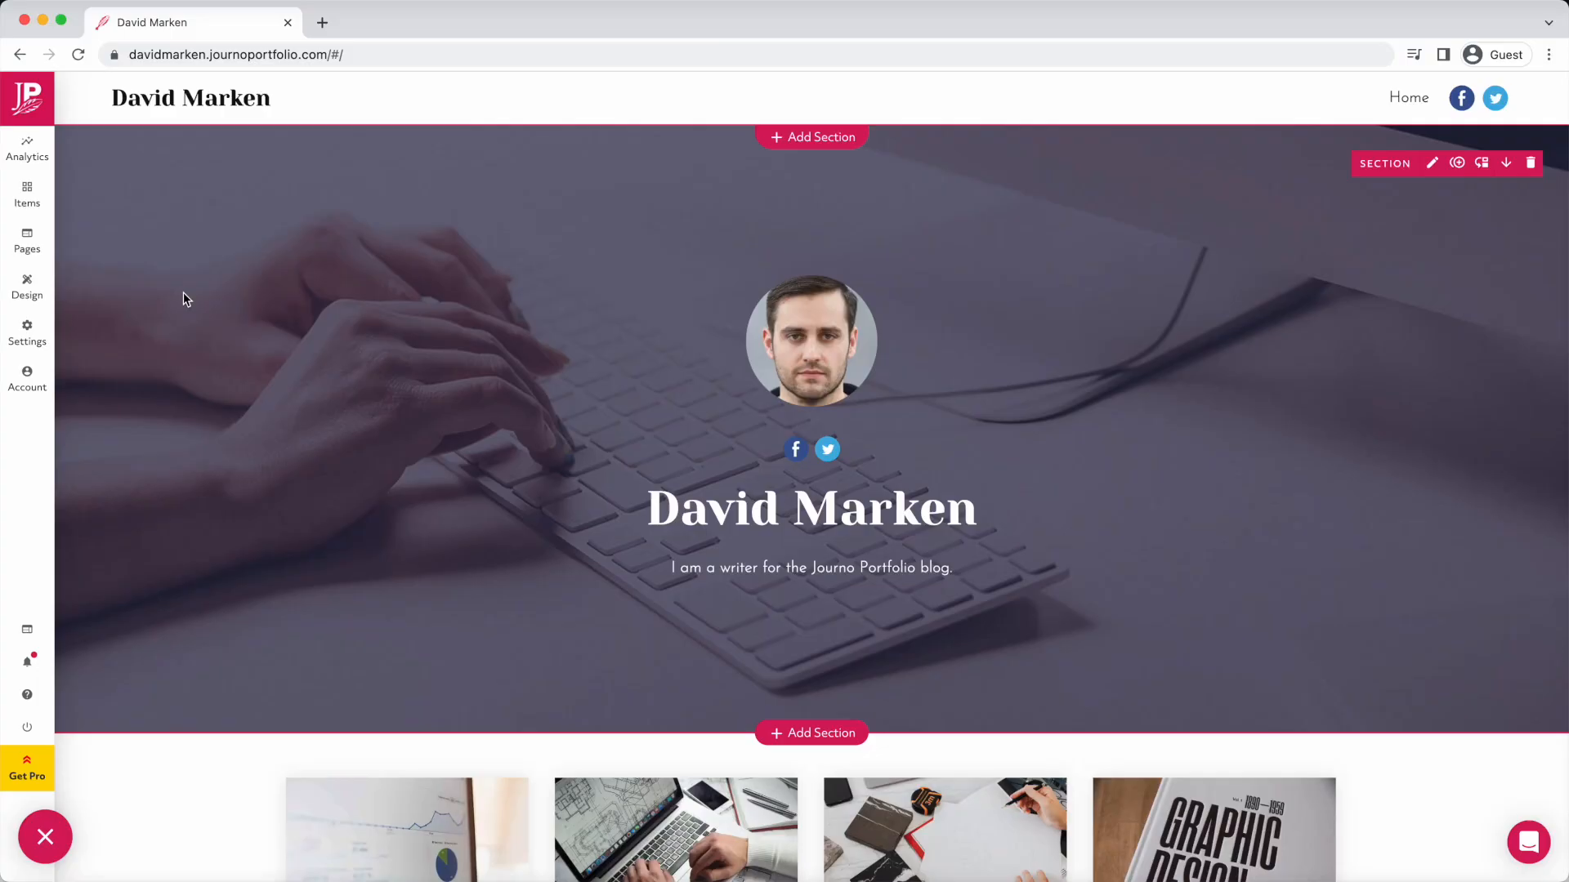
scroll(down, 3)
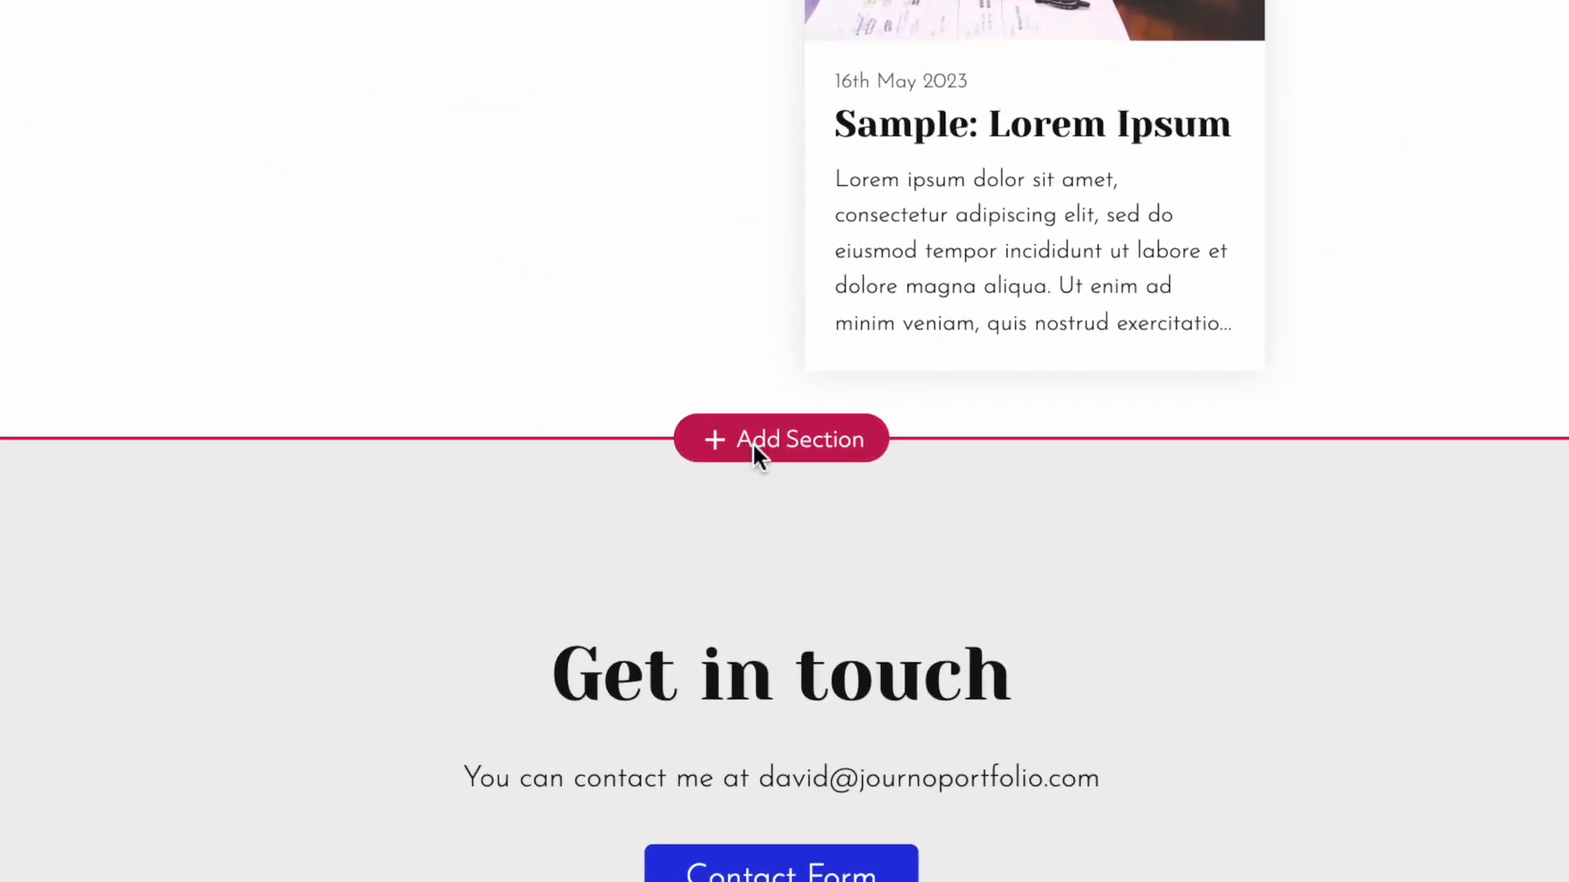
Insert an About Me section on the homepage from the About section templates.
click(781, 439)
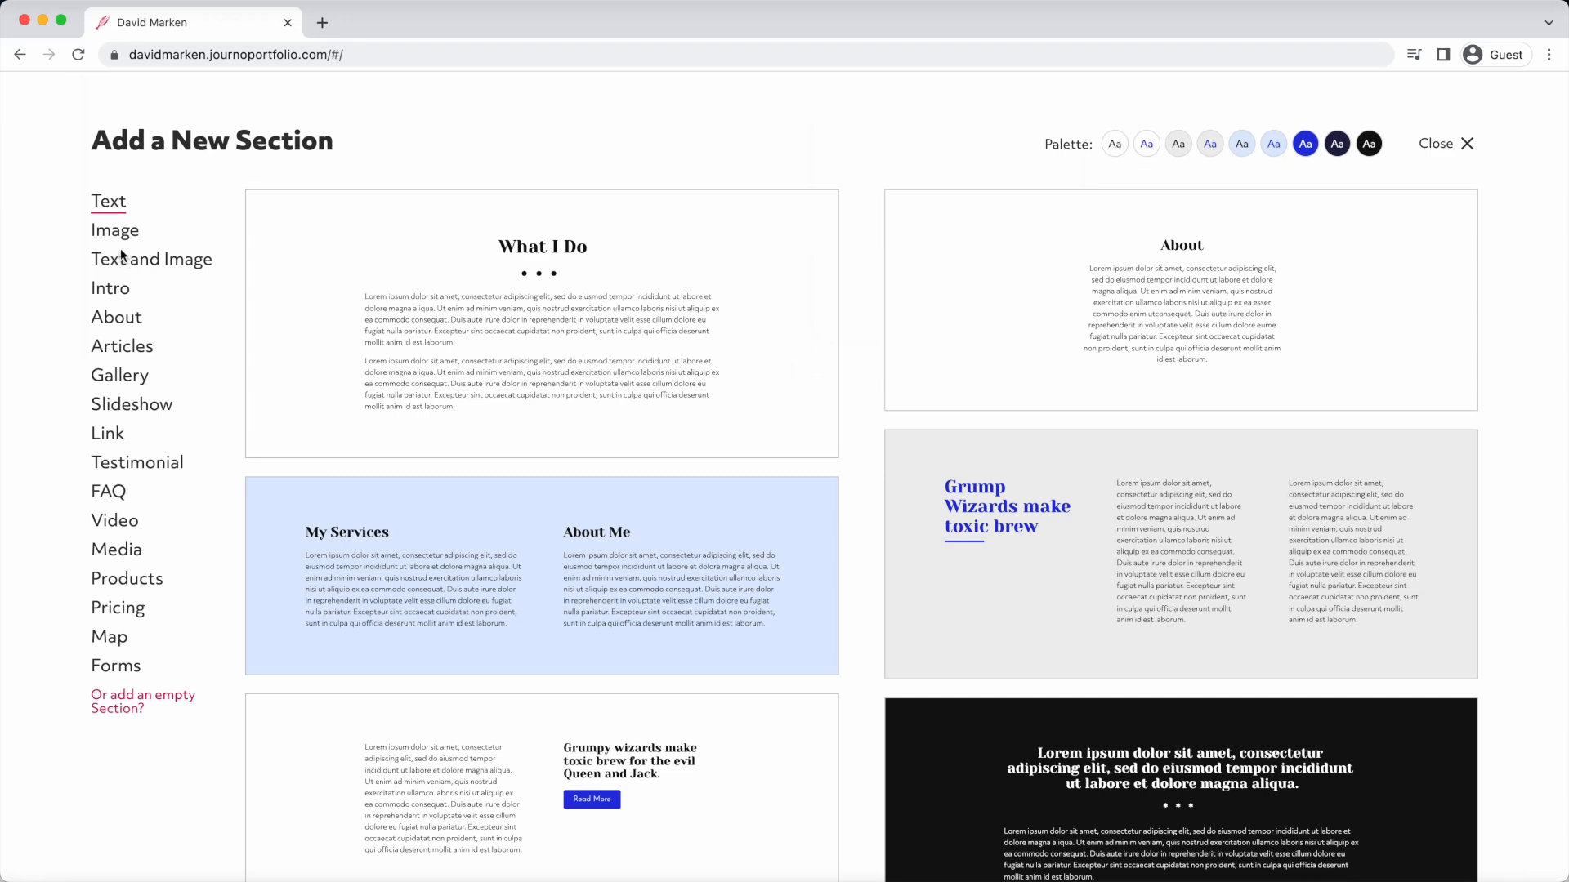
click(116, 317)
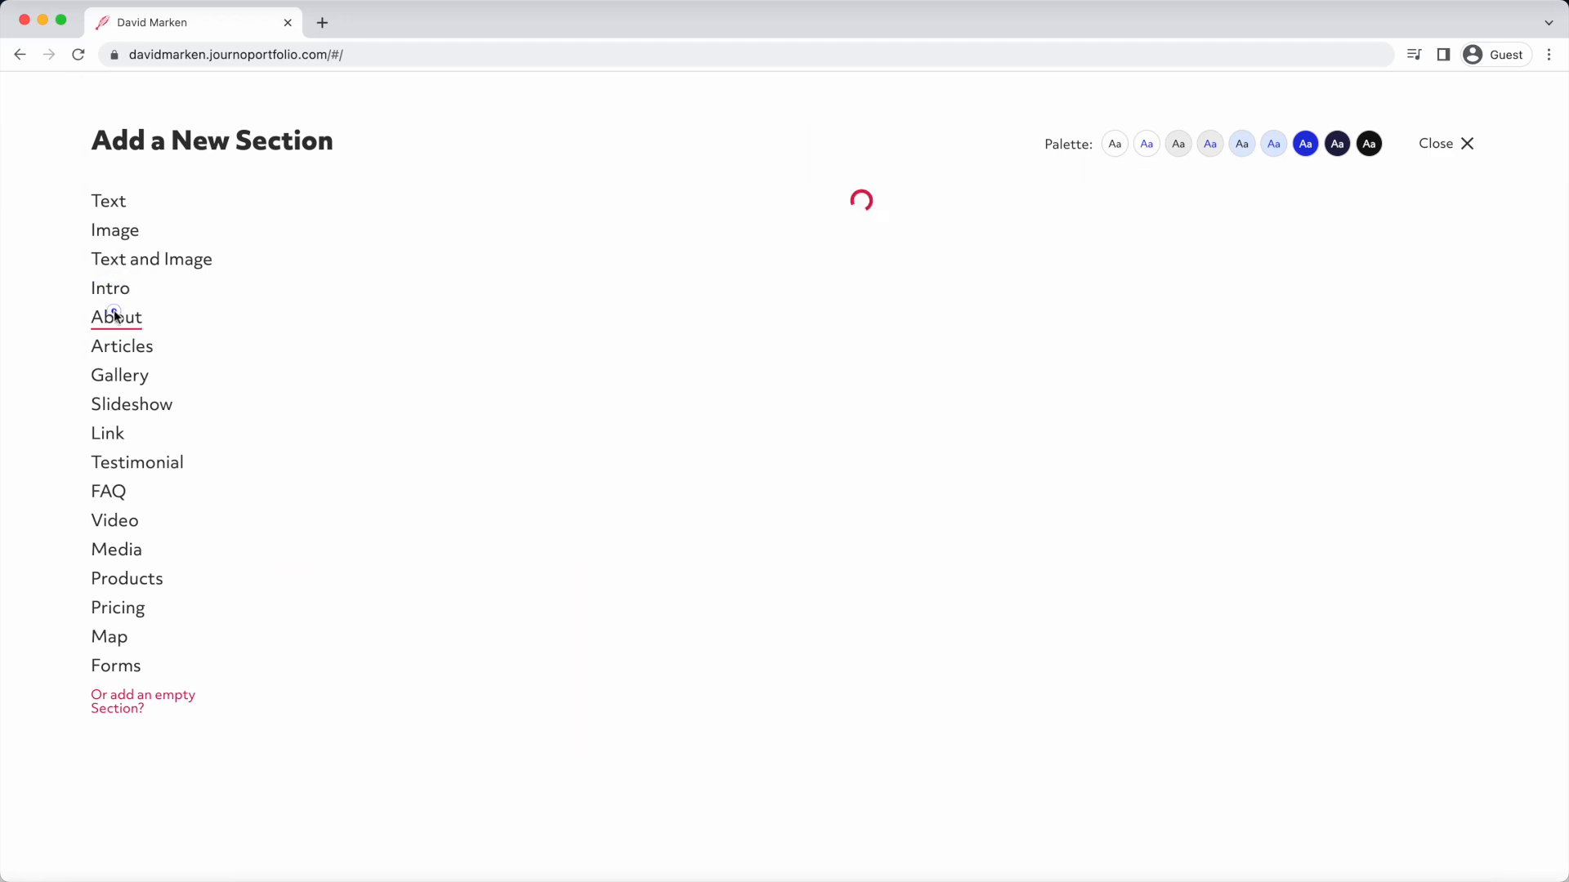
click(116, 317)
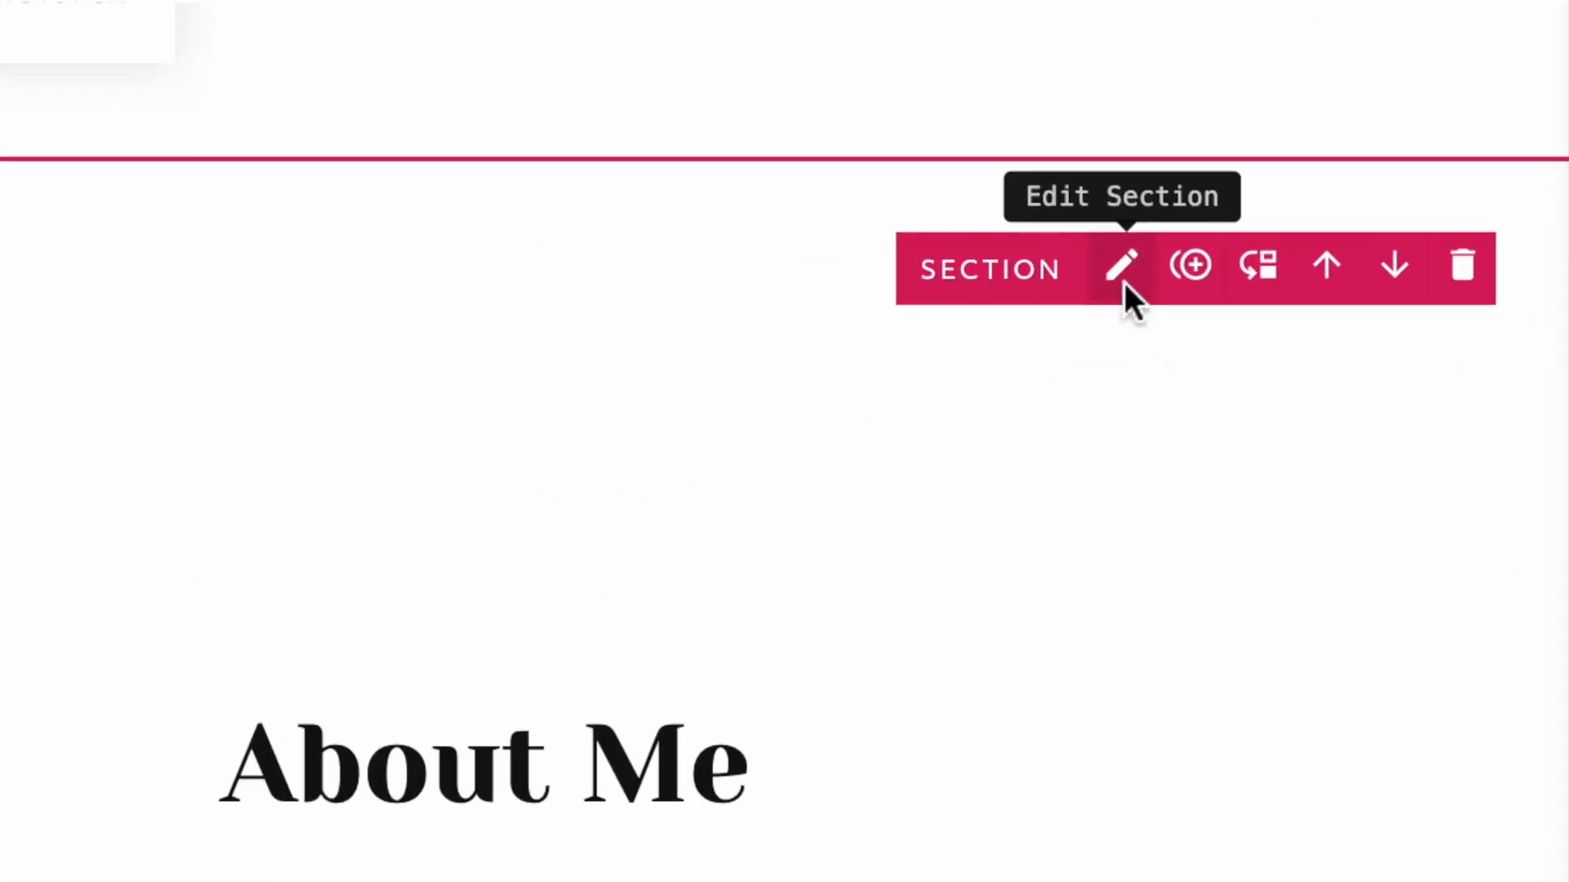
Apply the Light blue palette to About Me and switch it to a narrower column layout.
click(1122, 266)
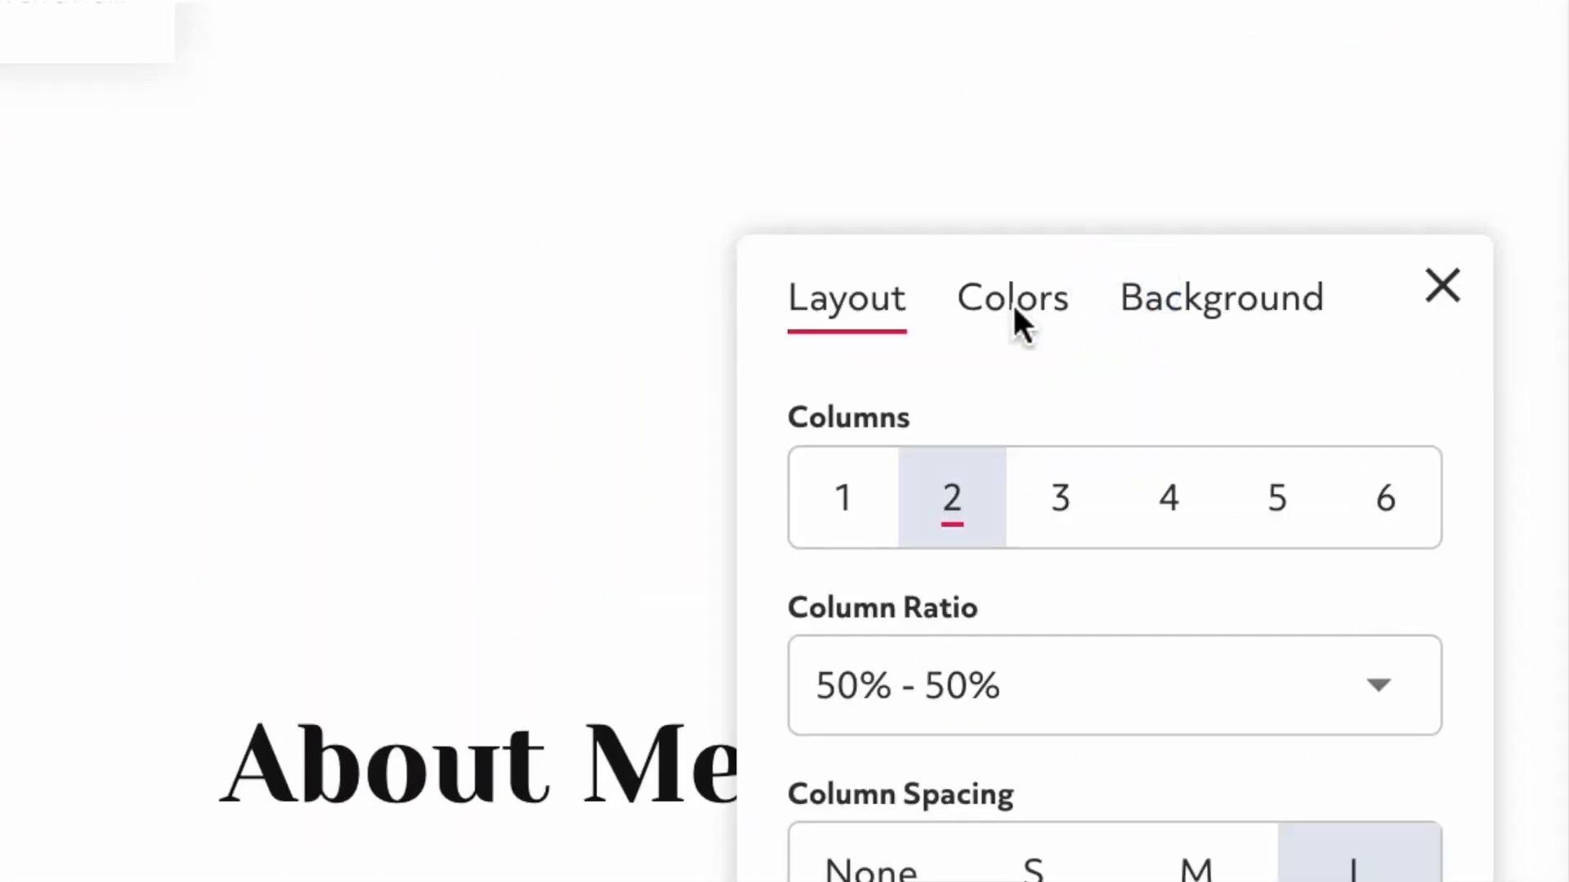
click(1012, 297)
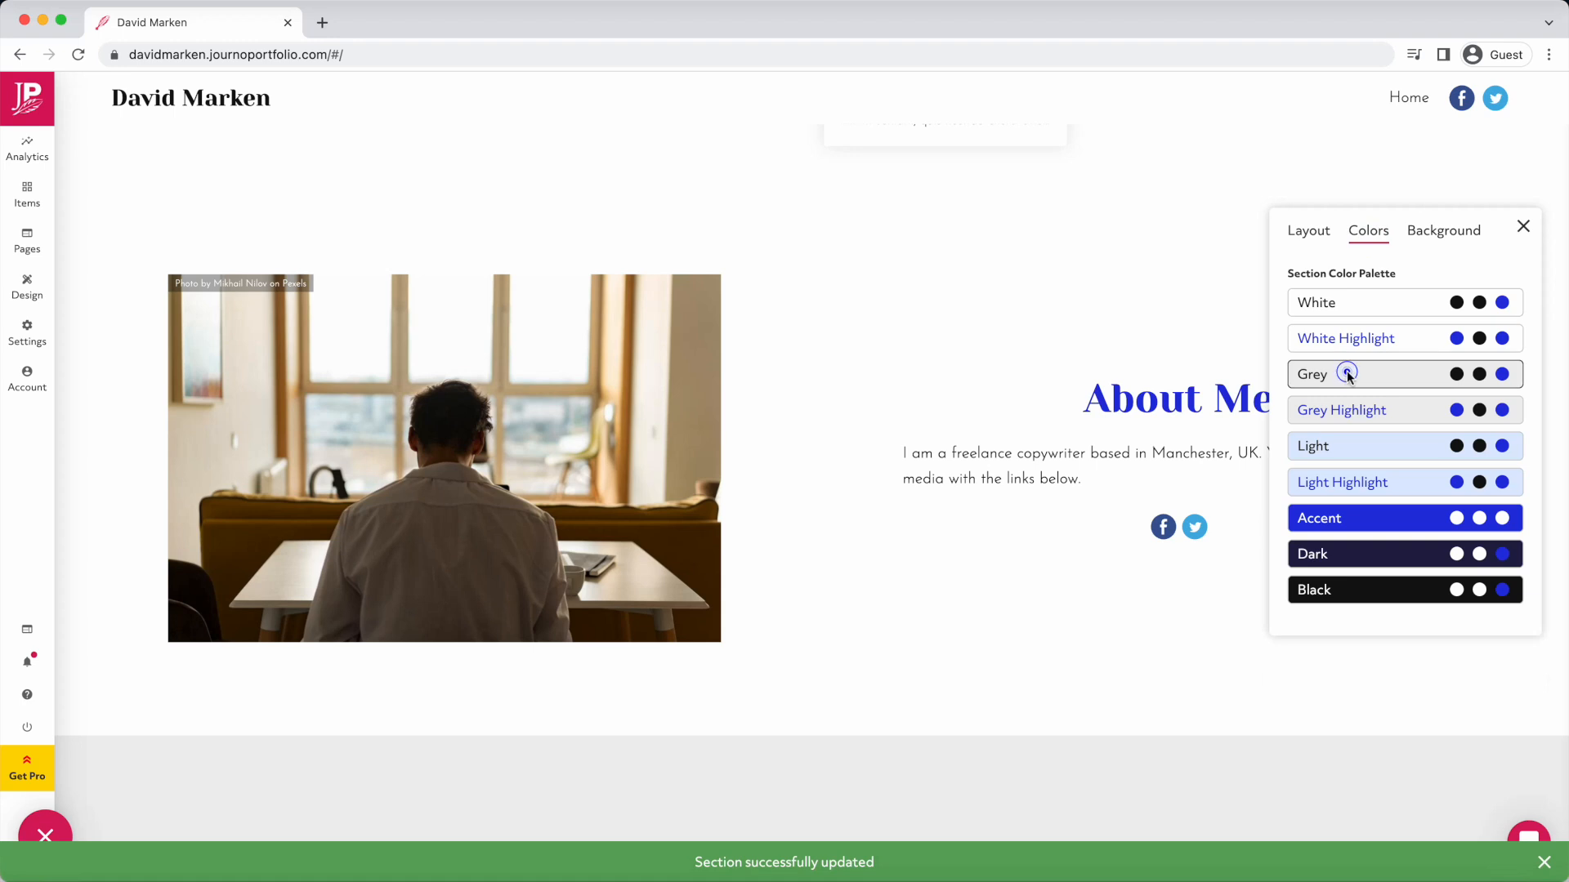
click(1341, 482)
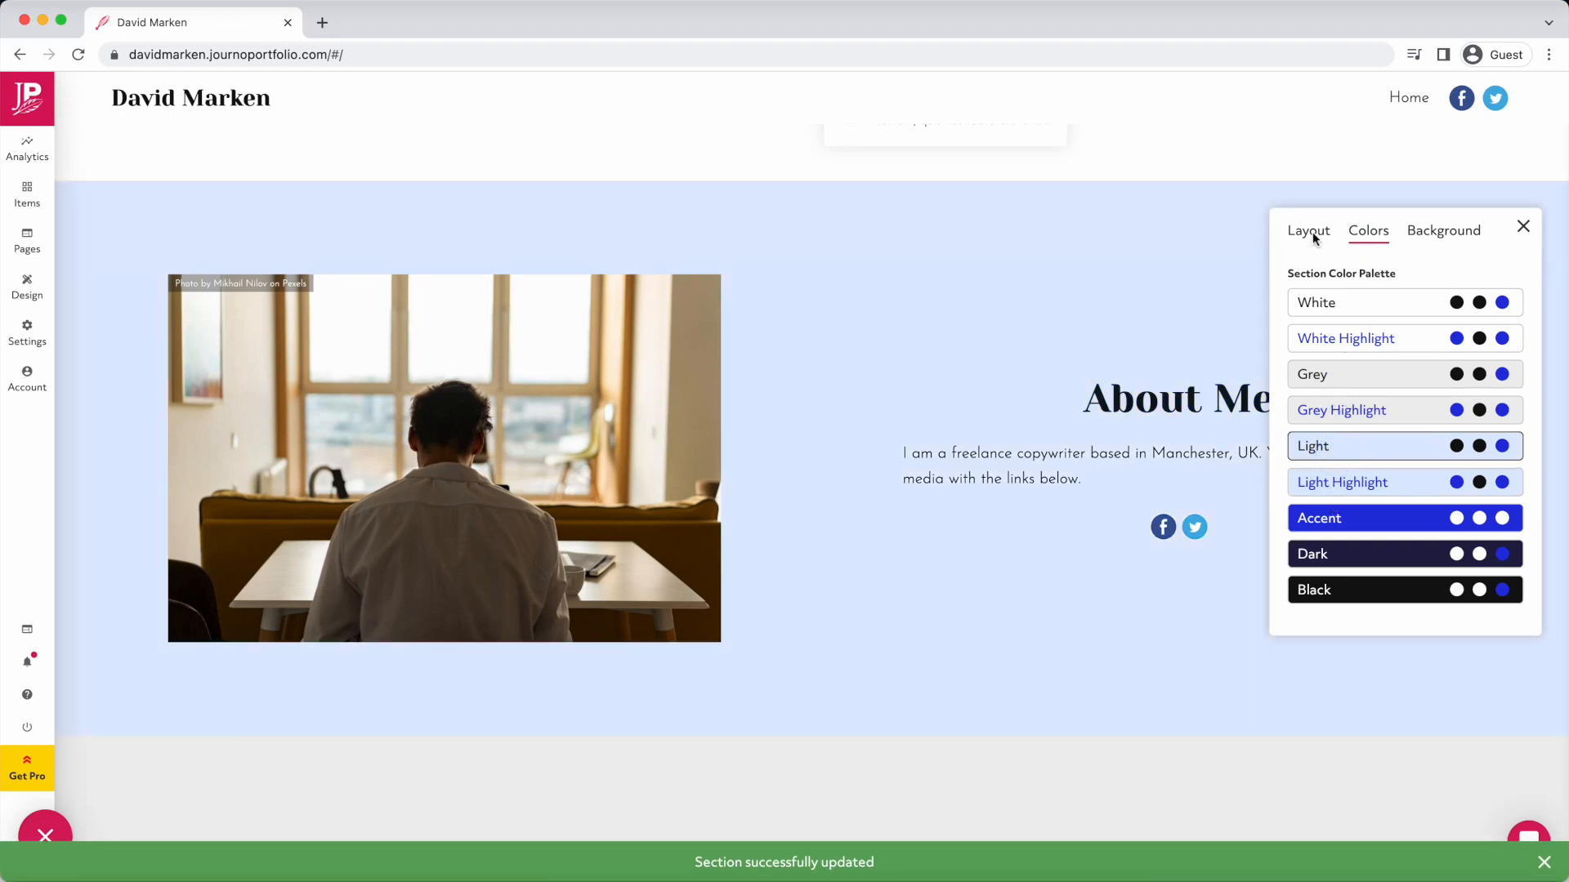
click(1308, 230)
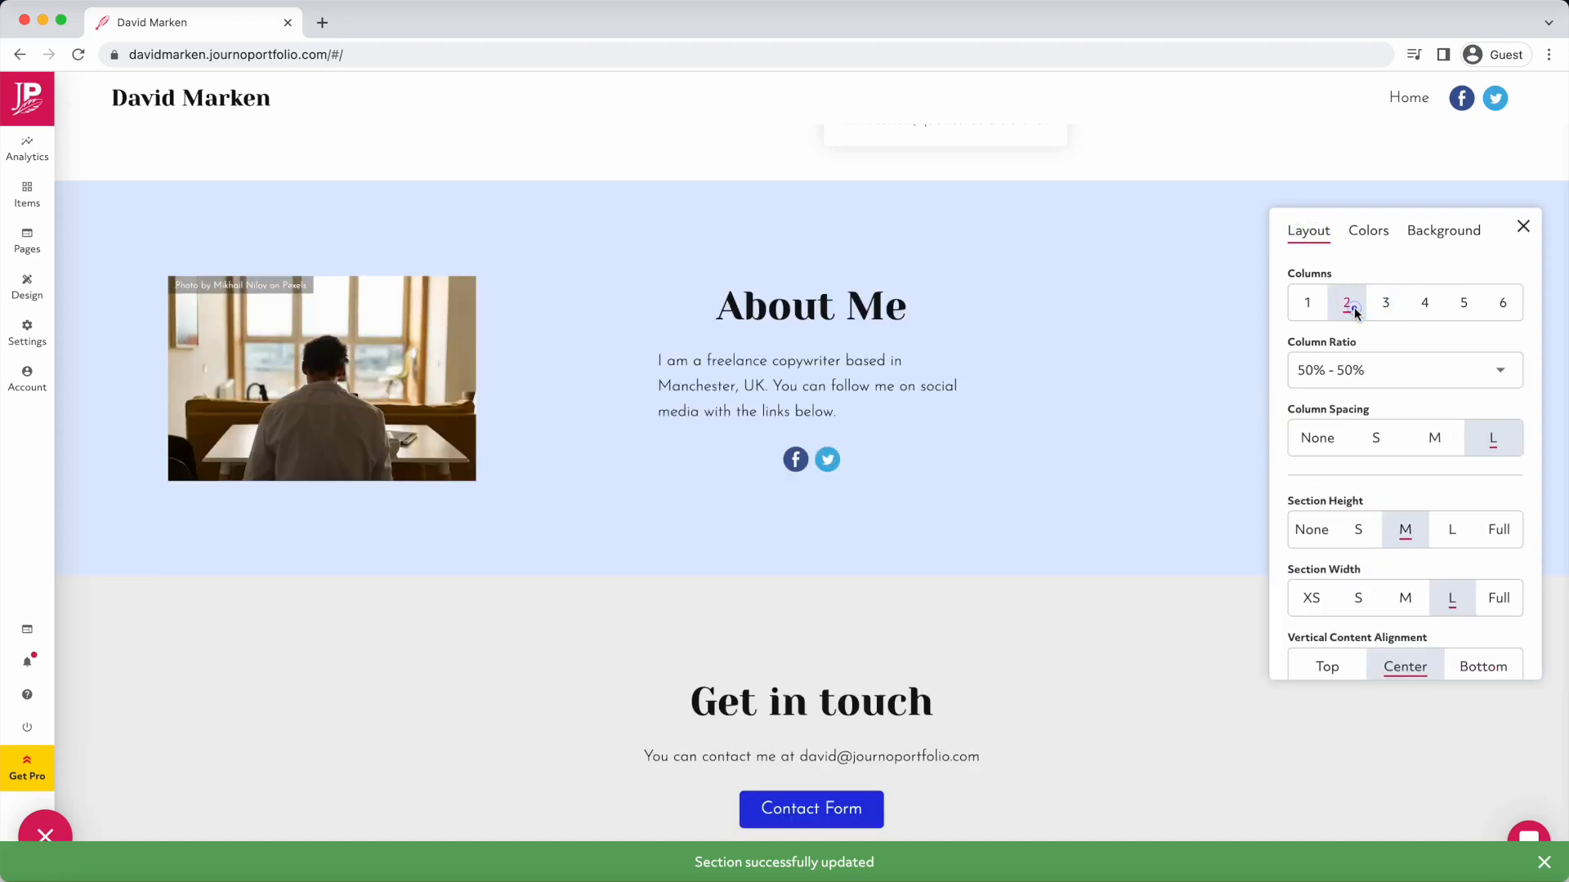
click(1451, 529)
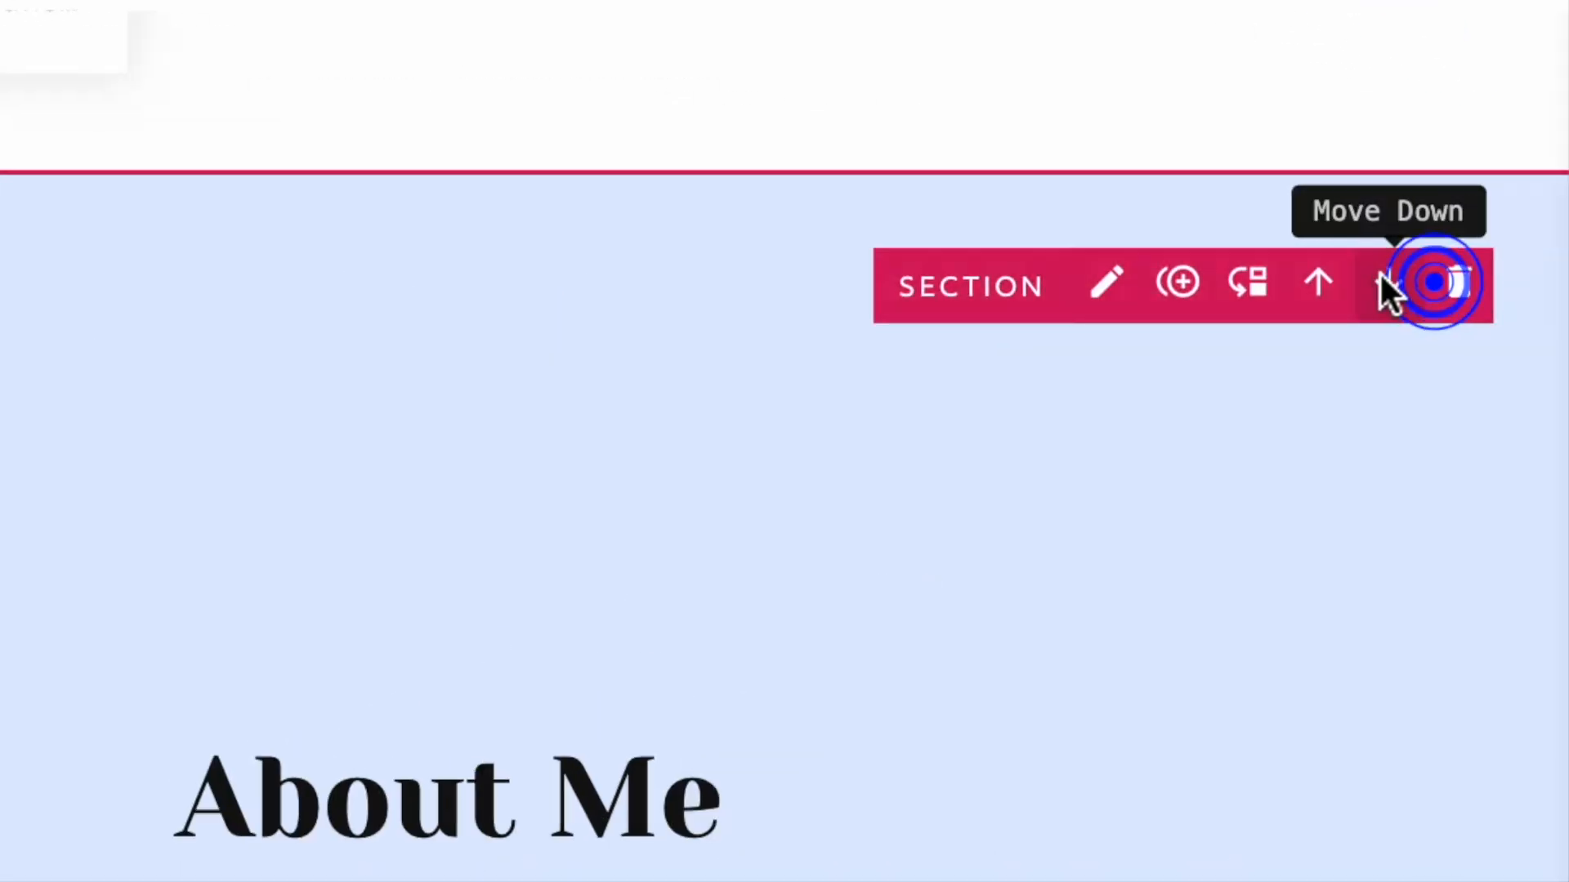
Move About Me below Get in touch and delete a Get in touch section, confirming removal.
click(1433, 283)
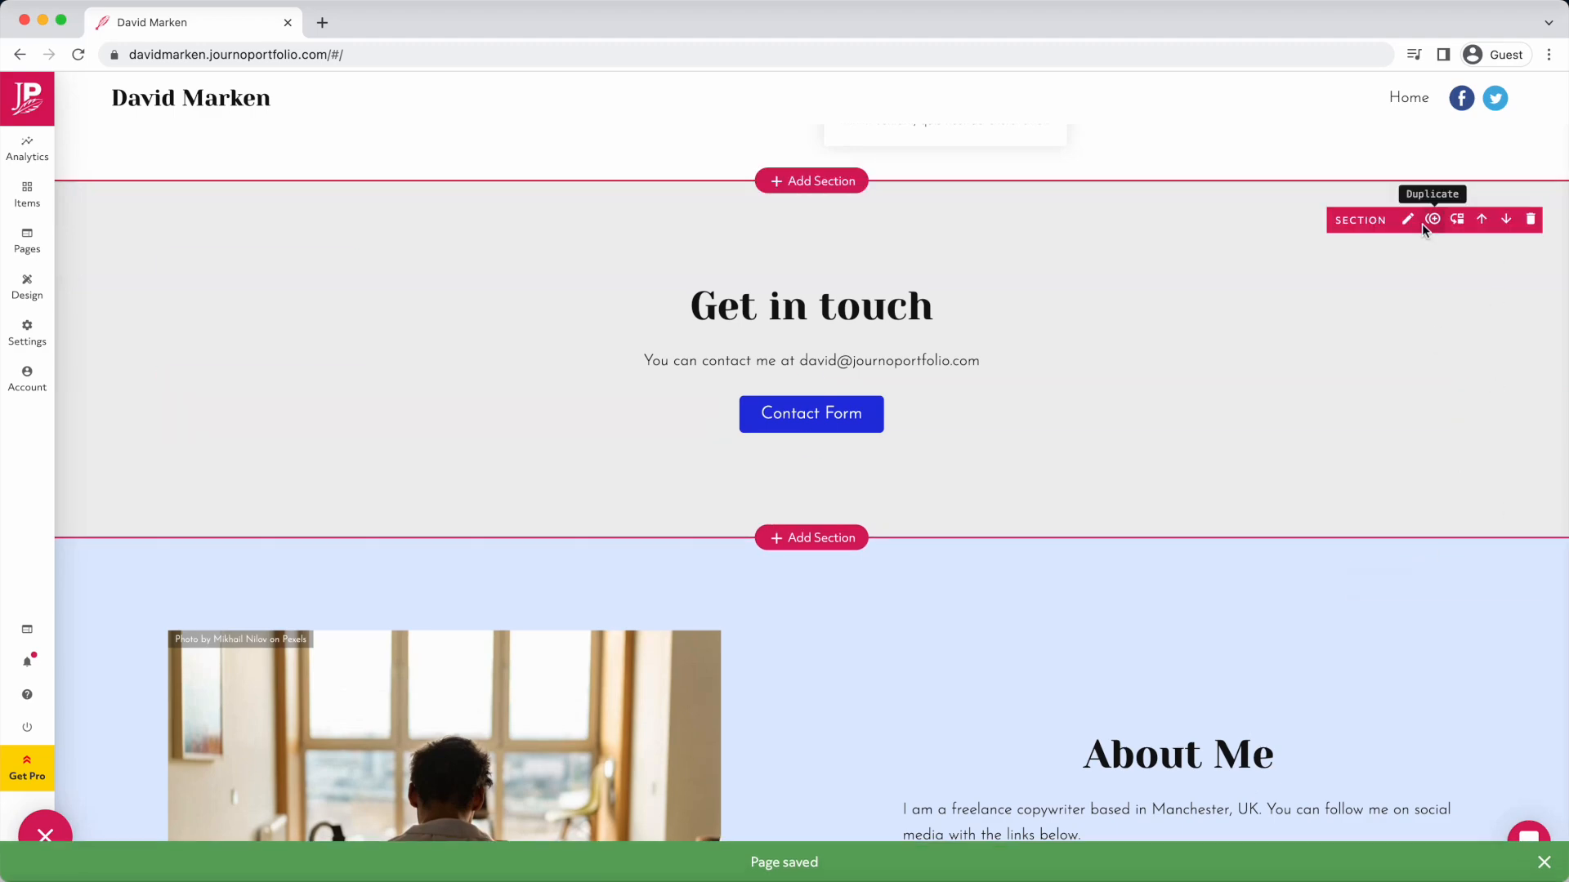
click(1431, 219)
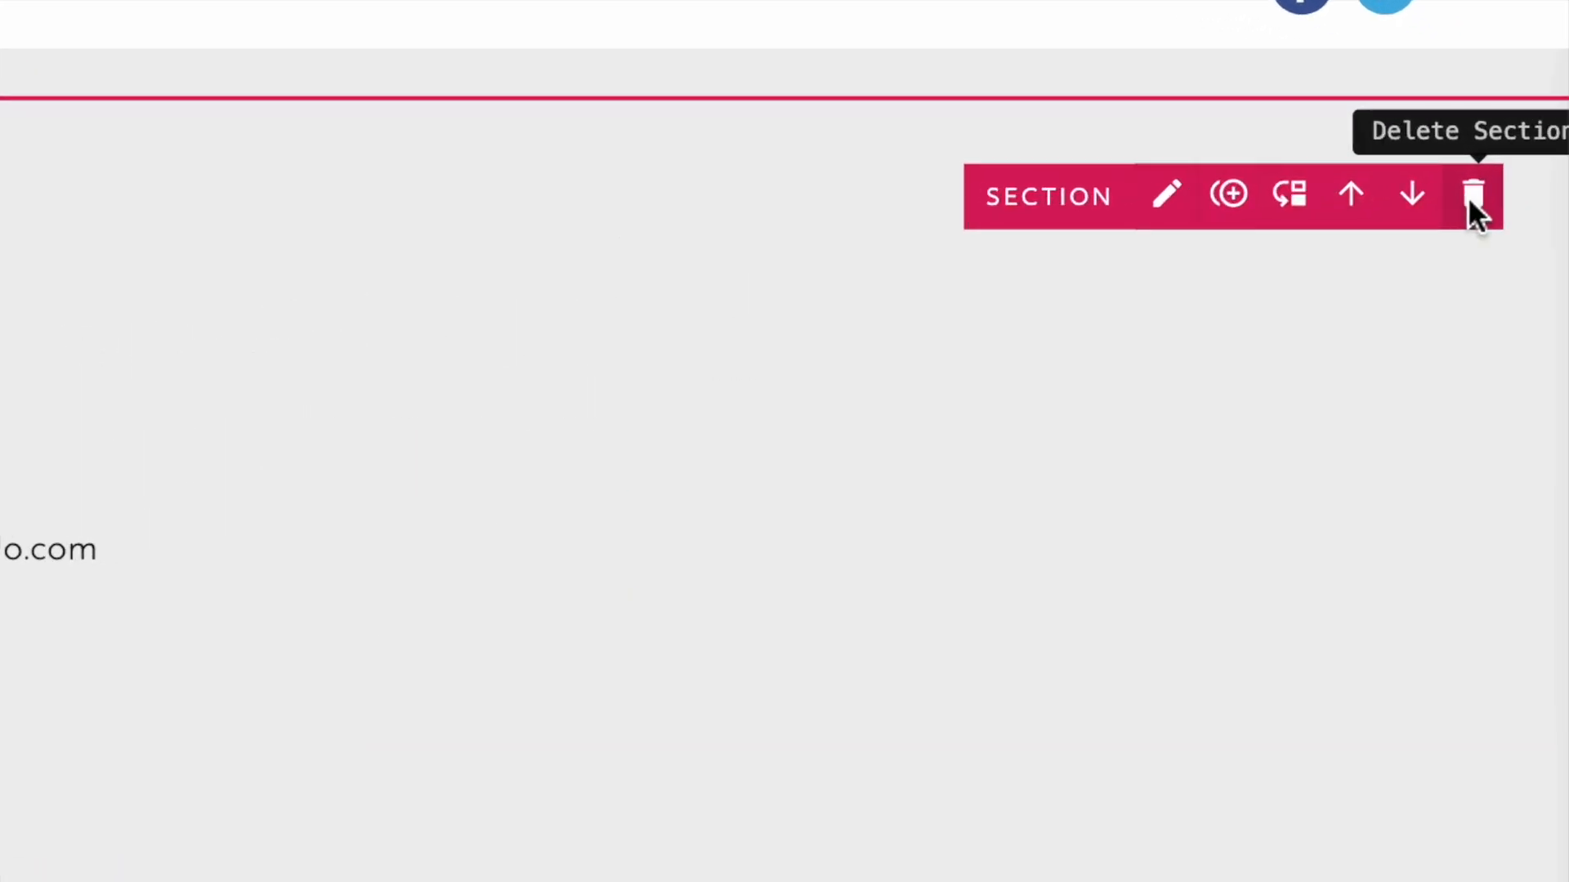
click(1474, 195)
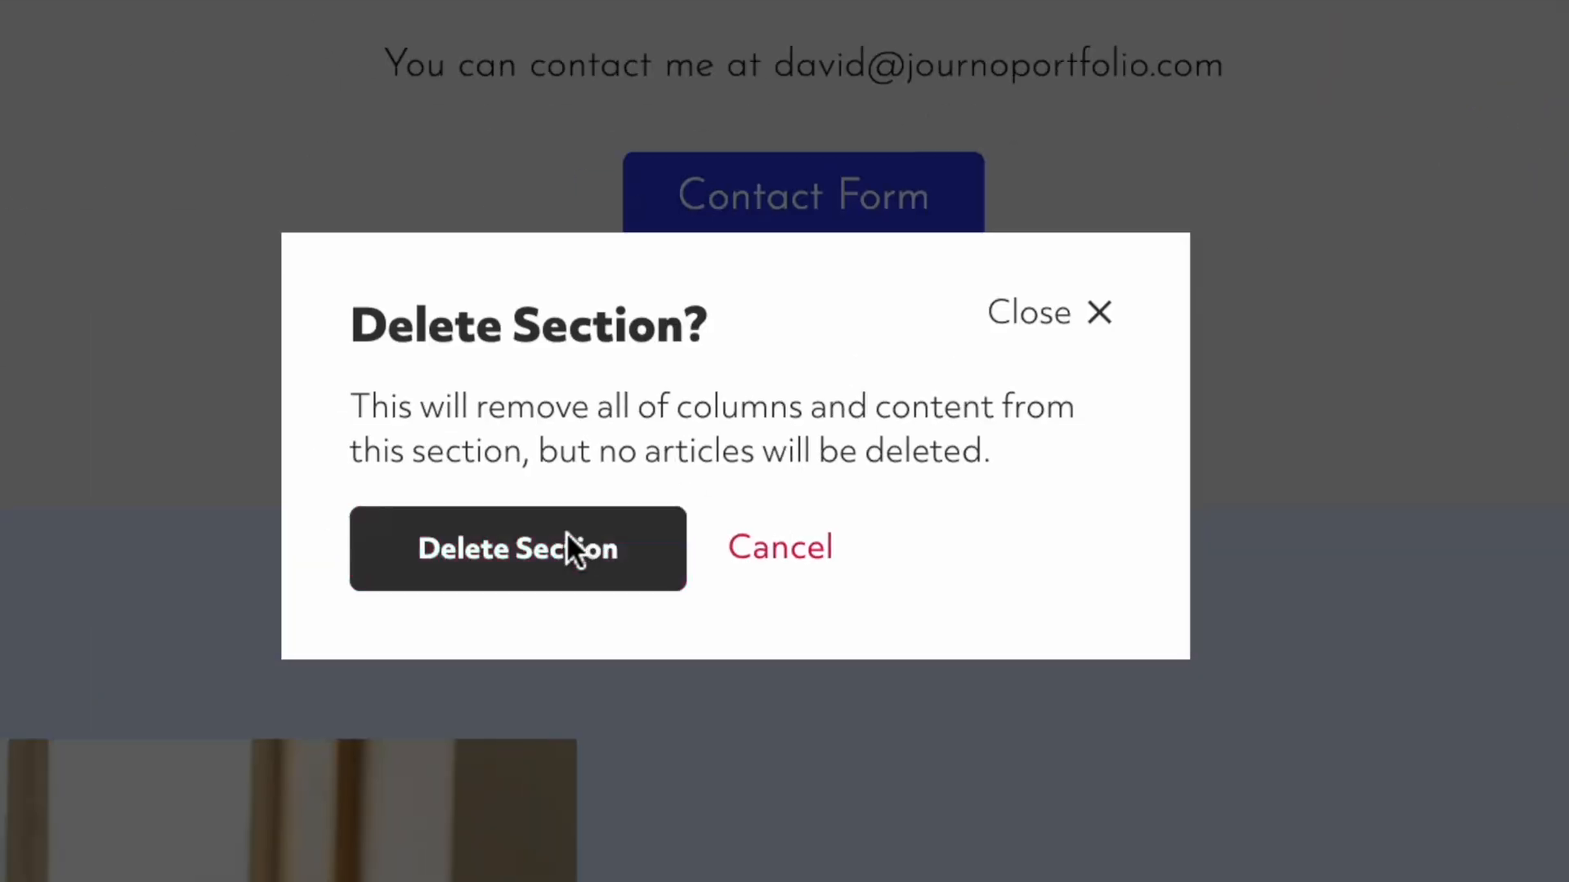
click(516, 549)
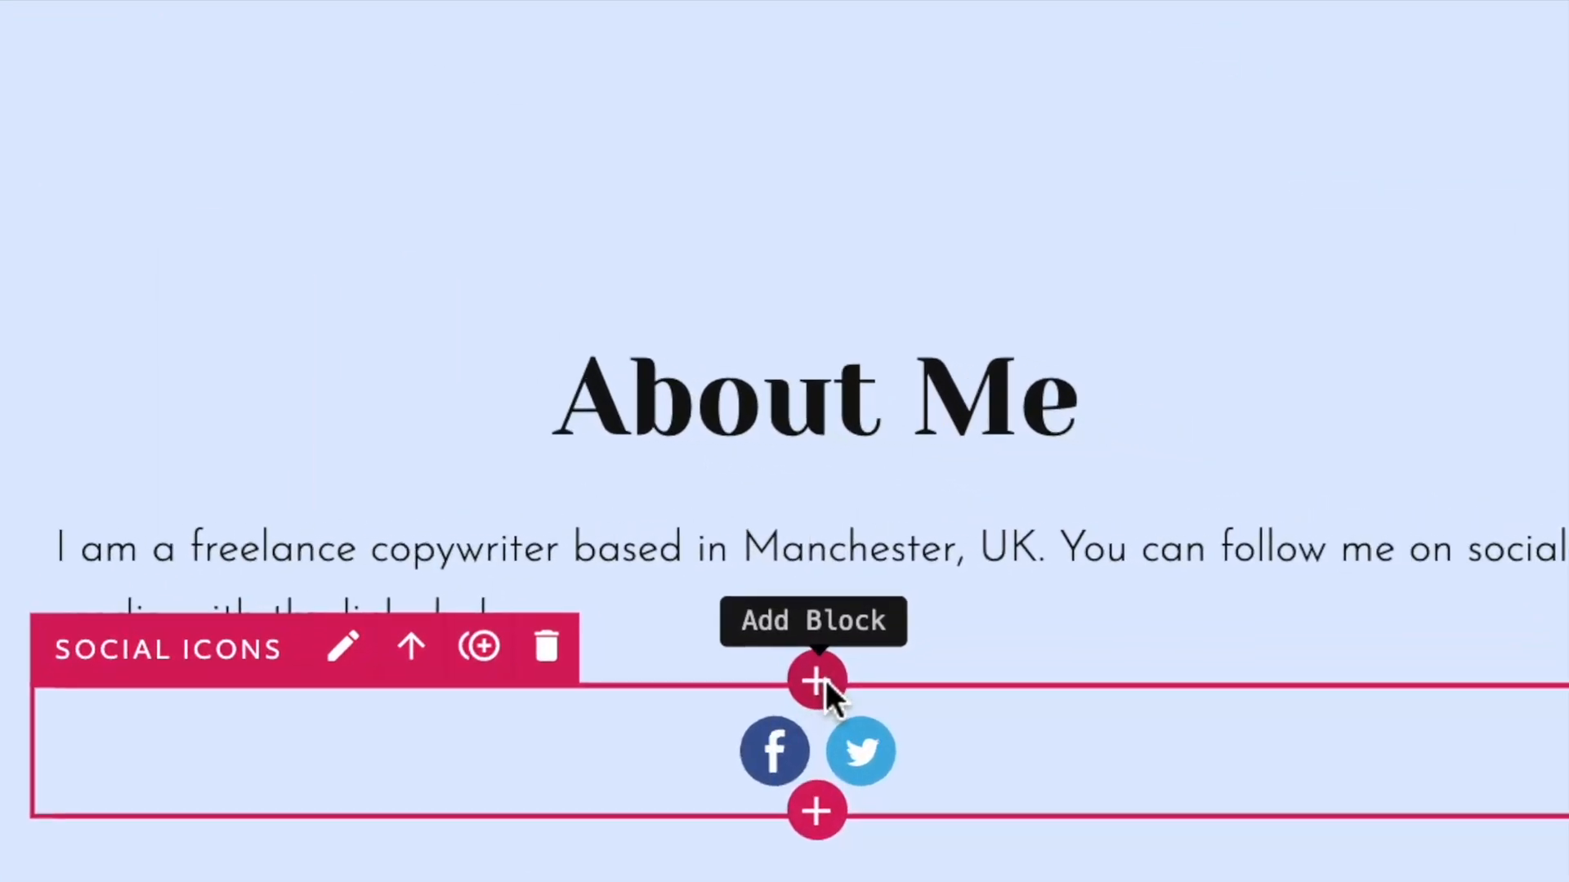
Insert a new block above the Social Icons block in About Me.
click(815, 680)
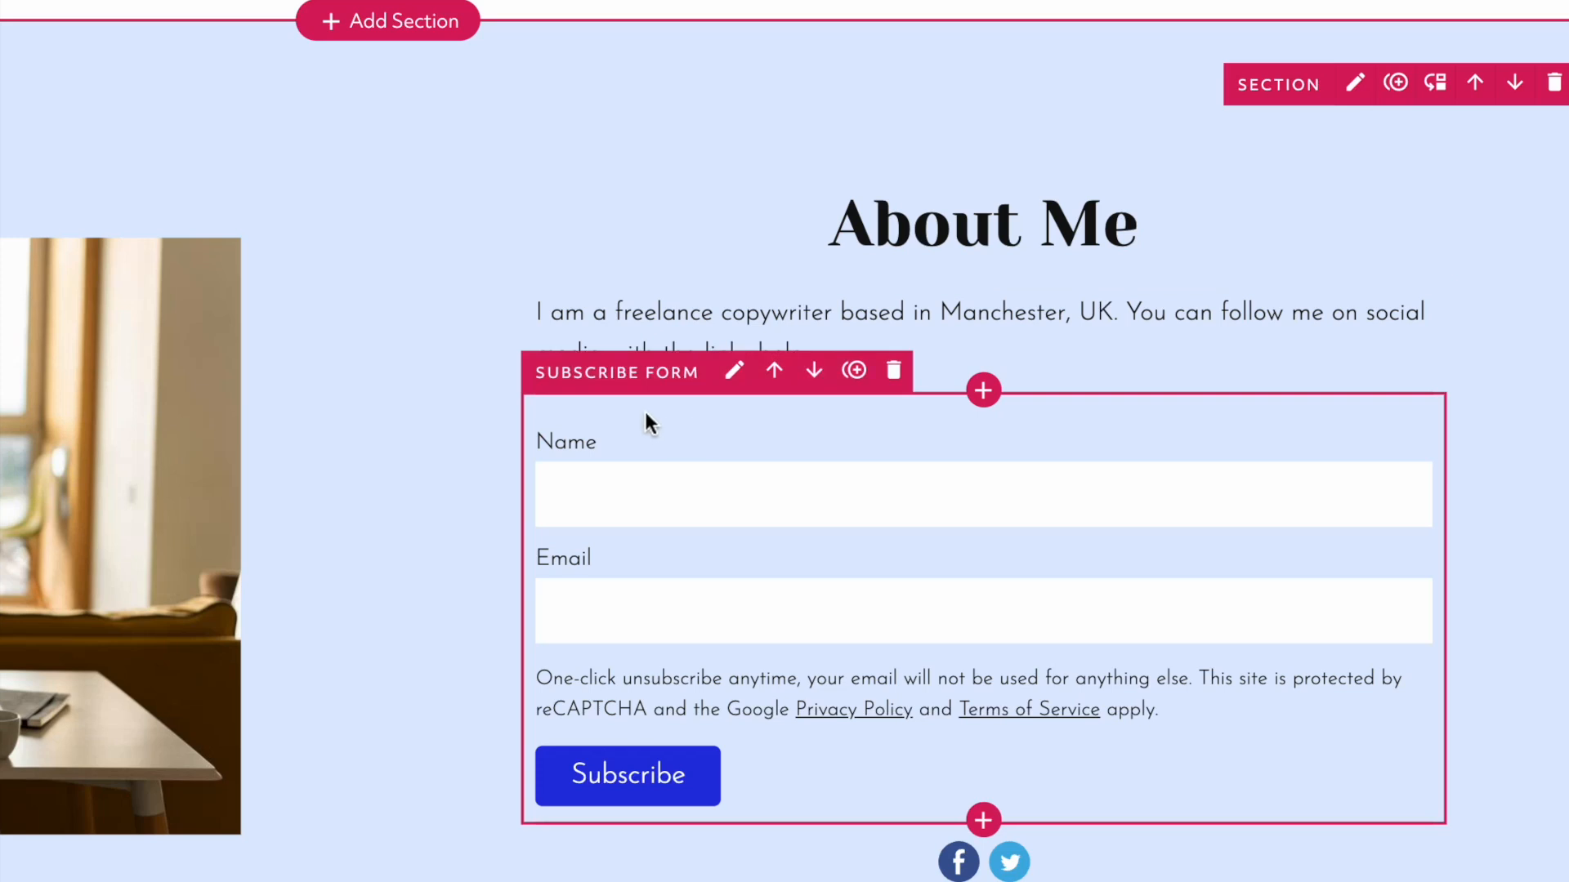
mouse_move(732, 371)
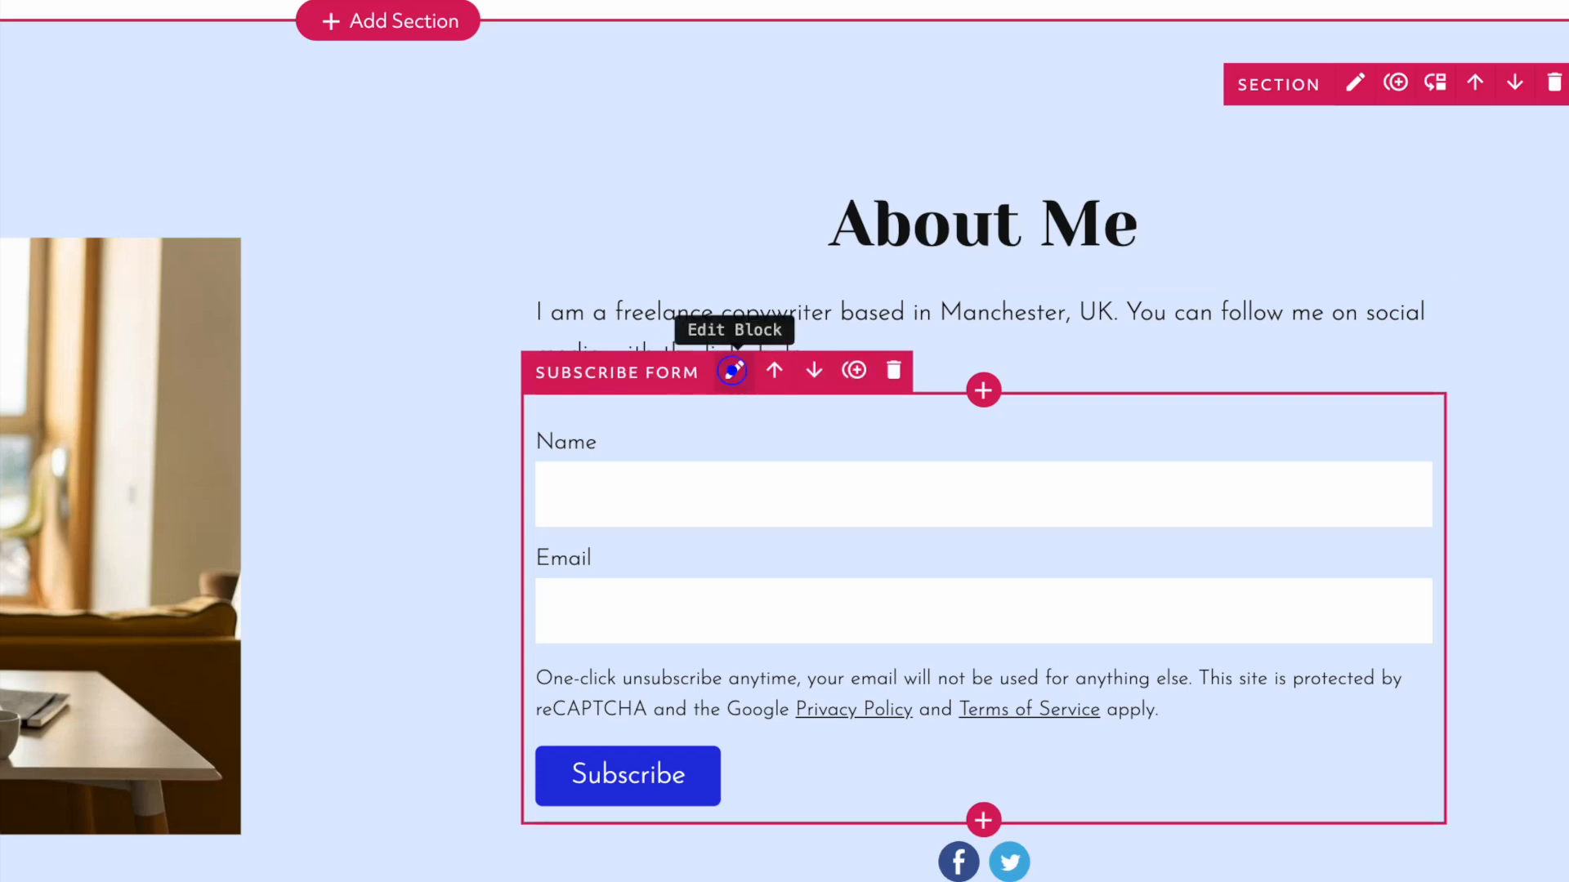
Set the subscribe form block to 'Open in a popup?', leaving a Subscribe button above the social icons.
click(732, 371)
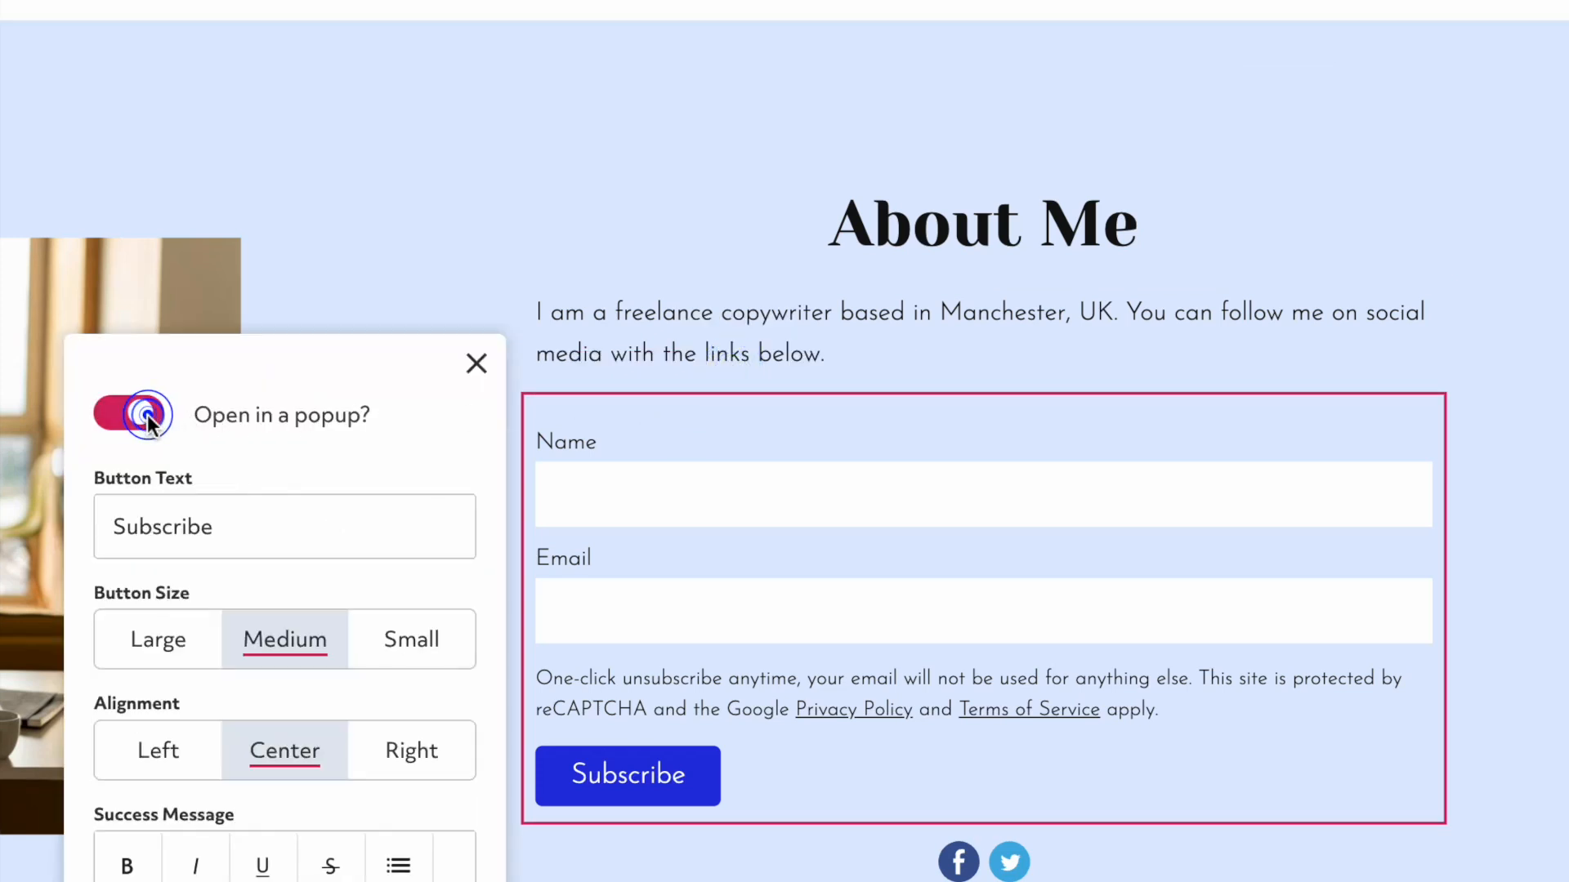
click(128, 413)
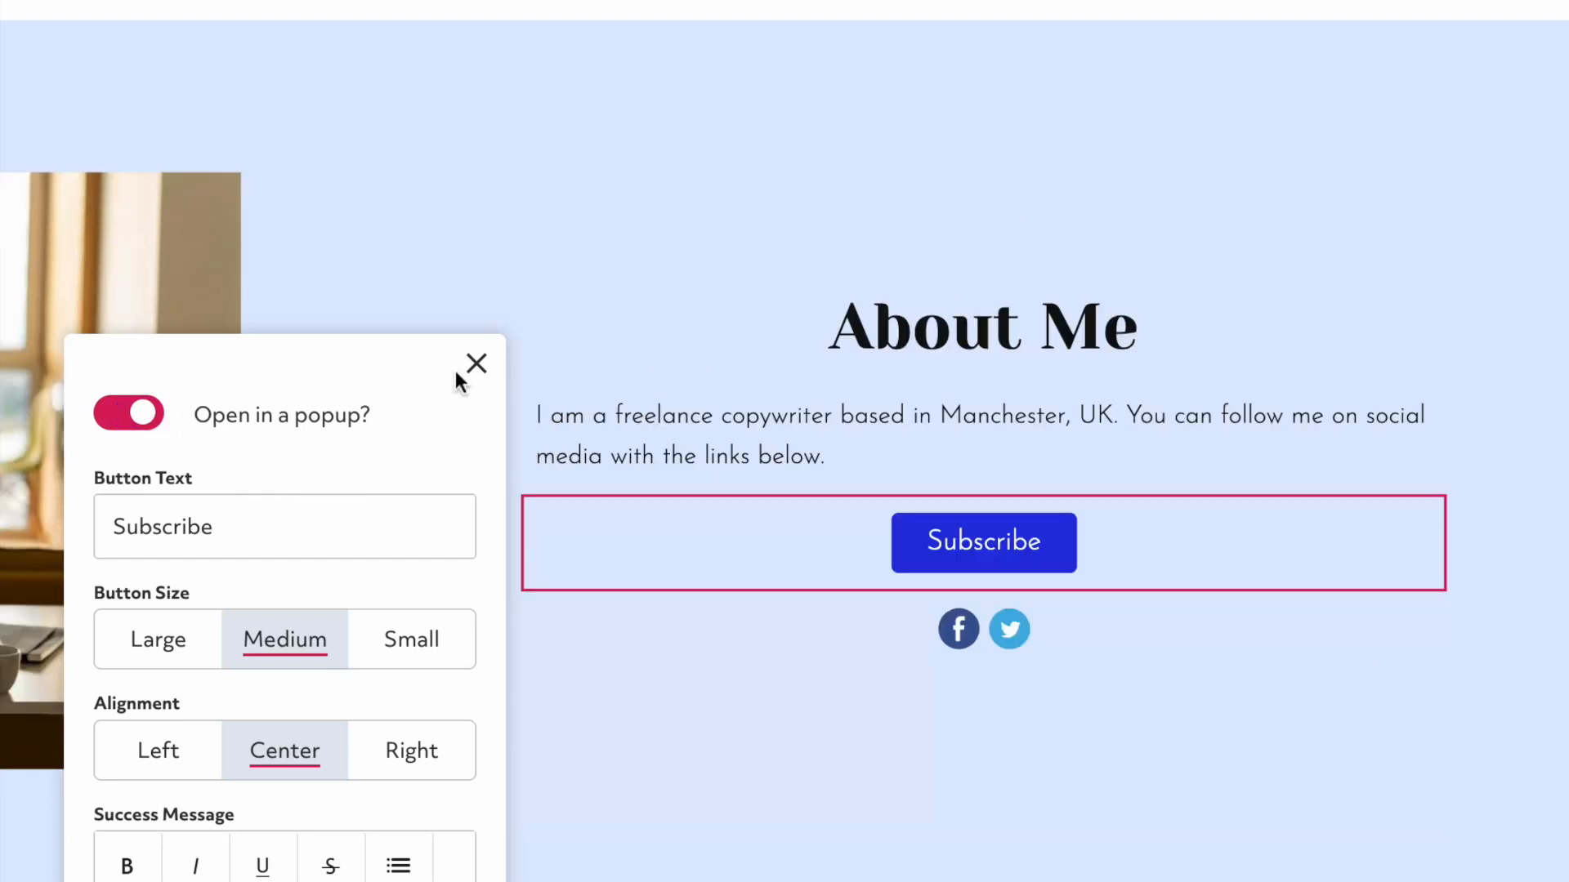
click(475, 363)
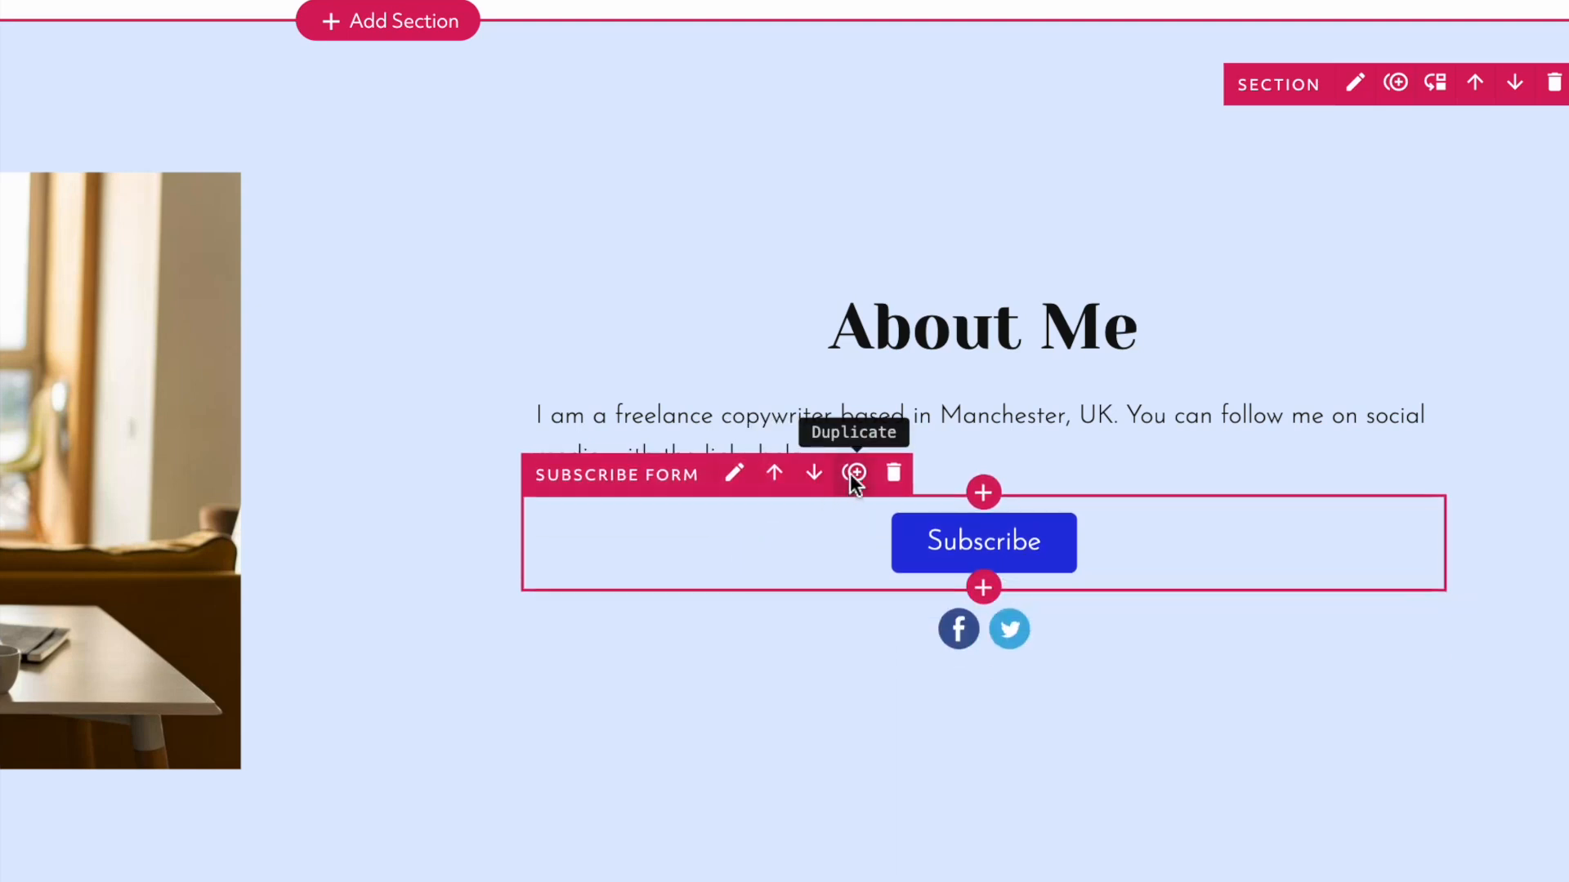
mouse_move(894, 475)
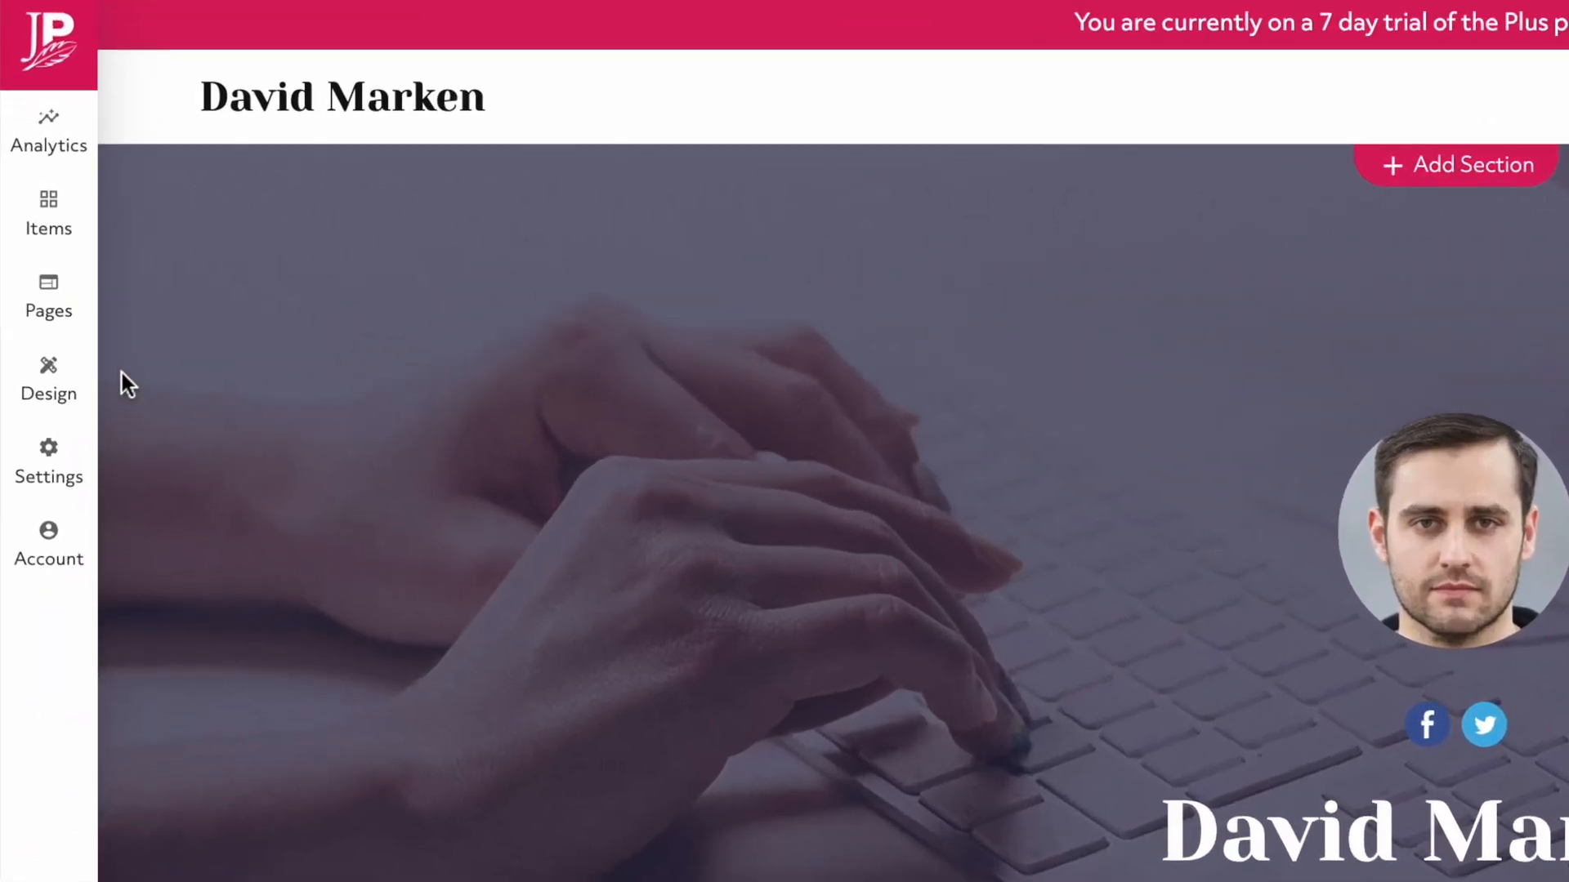
Create a new page named 'Journo Portfolio Work' from the Pages panel.
click(47, 295)
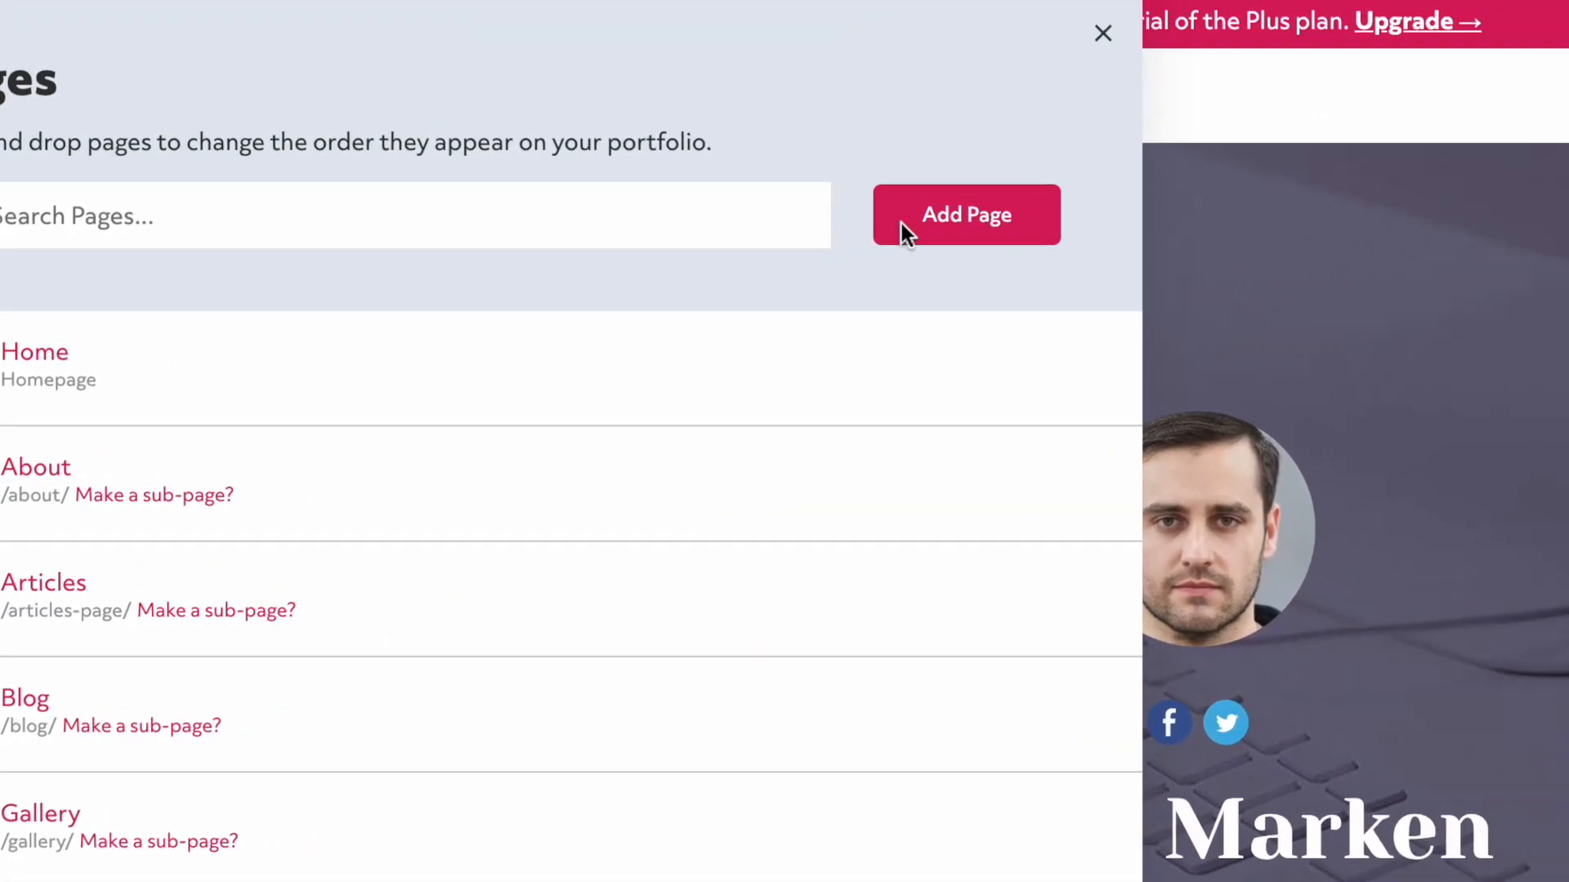
click(964, 214)
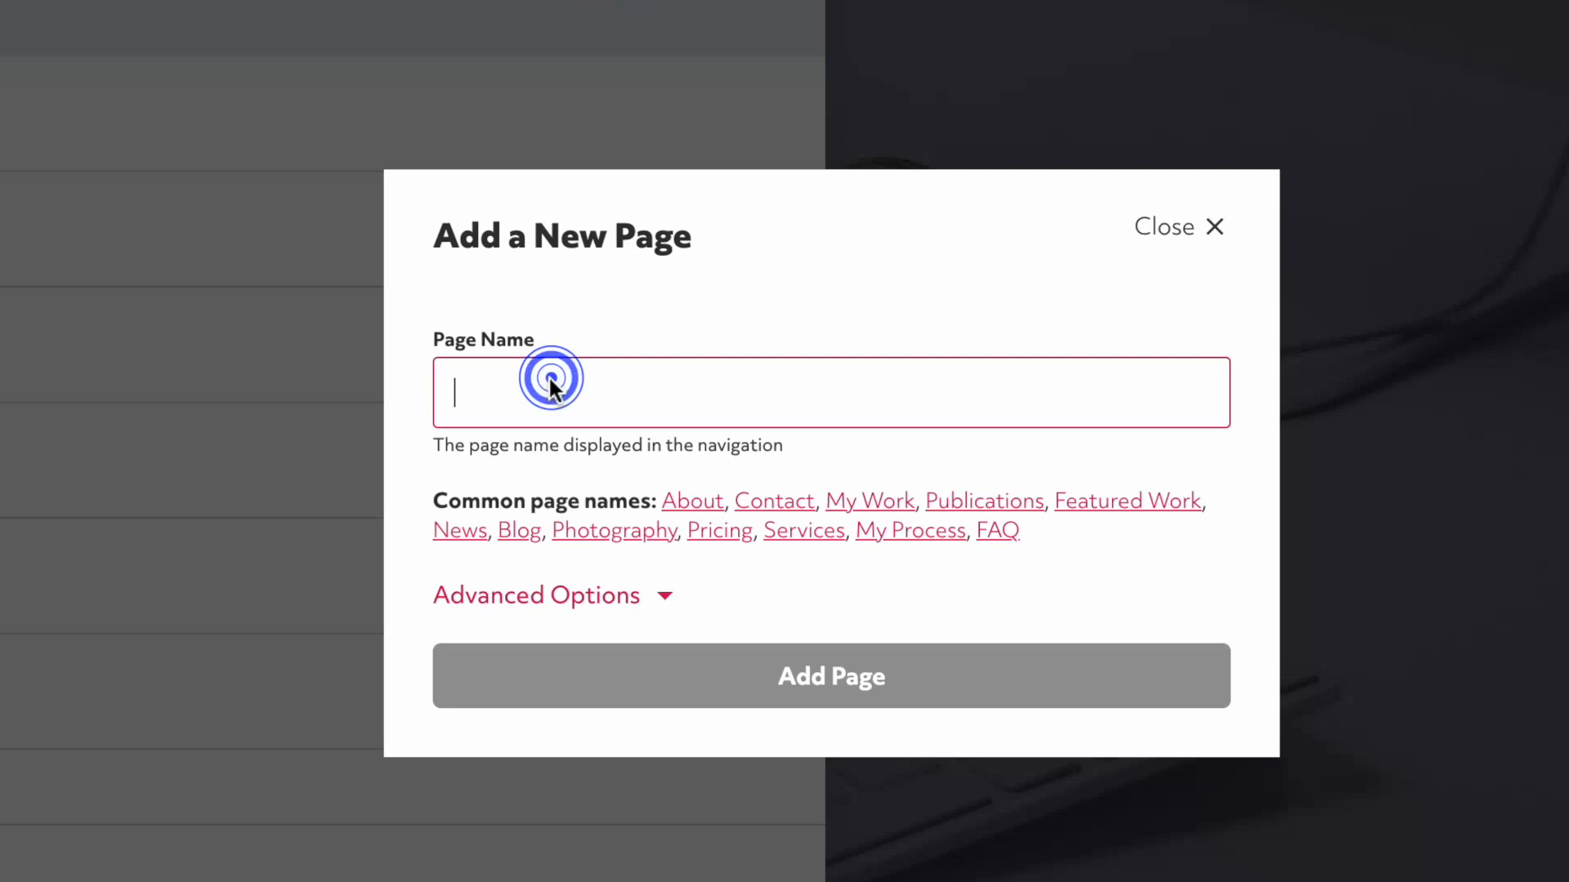
text(Journo Portfo)
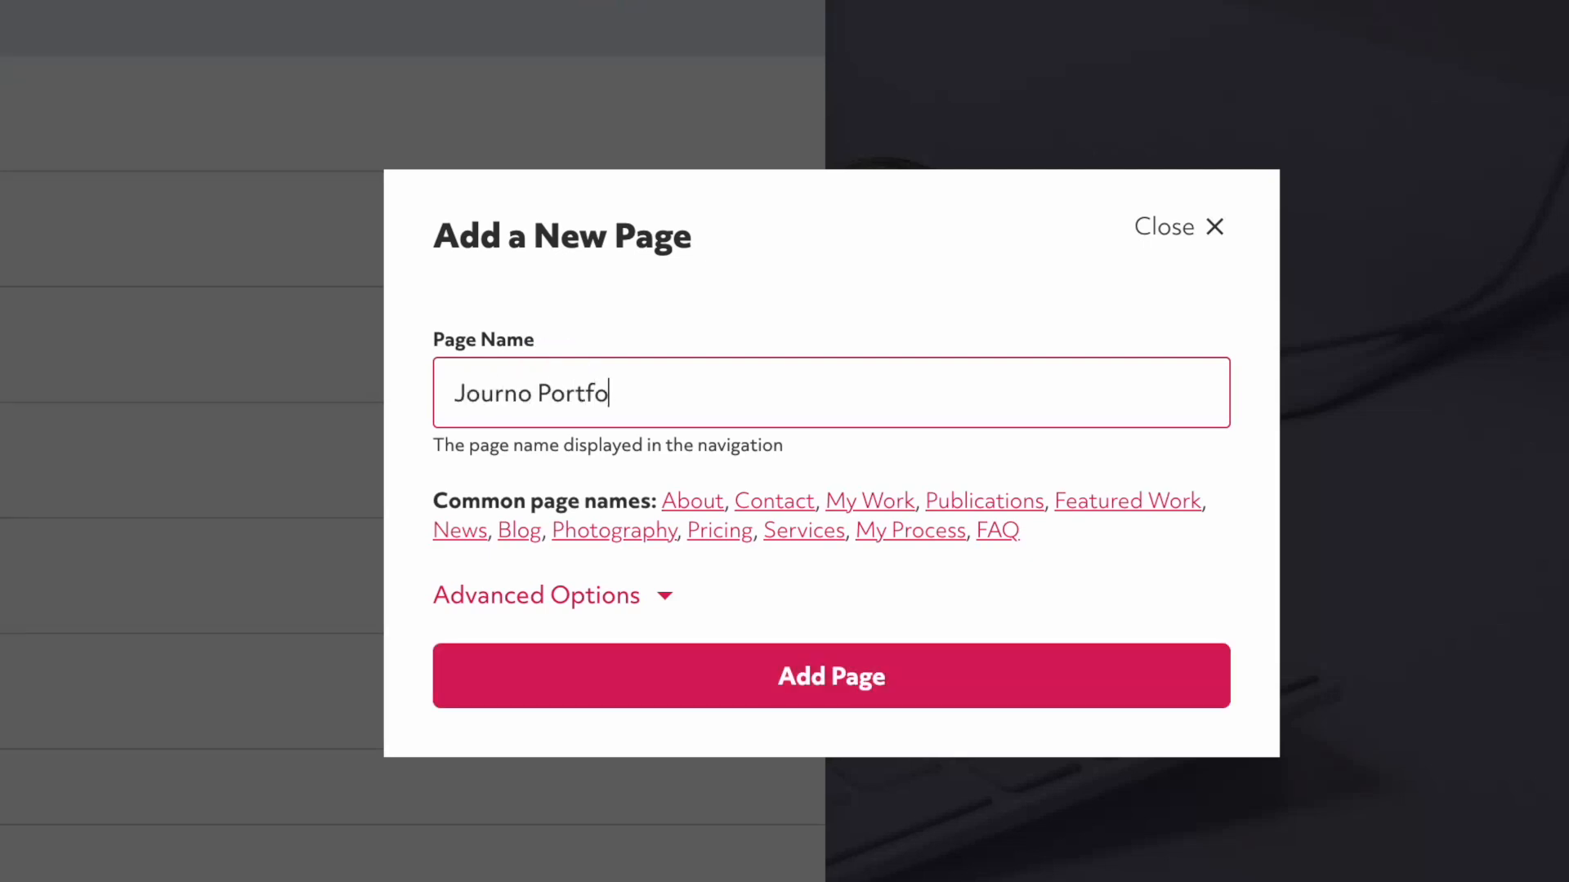
click(830, 674)
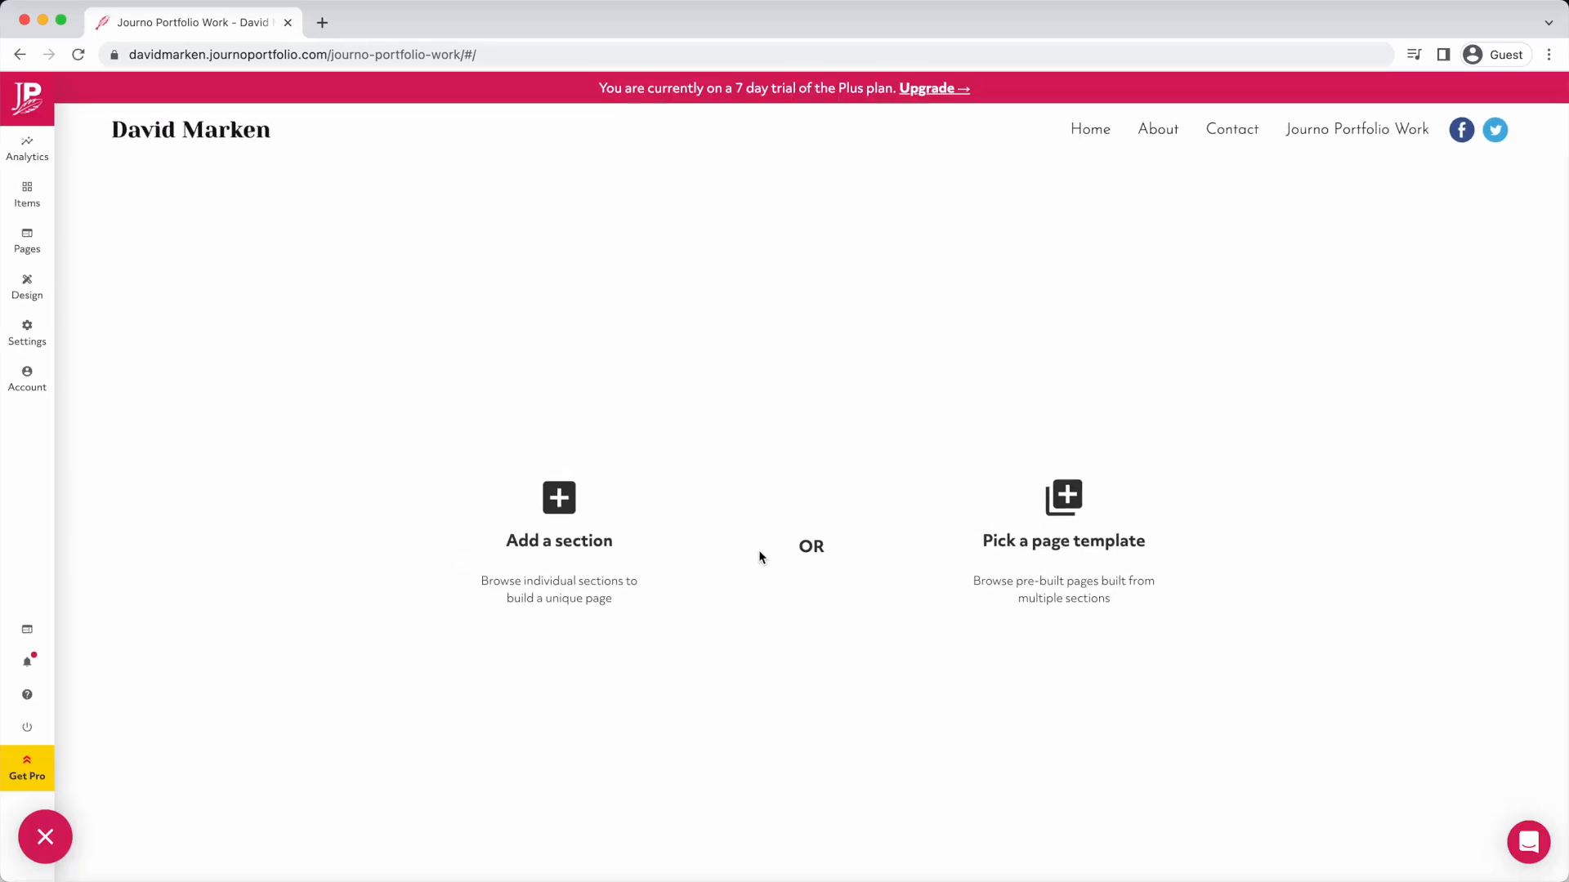
Pick a page template for it and show the Articles template category.
click(1062, 498)
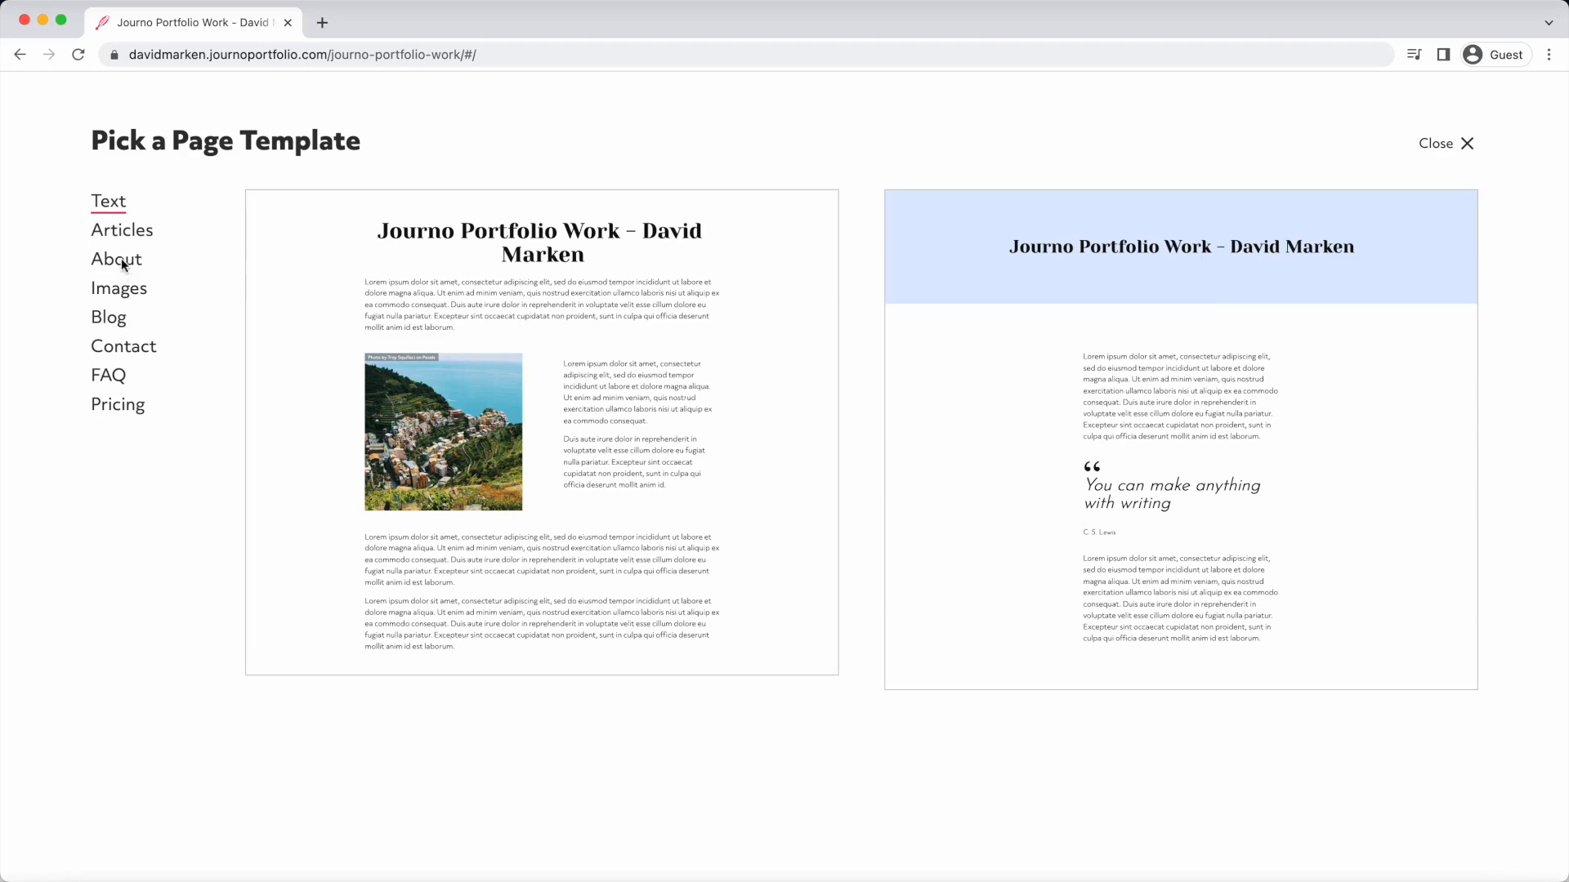
click(121, 231)
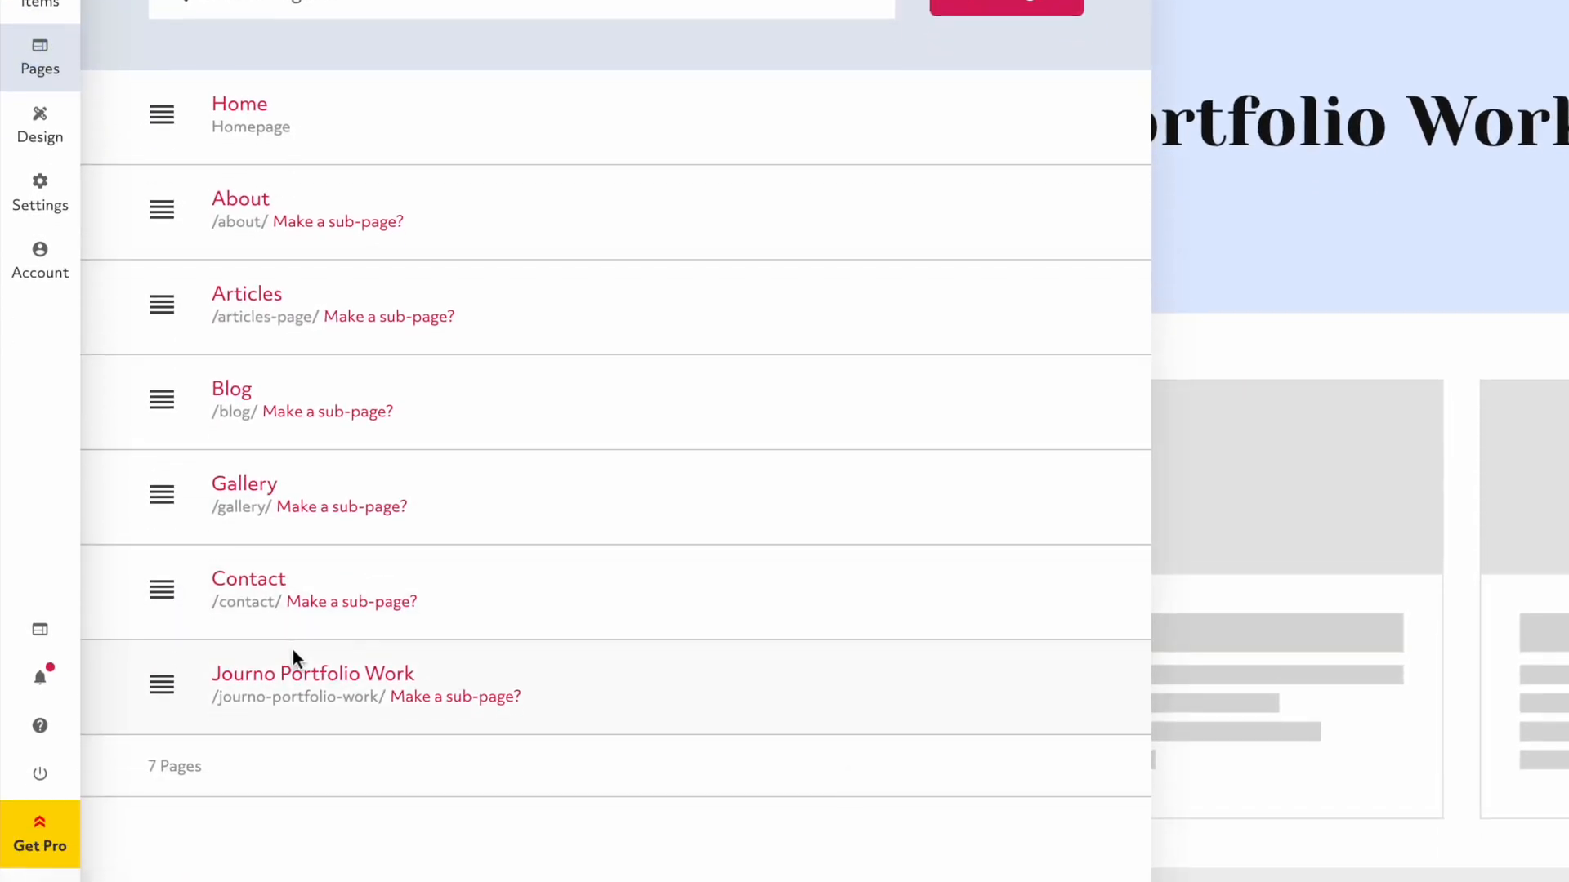
Review the Work page's slug, SEO and privacy settings, then close the settings panel.
click(314, 673)
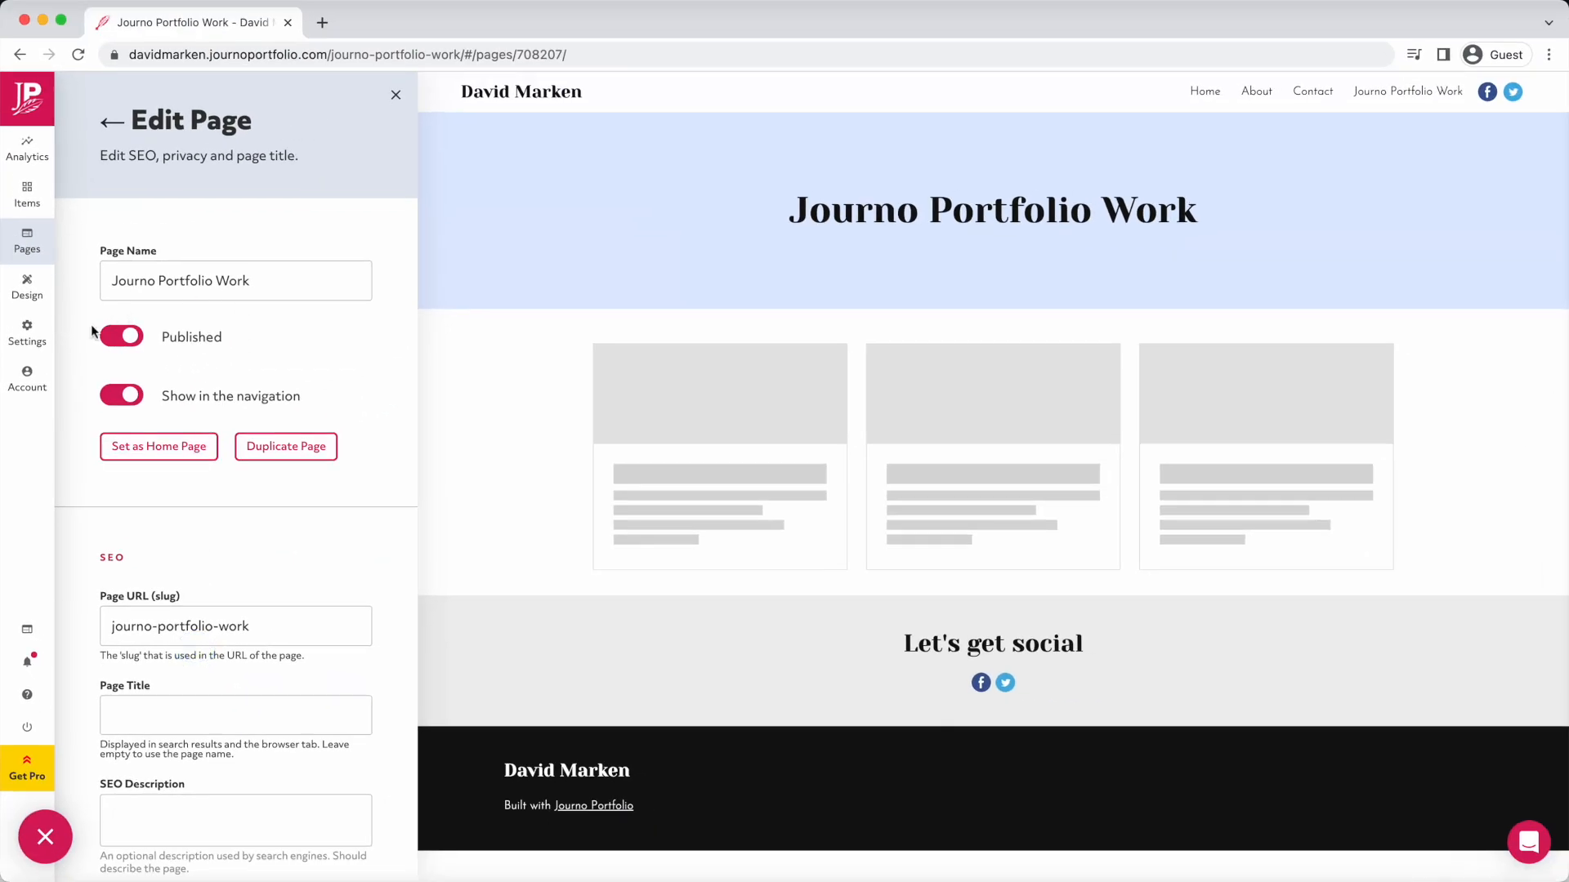
click(121, 396)
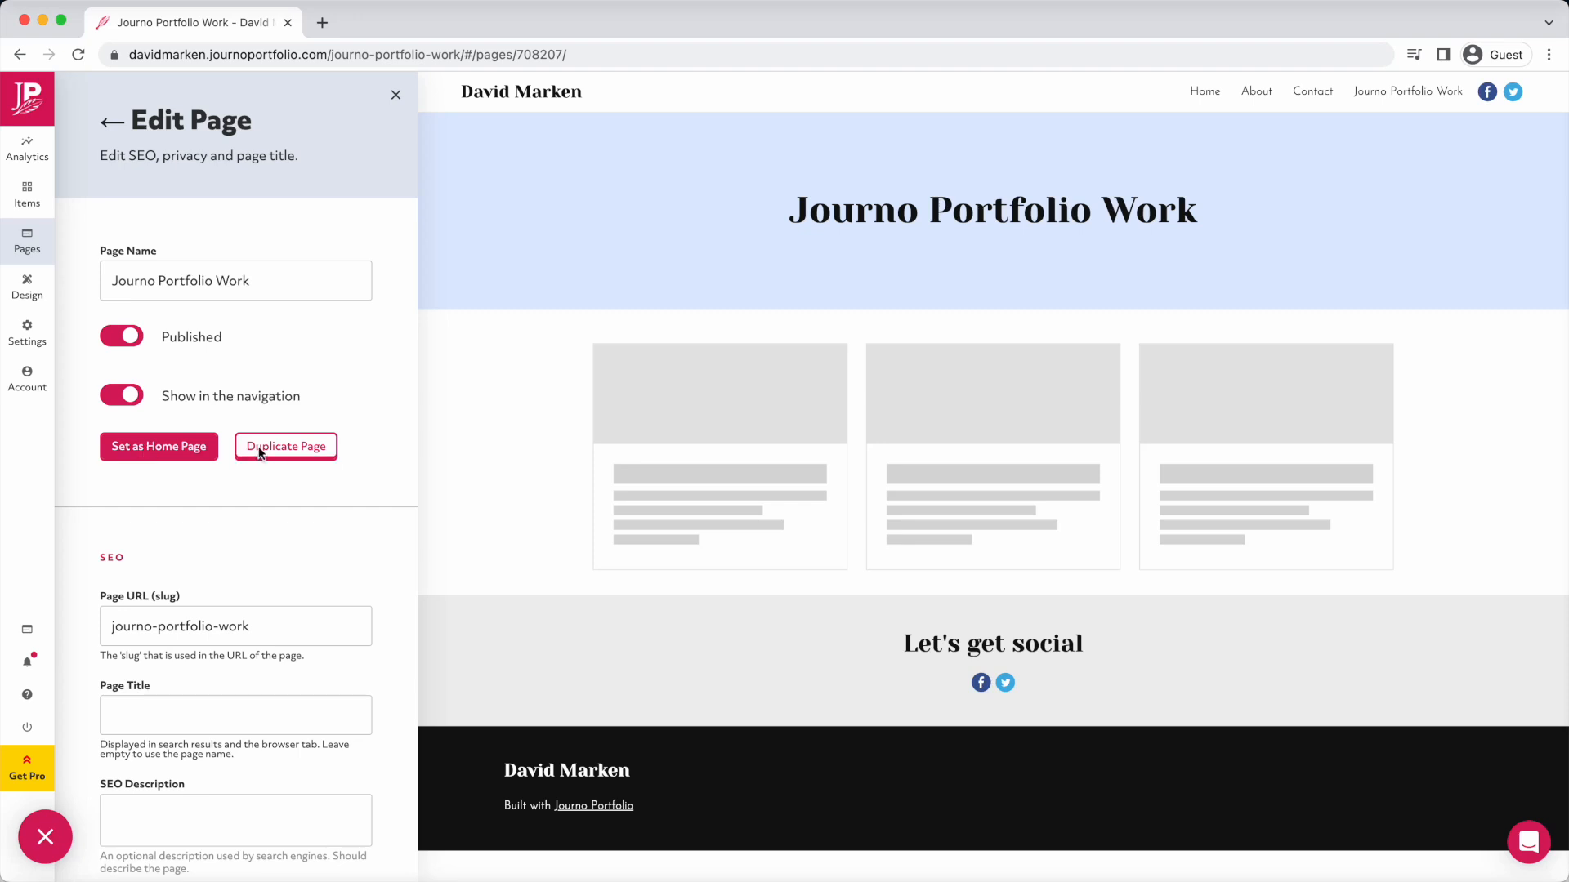
scroll(down, 3)
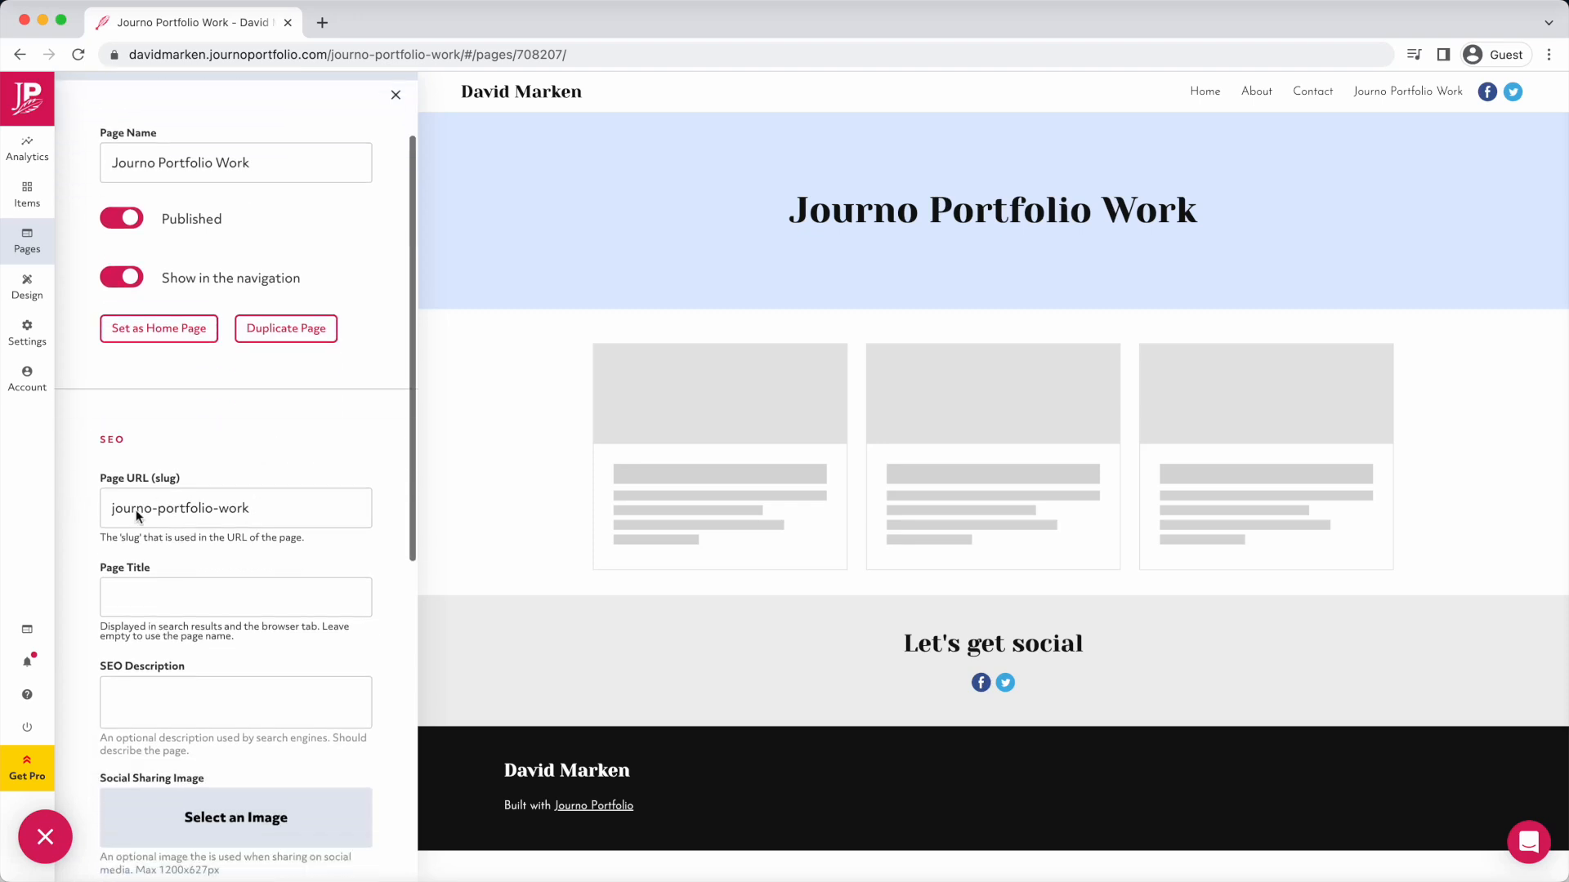
mouse_move(216, 761)
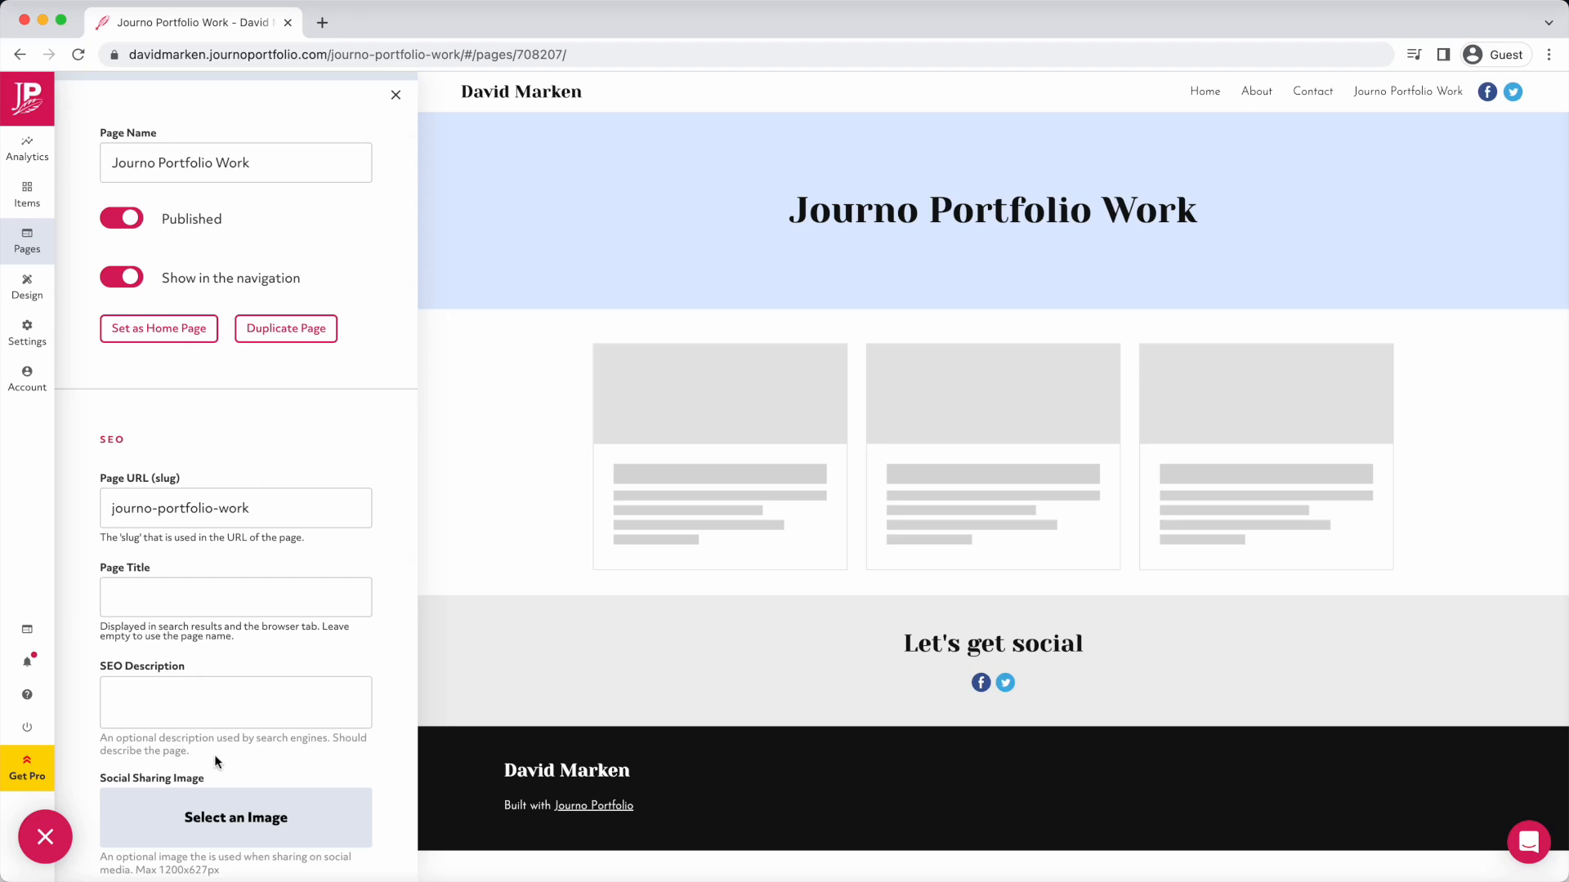
scroll(down, 3)
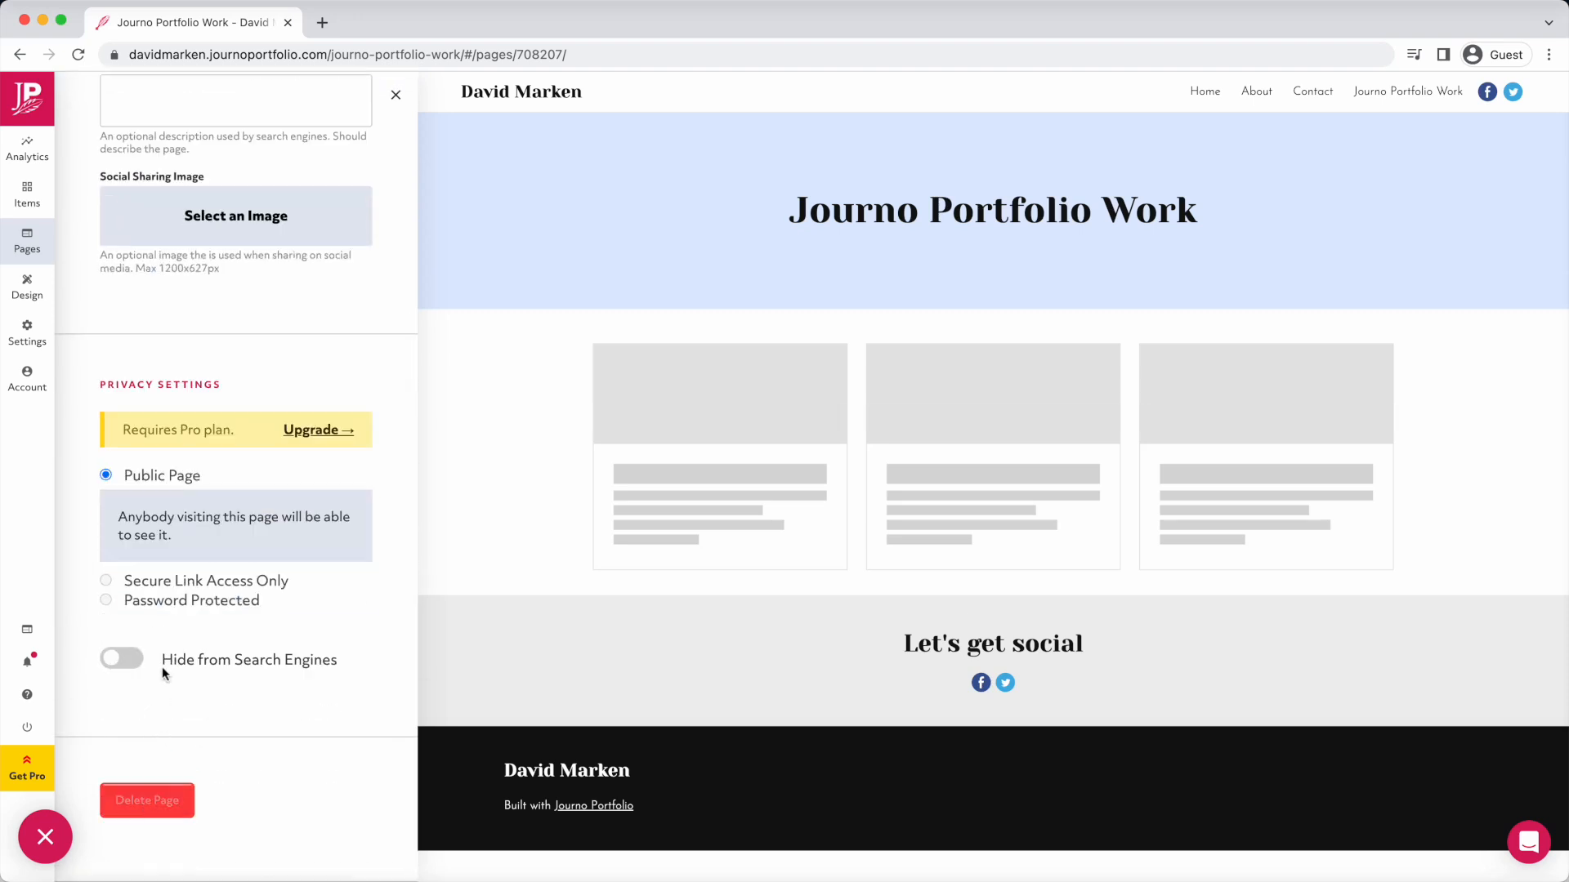
click(27, 240)
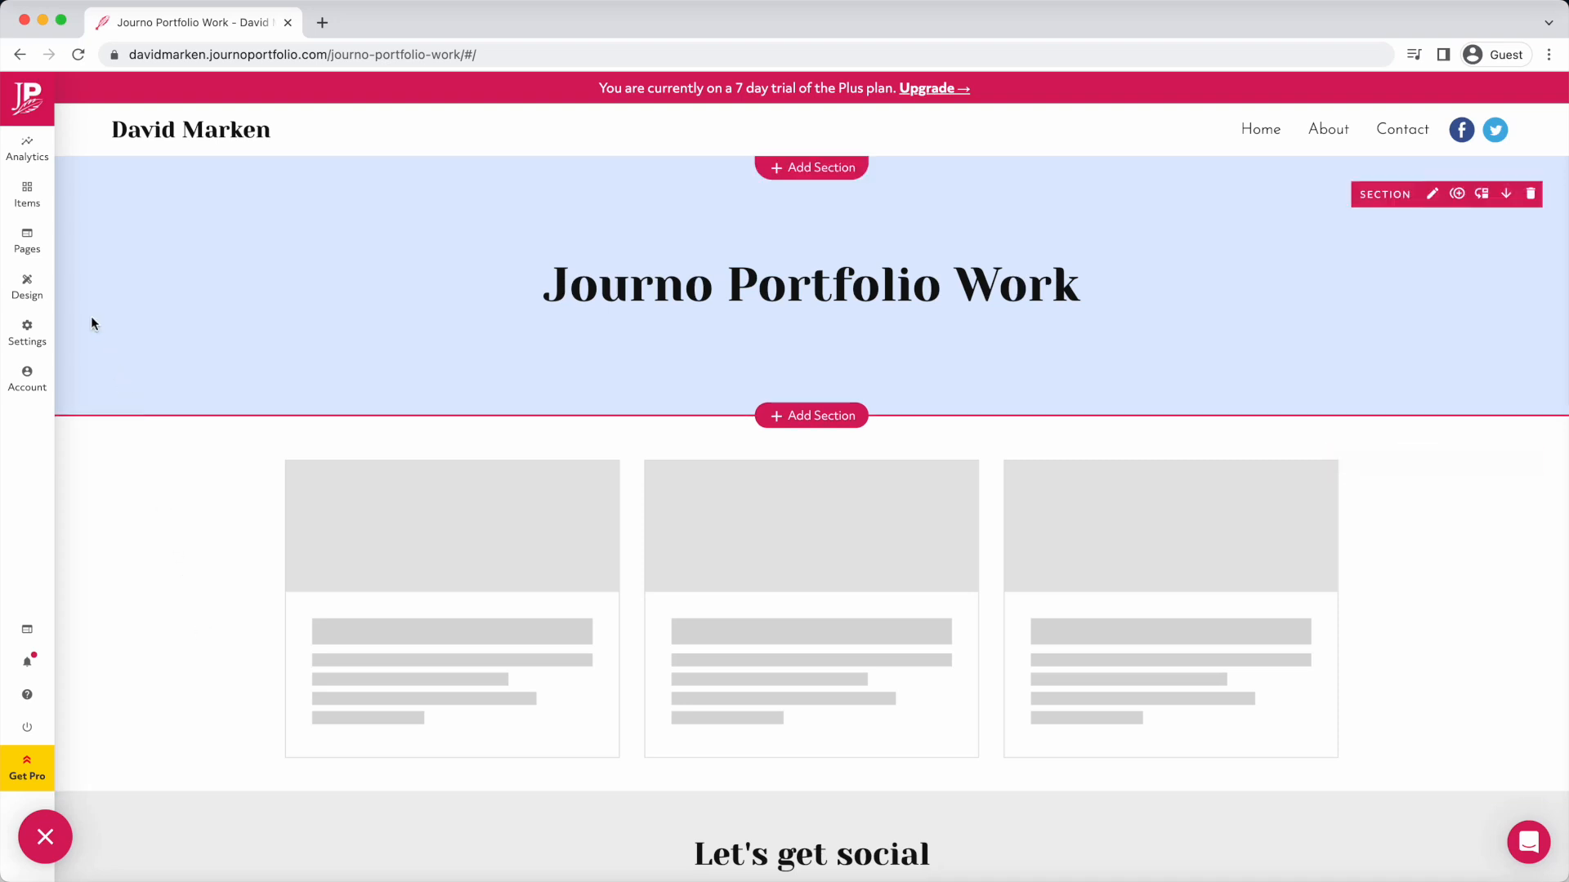
Add a new item to the articles block by importing the journoportfolio.com blog article URL.
click(28, 196)
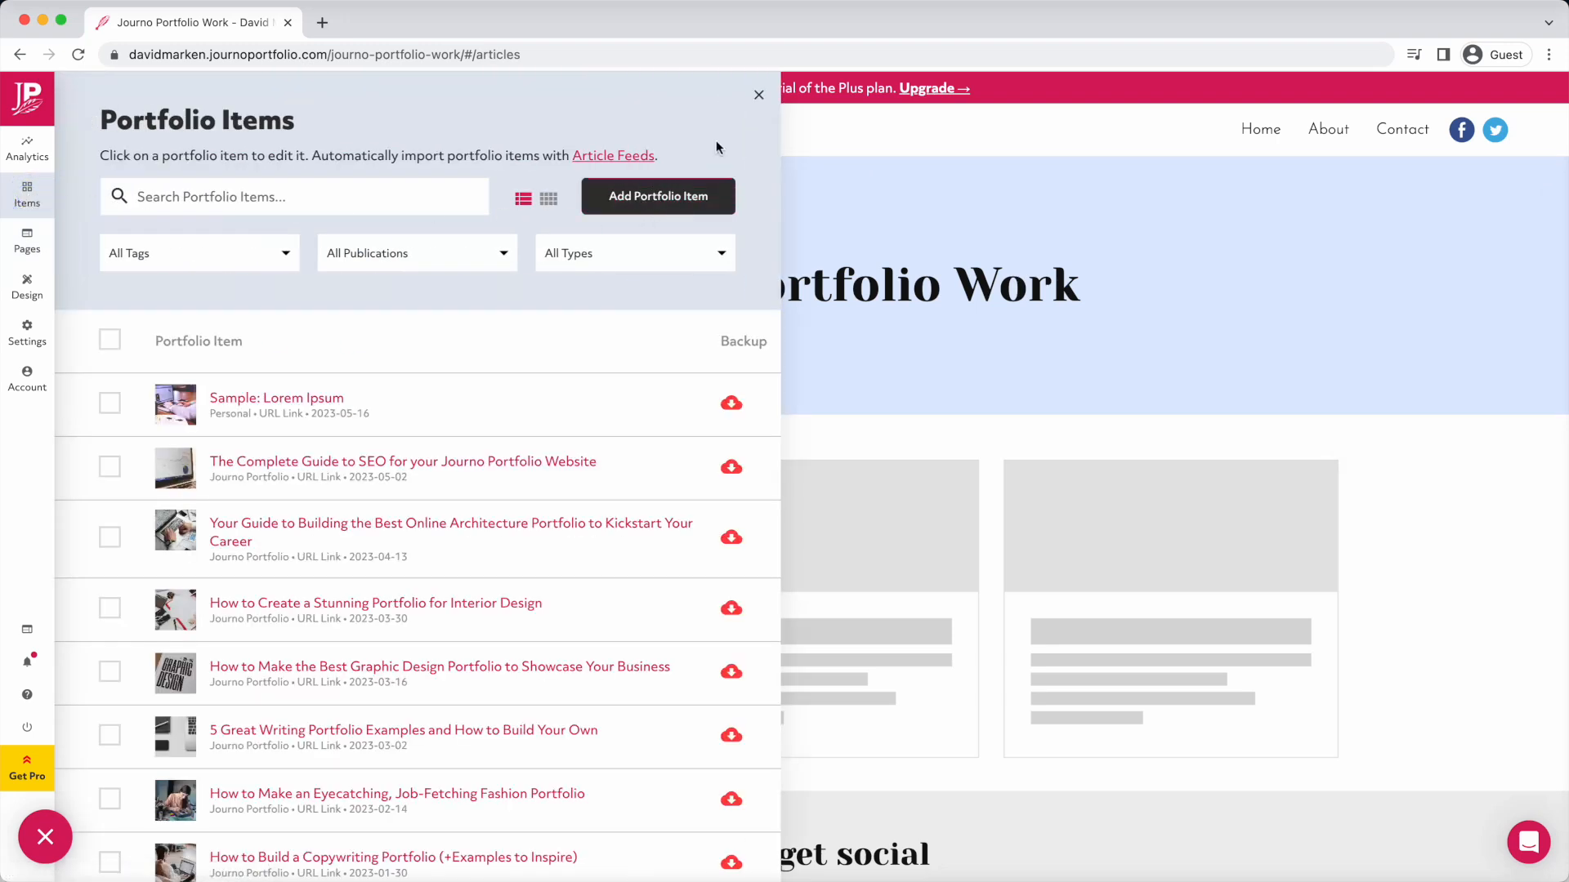
click(758, 95)
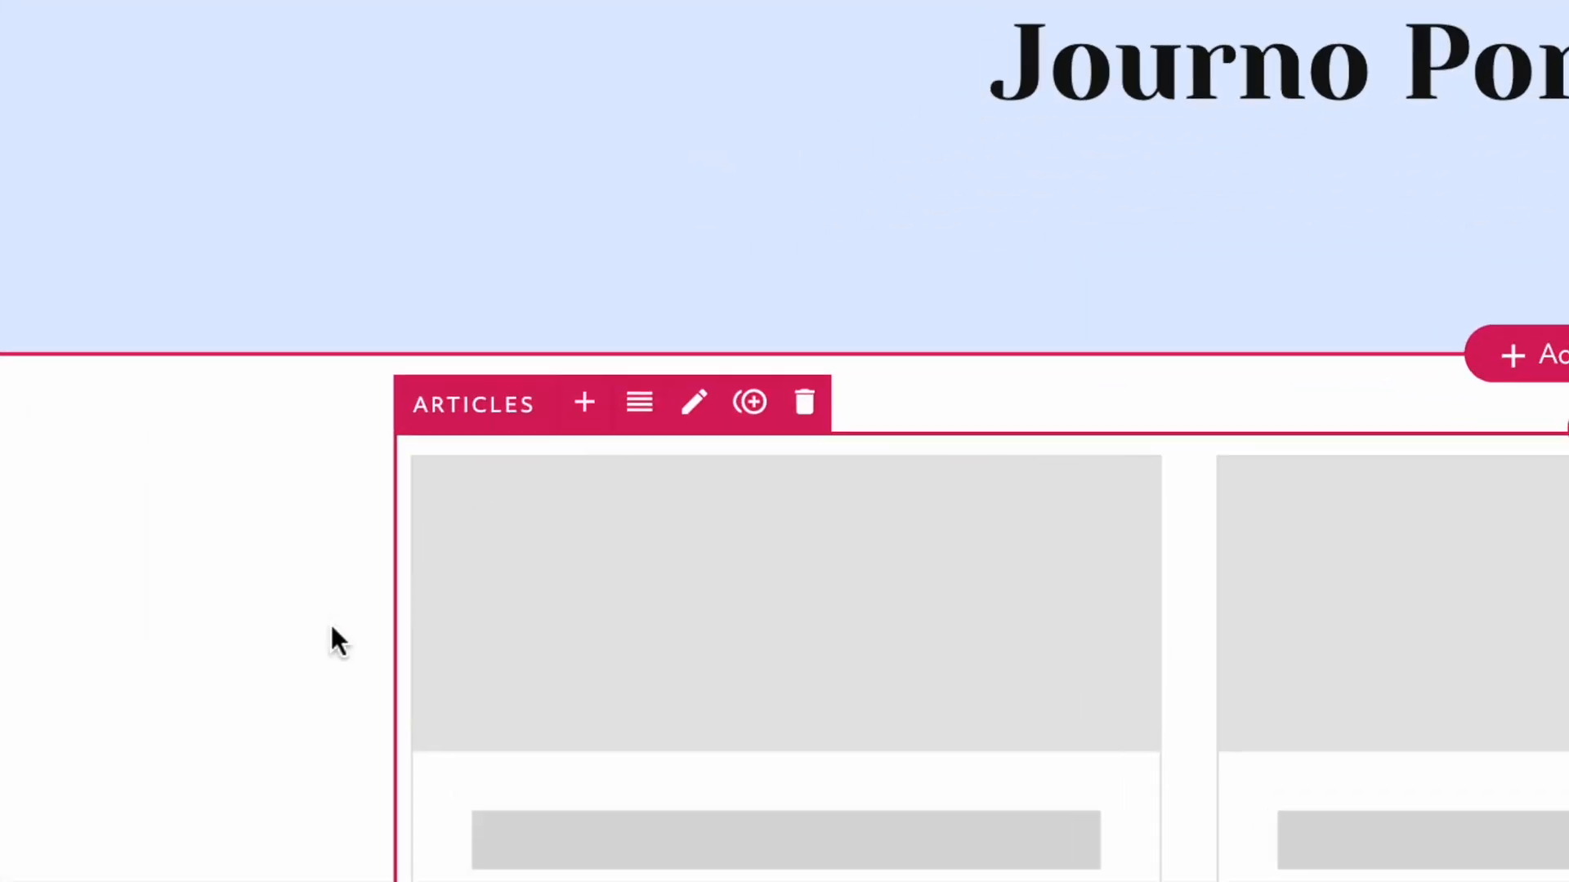
click(585, 402)
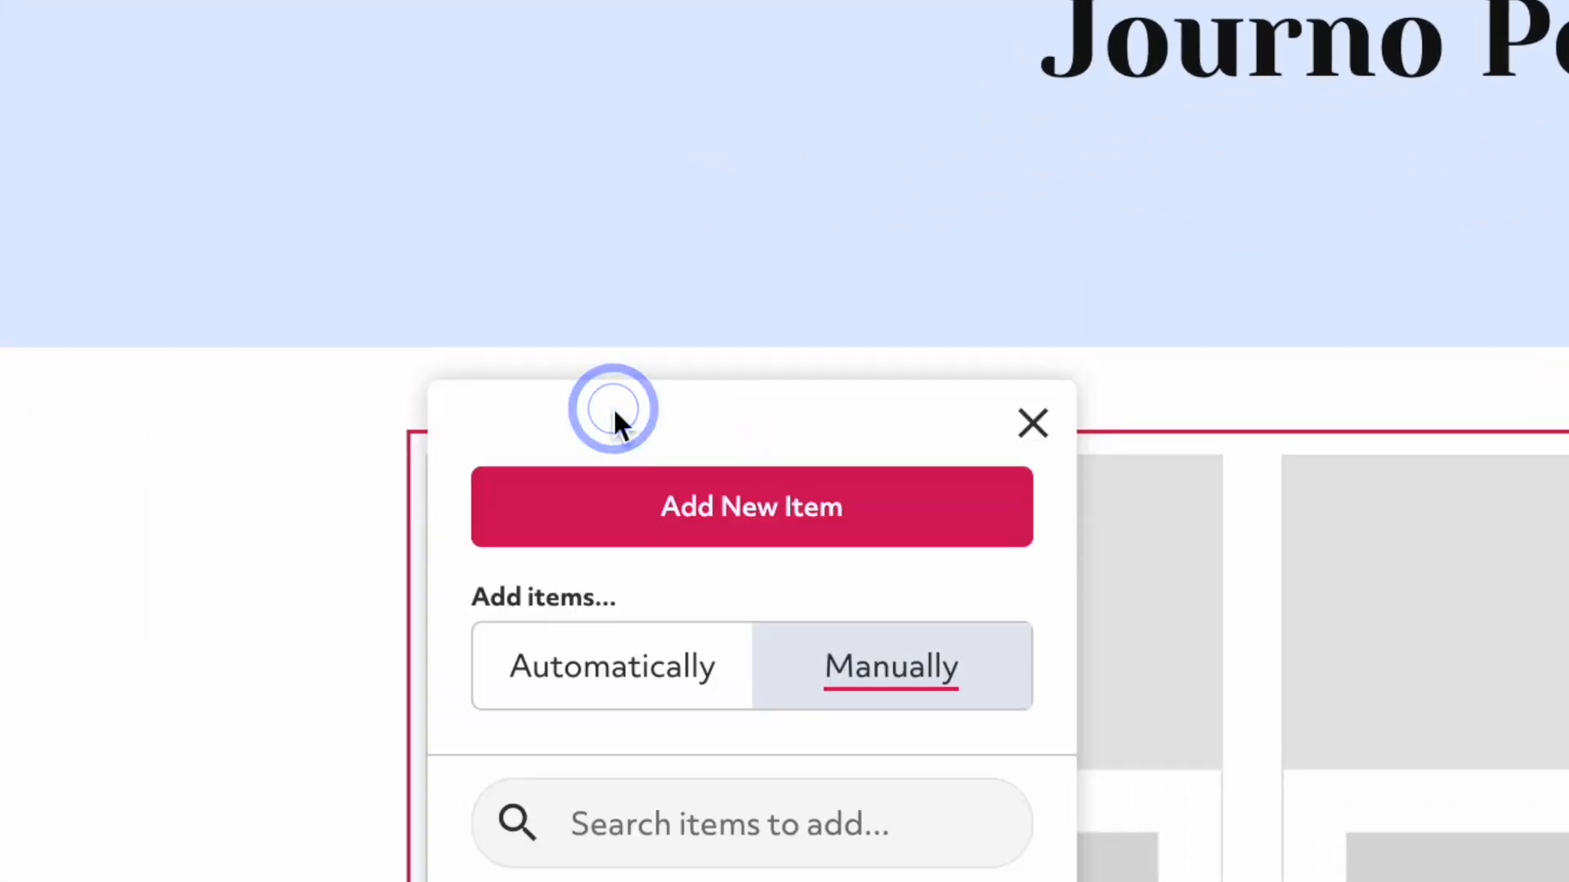
click(752, 506)
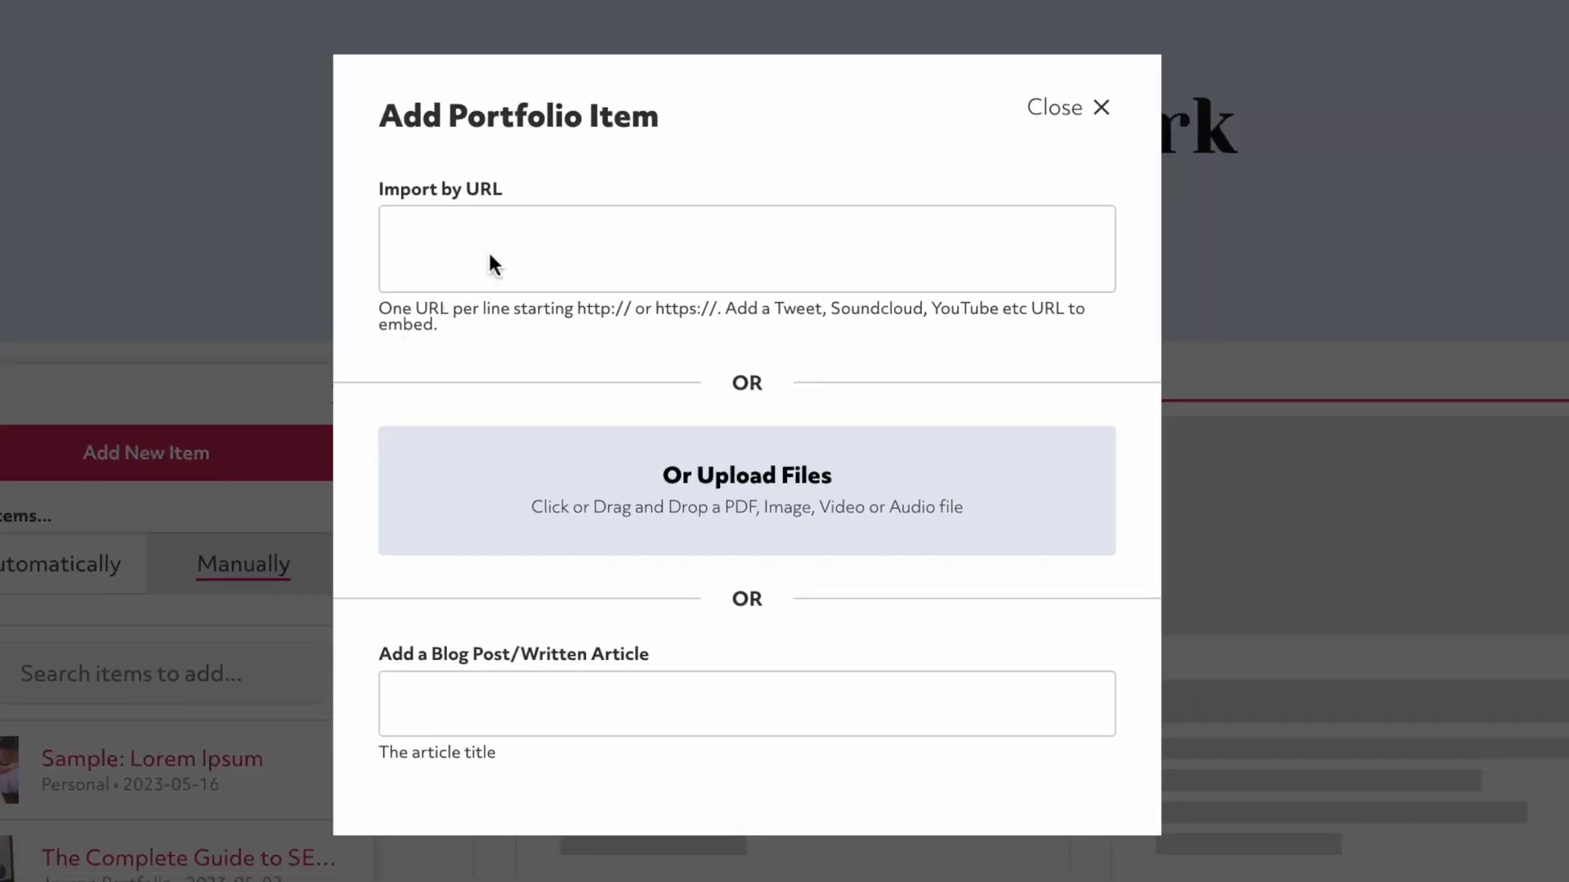
text(https://www.journoportfolio.com/blog/questions-you-need-to-ask-yourself-before-accepting-a-new-writing-project/)
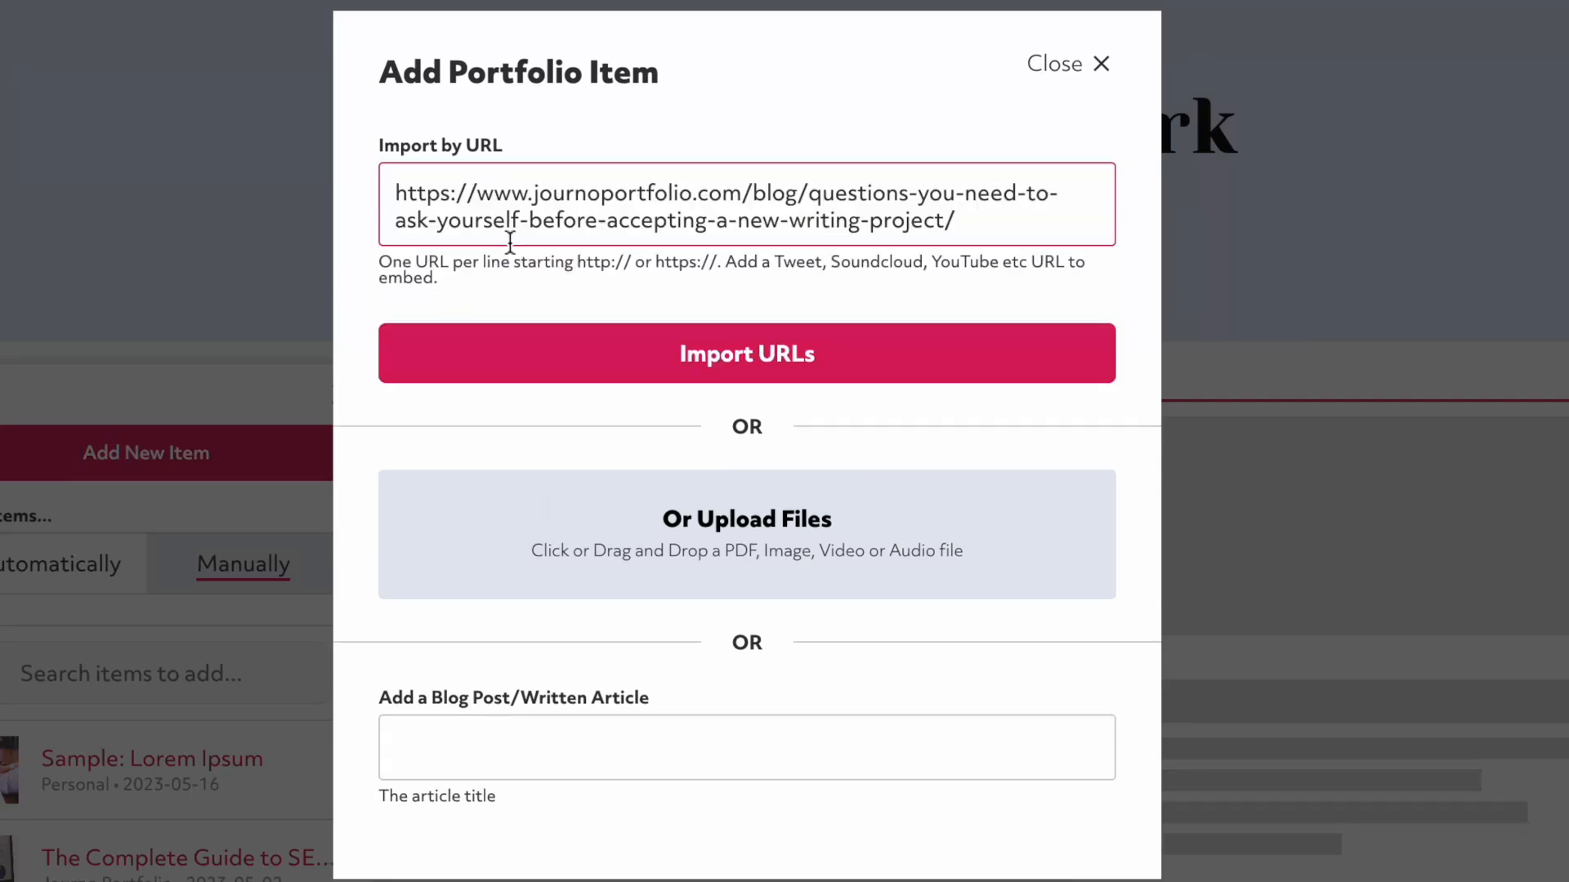
mouse_move(617, 541)
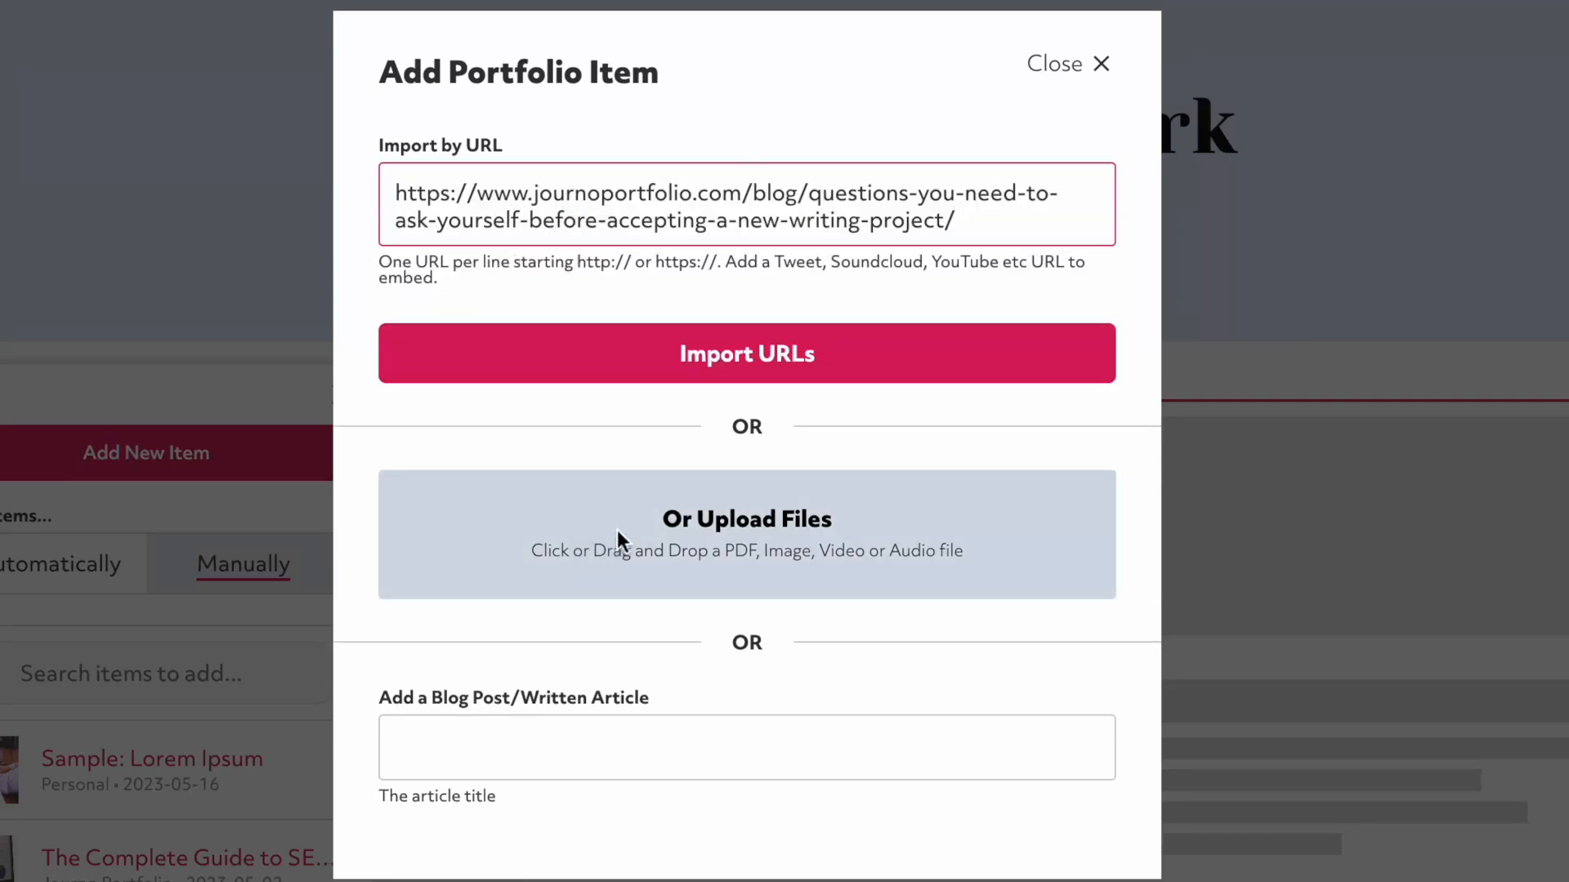
mouse_move(617, 552)
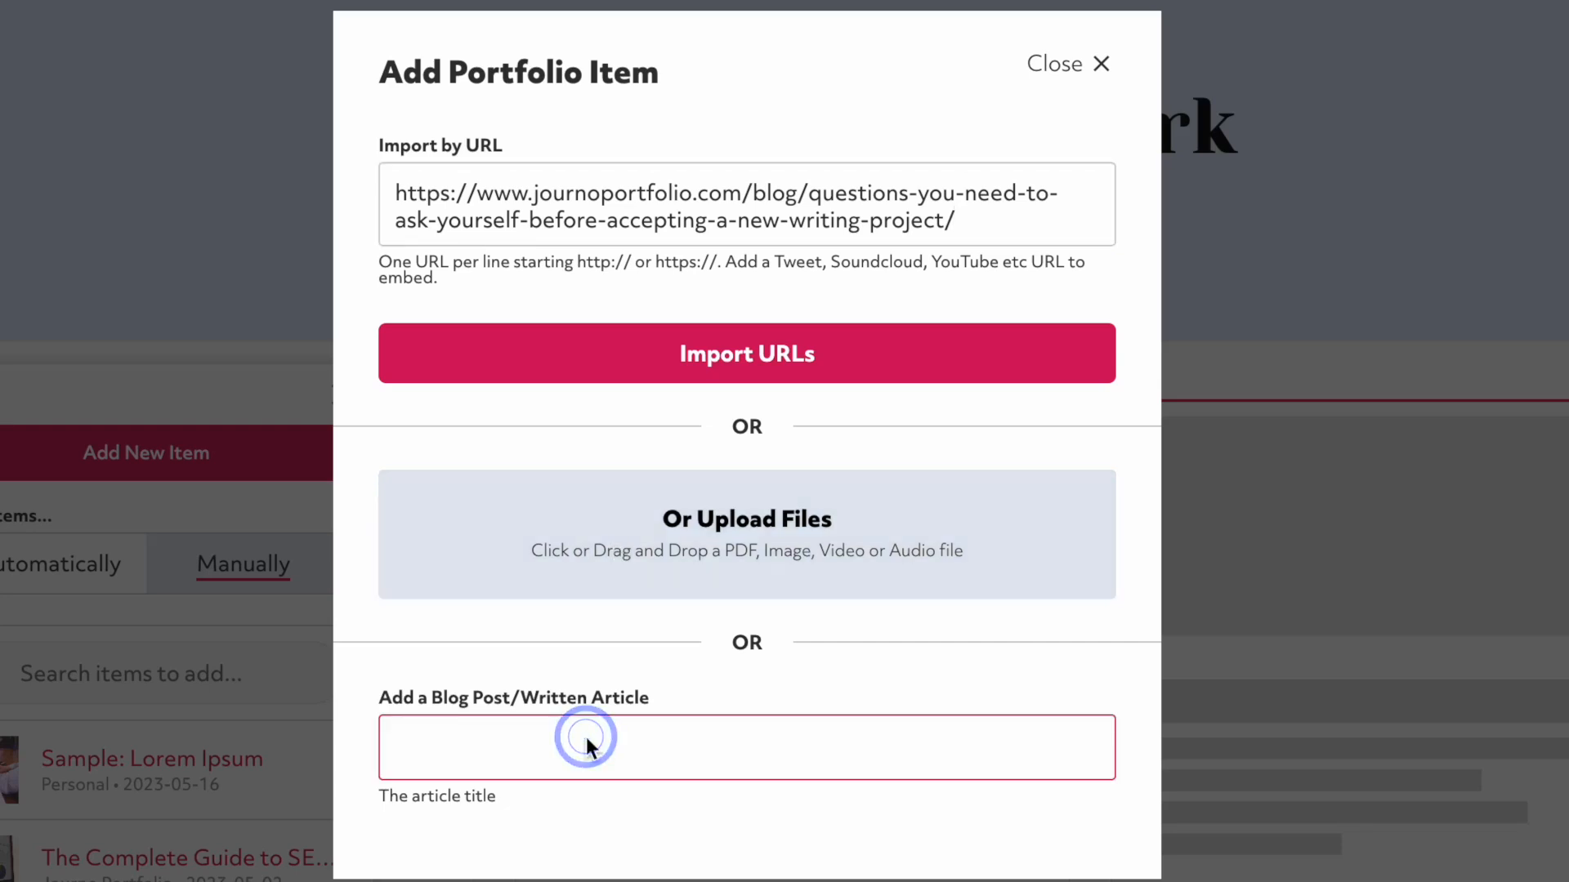
mouse_move(701, 308)
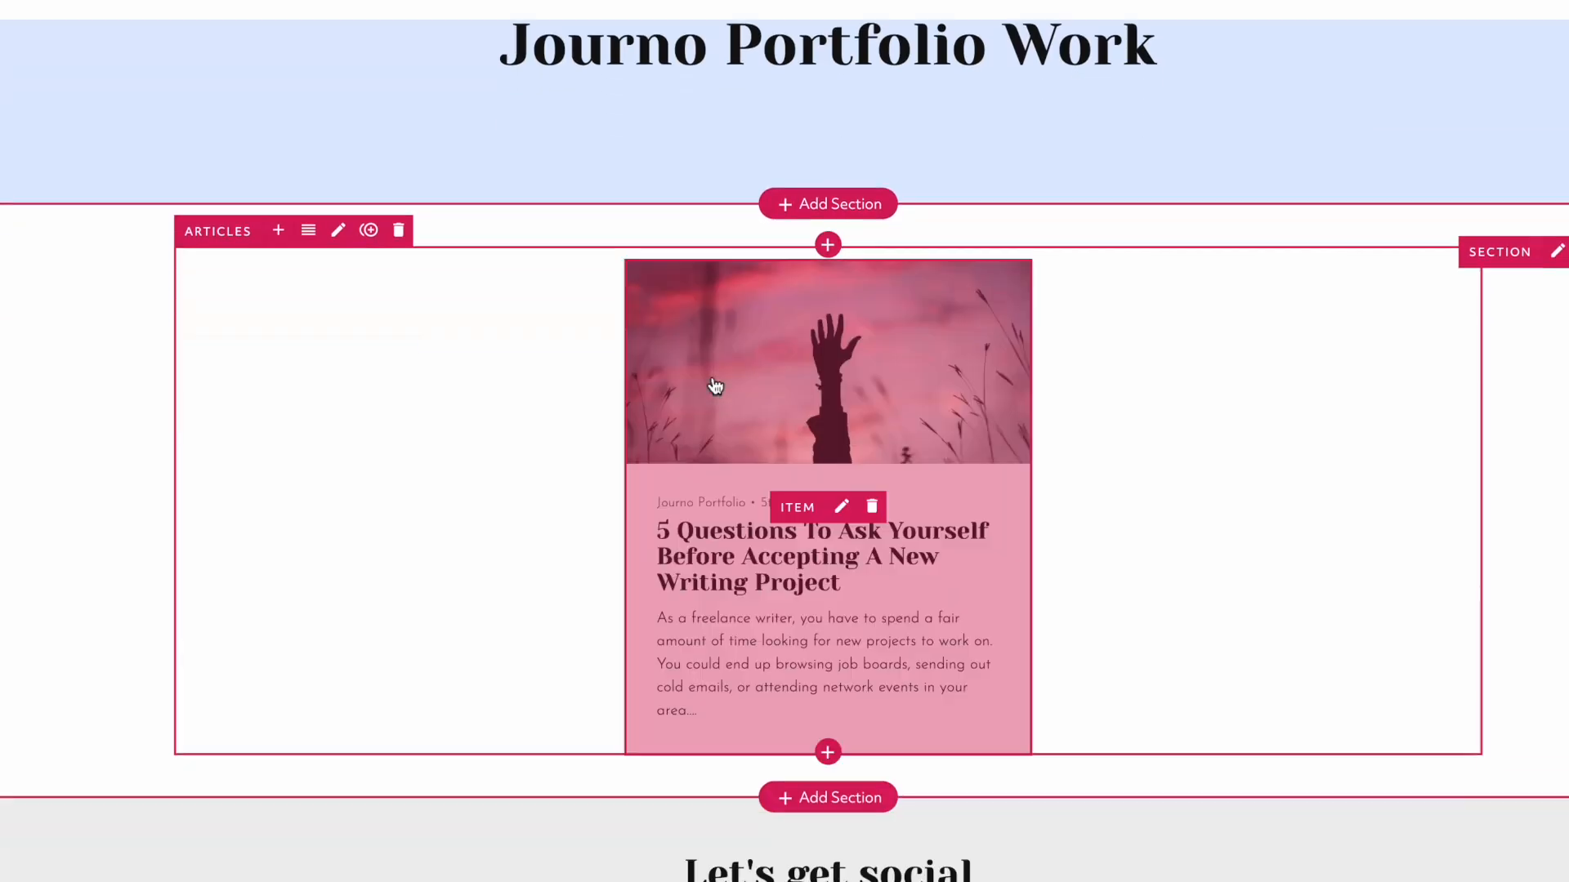
Set the article's Description on Open to "This is more detail about this piece" and preview it.
click(841, 506)
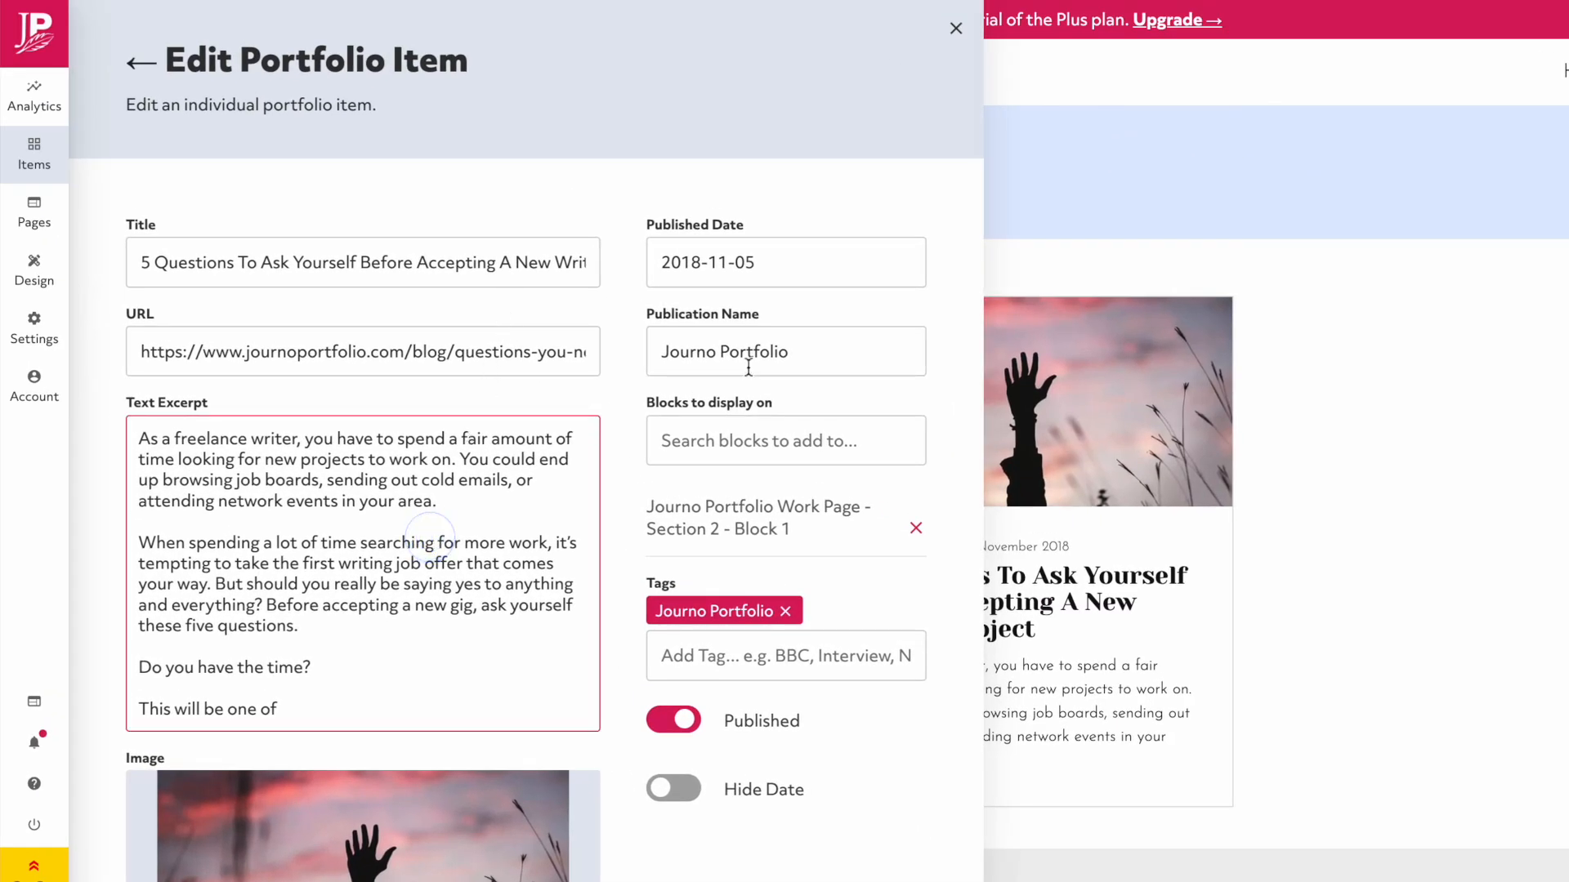
click(786, 261)
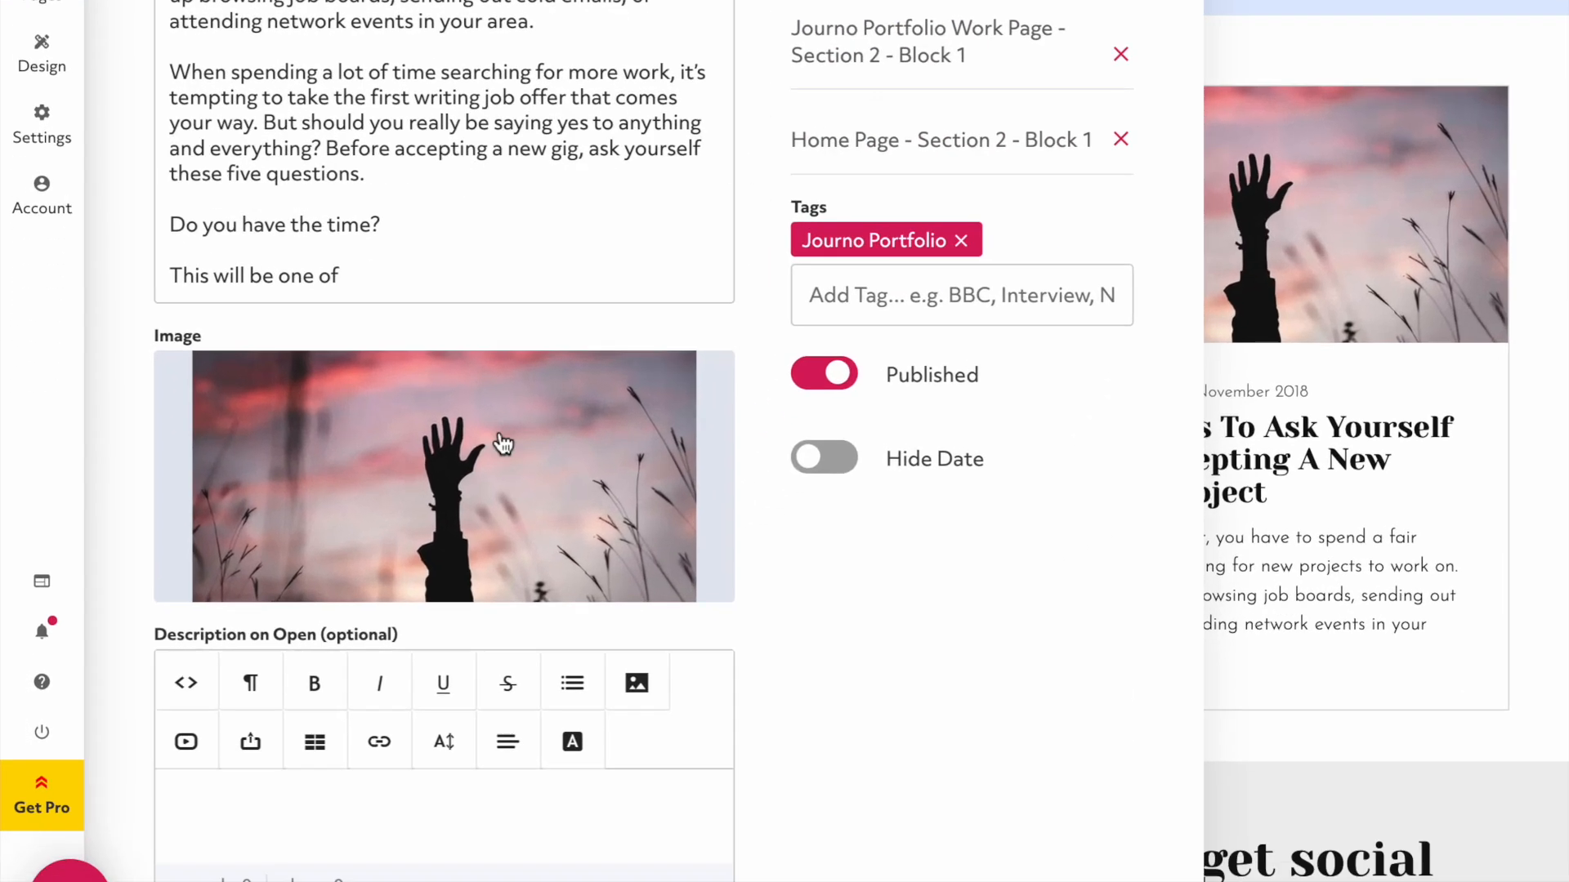
text(This is more d)
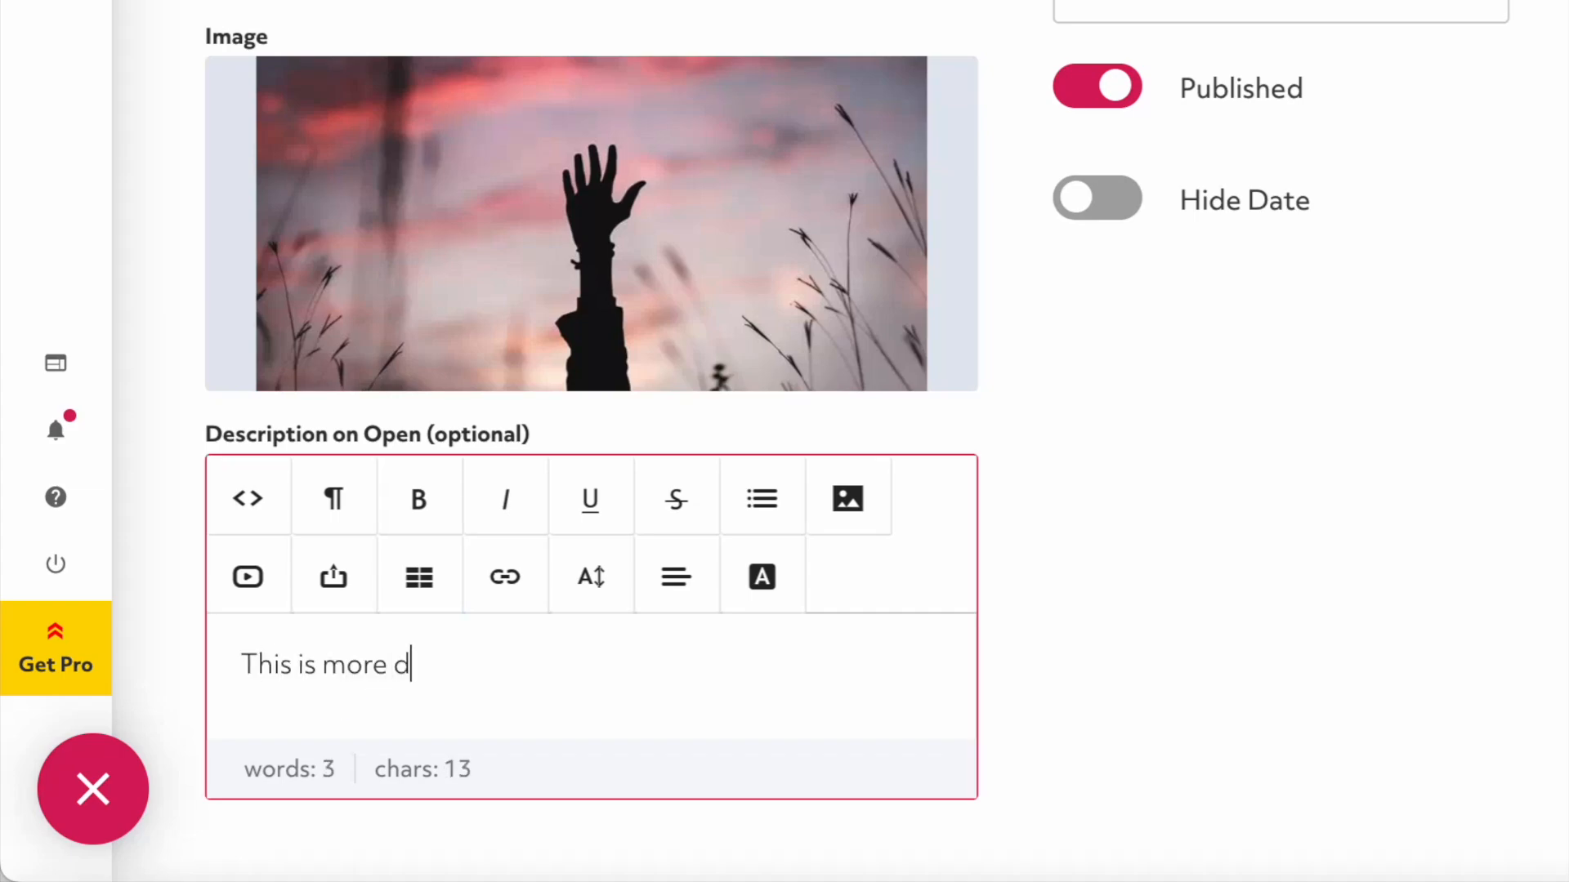
text(etail about this piece)
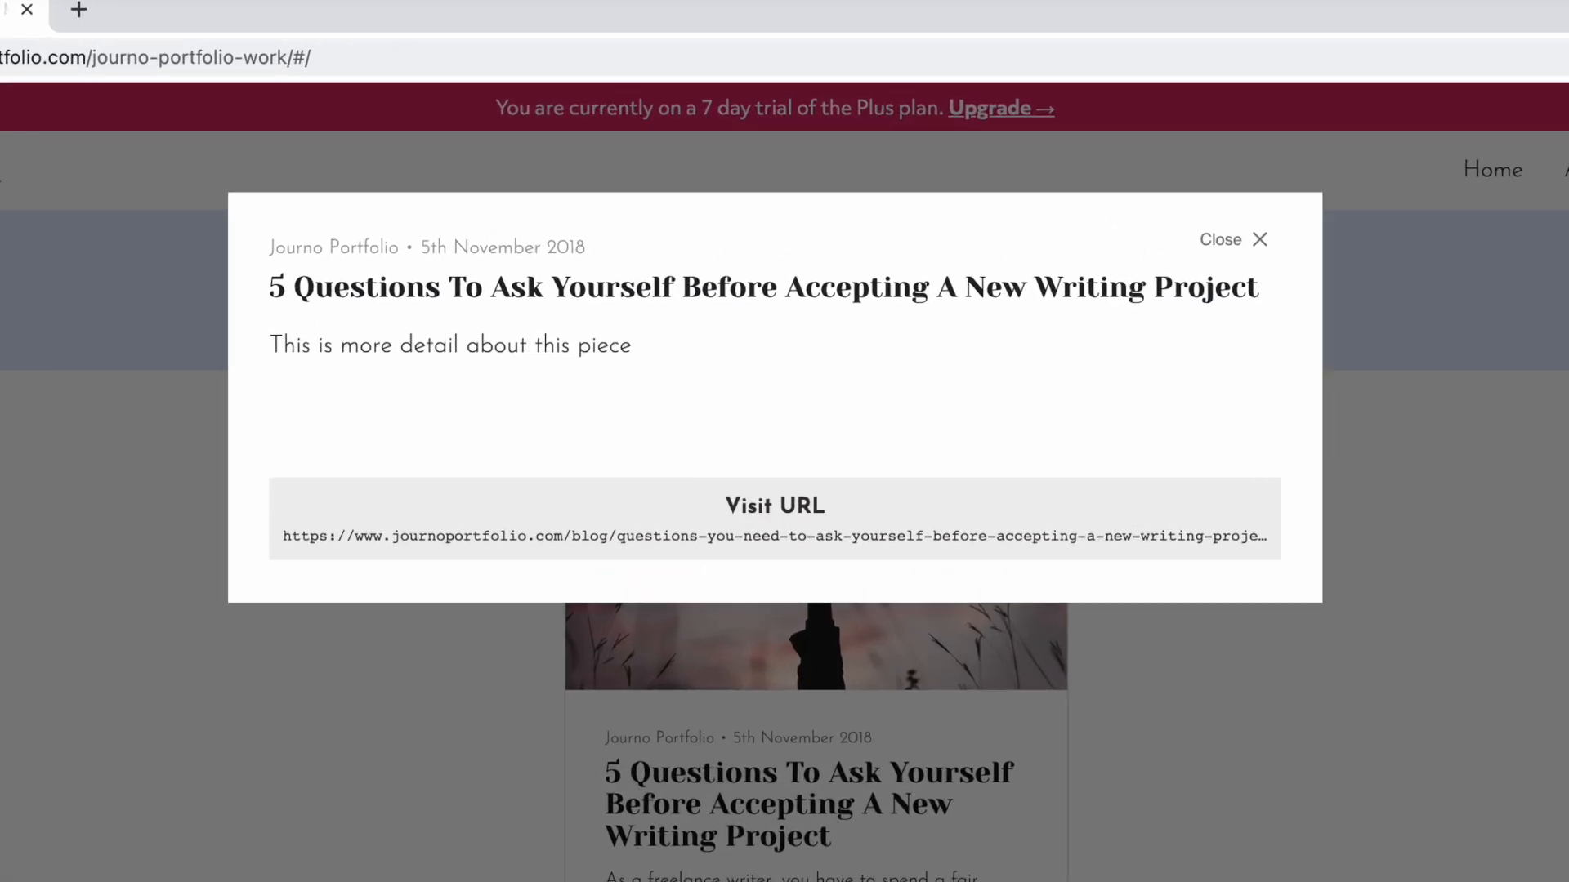
click(1232, 238)
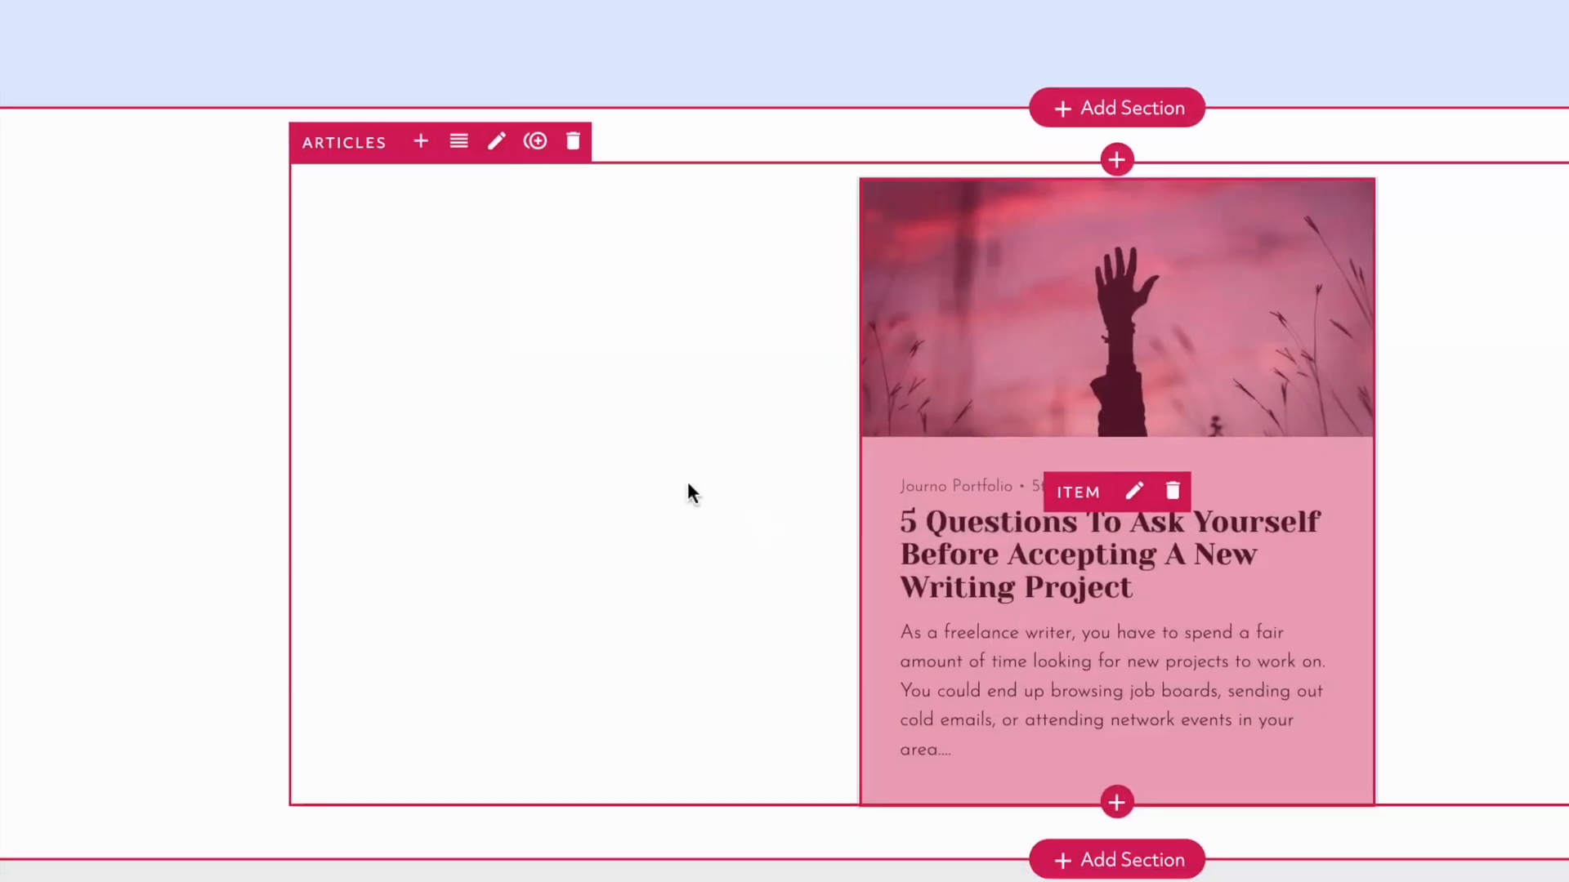
Switch the articles block to fill Automatically with Default Item Order set to Latest First.
click(420, 140)
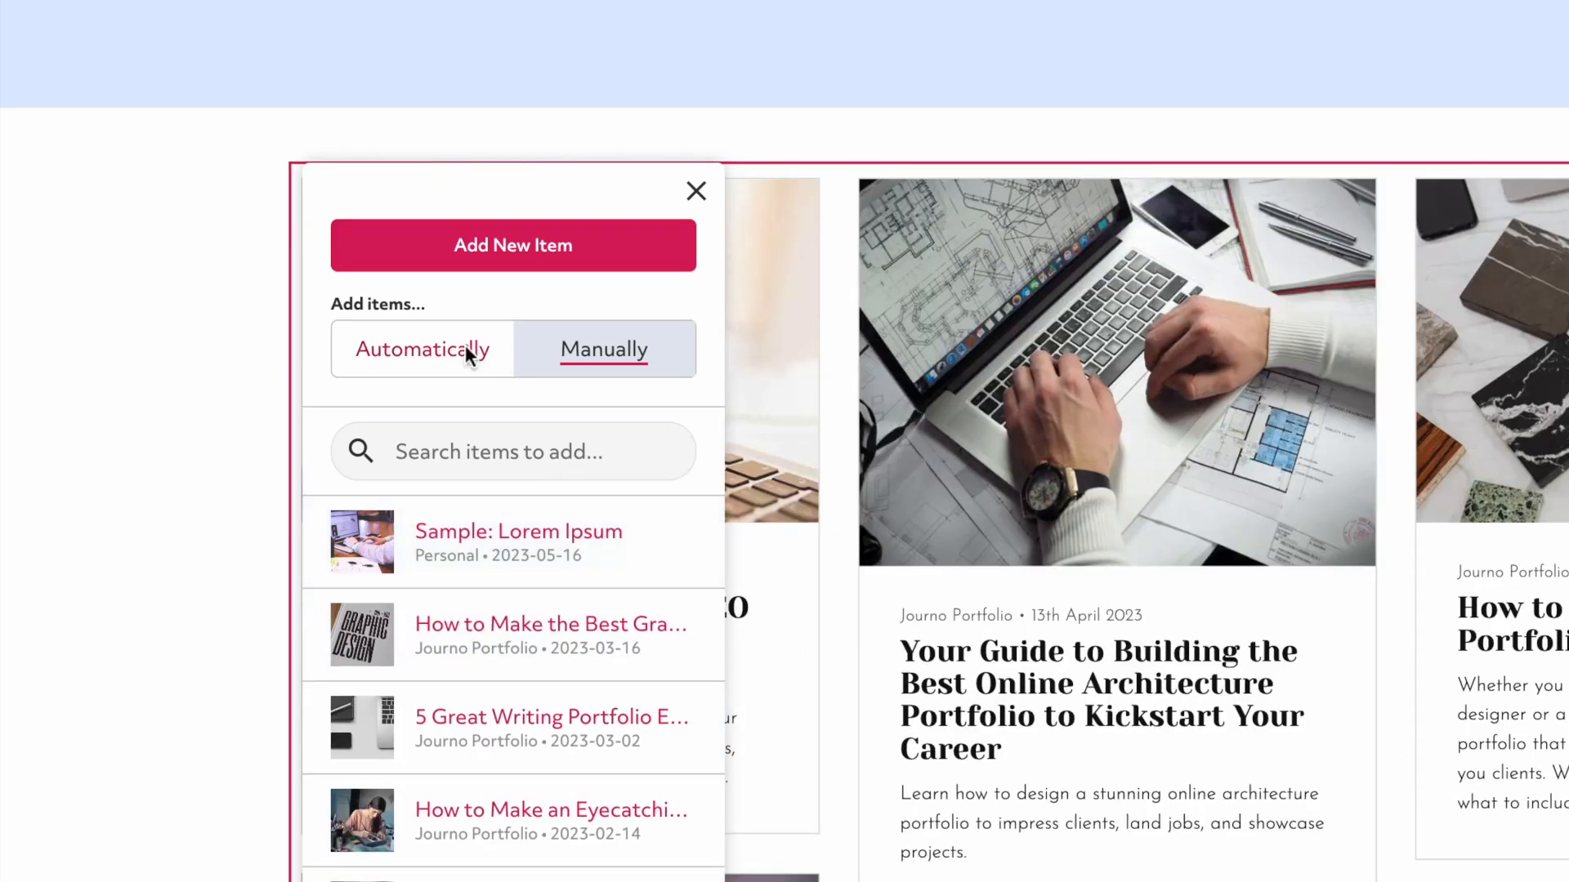
click(421, 349)
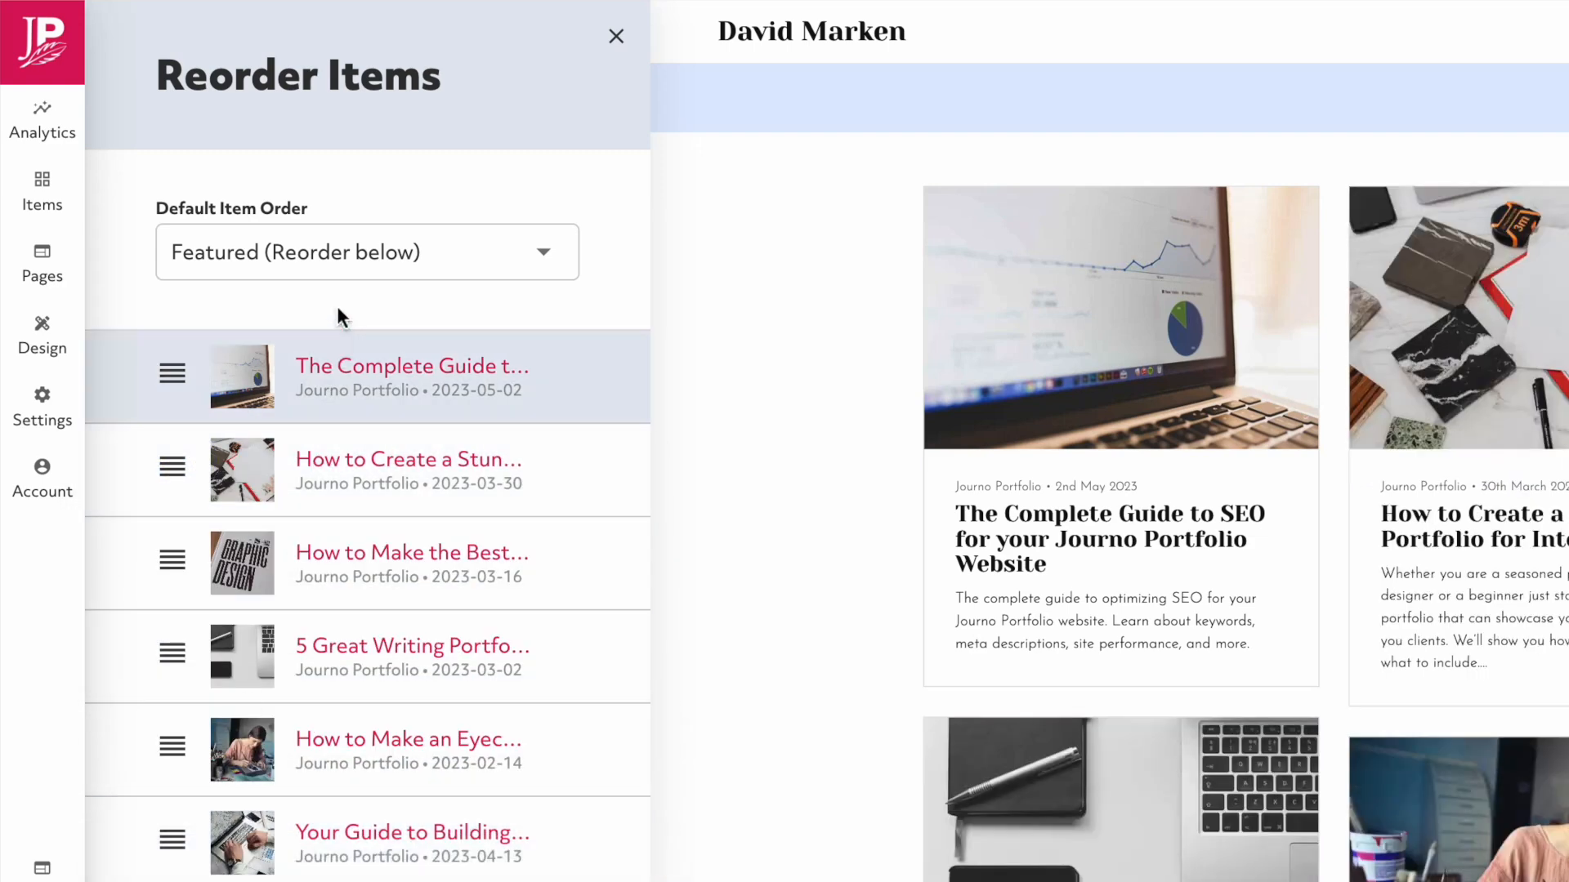
click(366, 251)
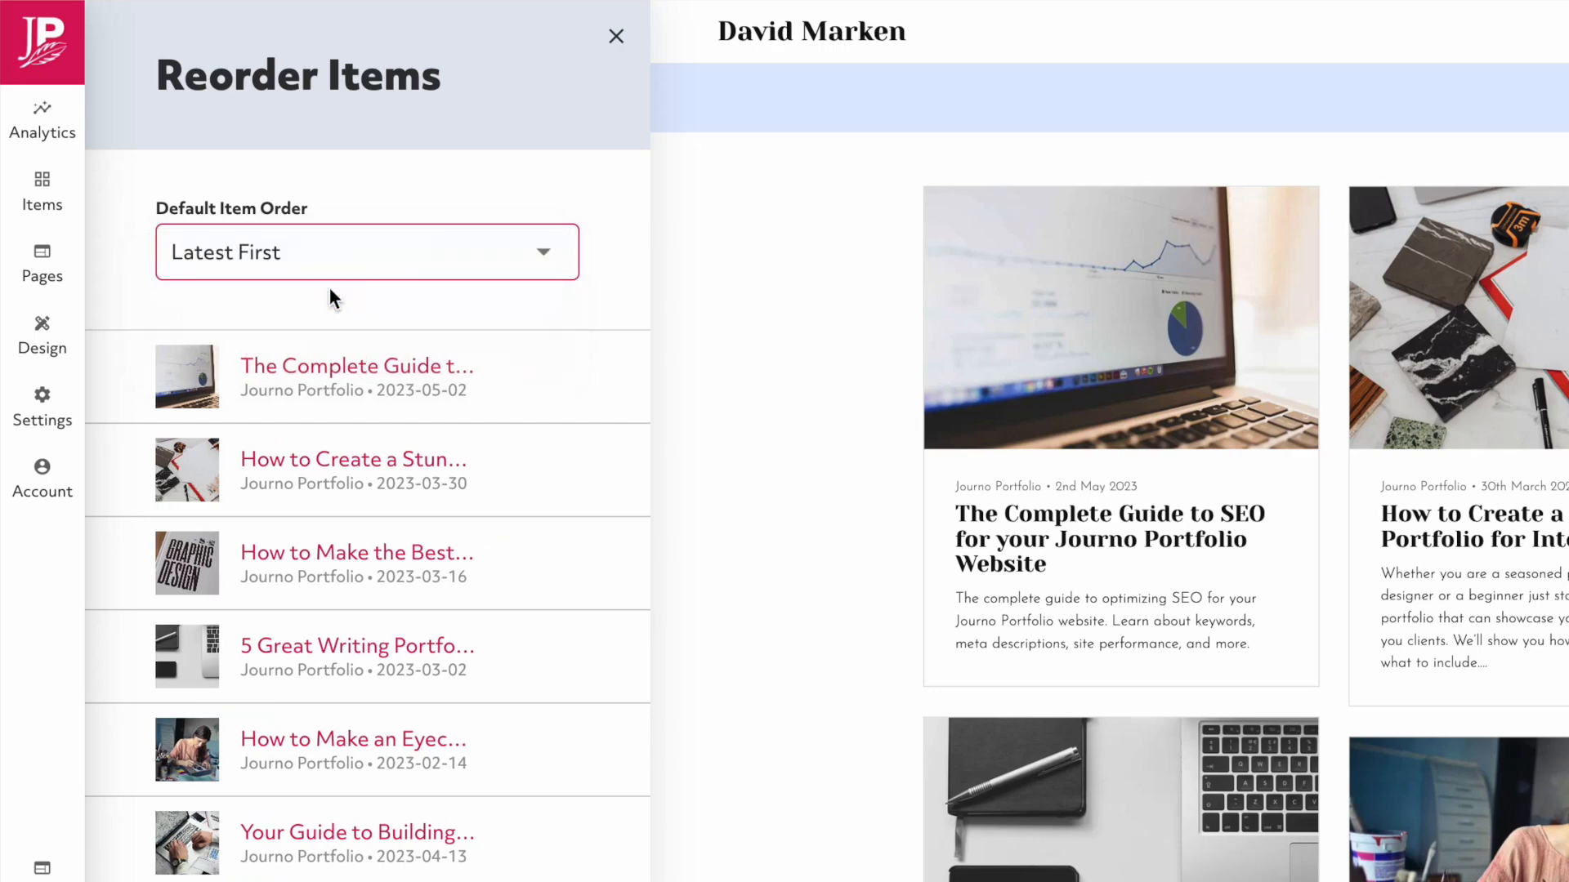
click(616, 36)
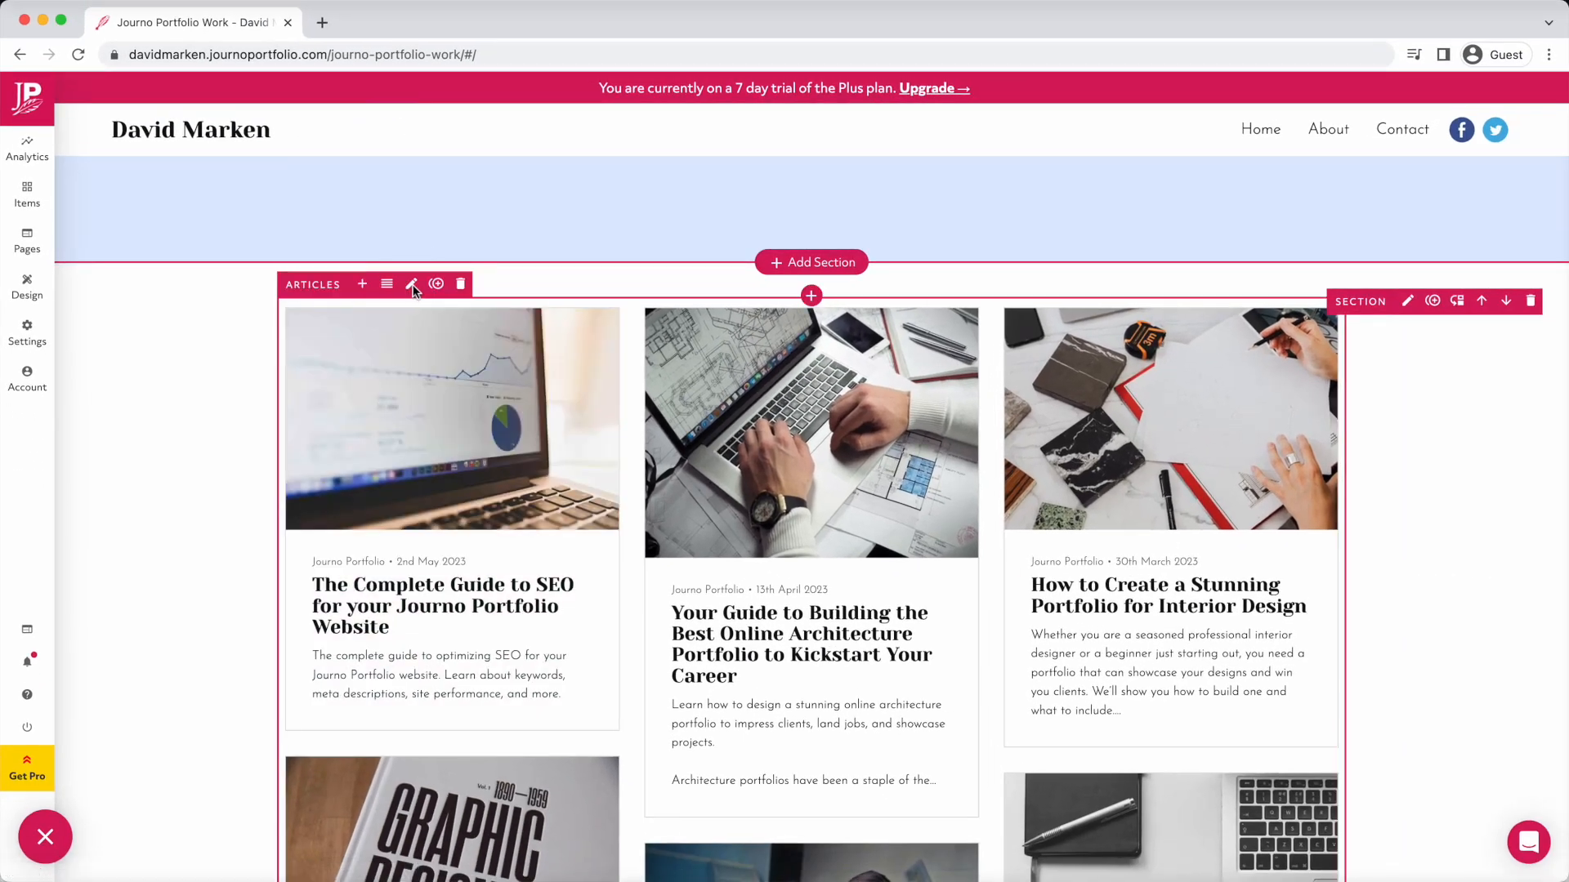
Try Masonry 4-column, Image and Frame layouts for the articles block, then settle on List.
click(412, 284)
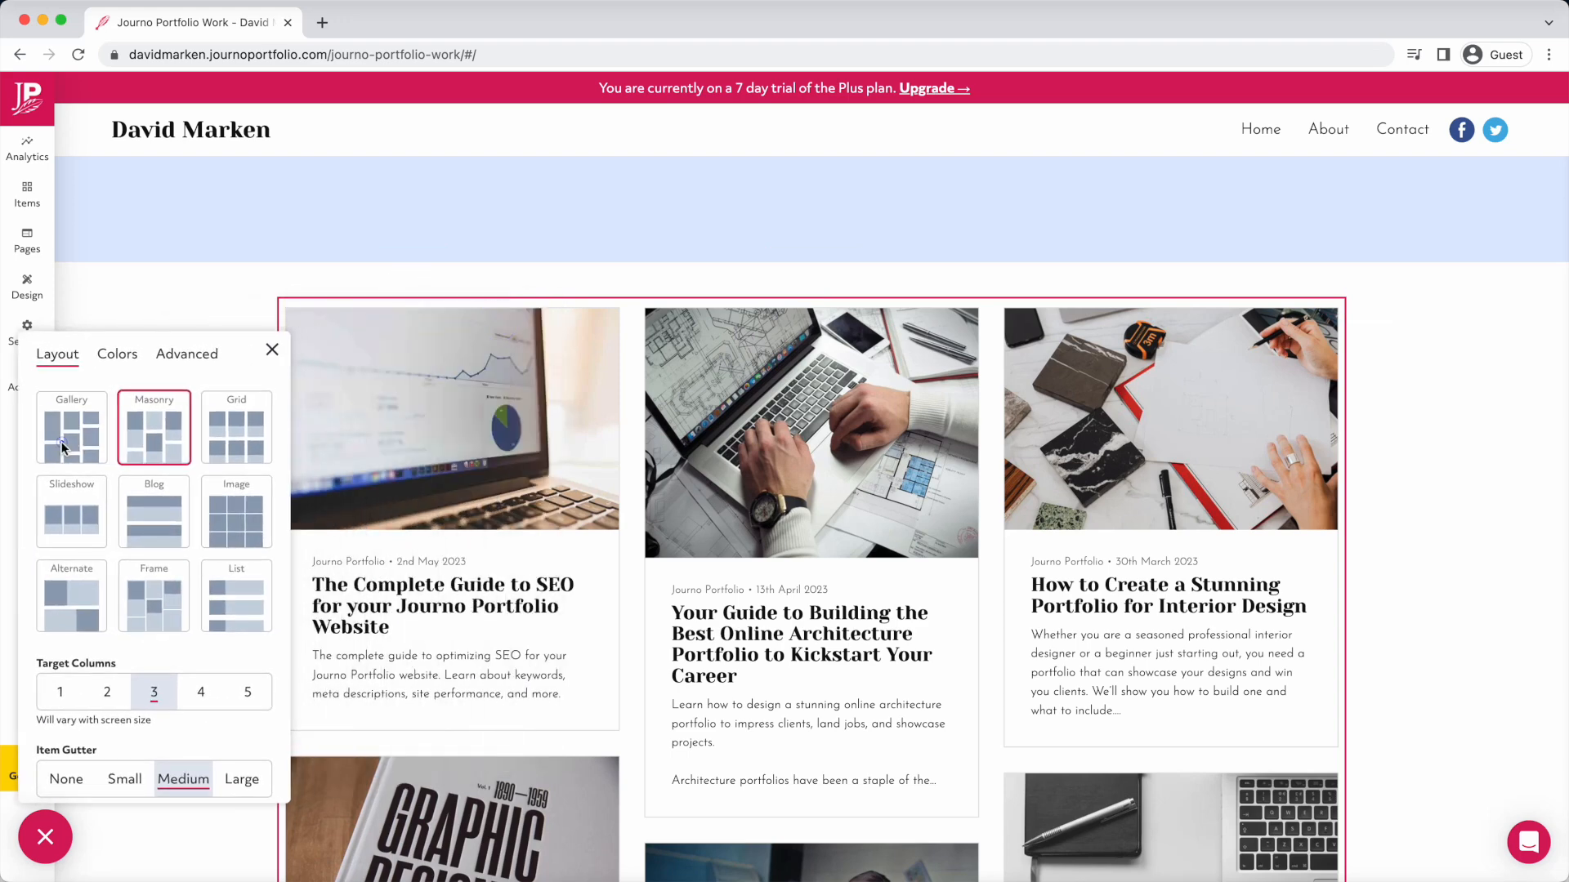
click(199, 693)
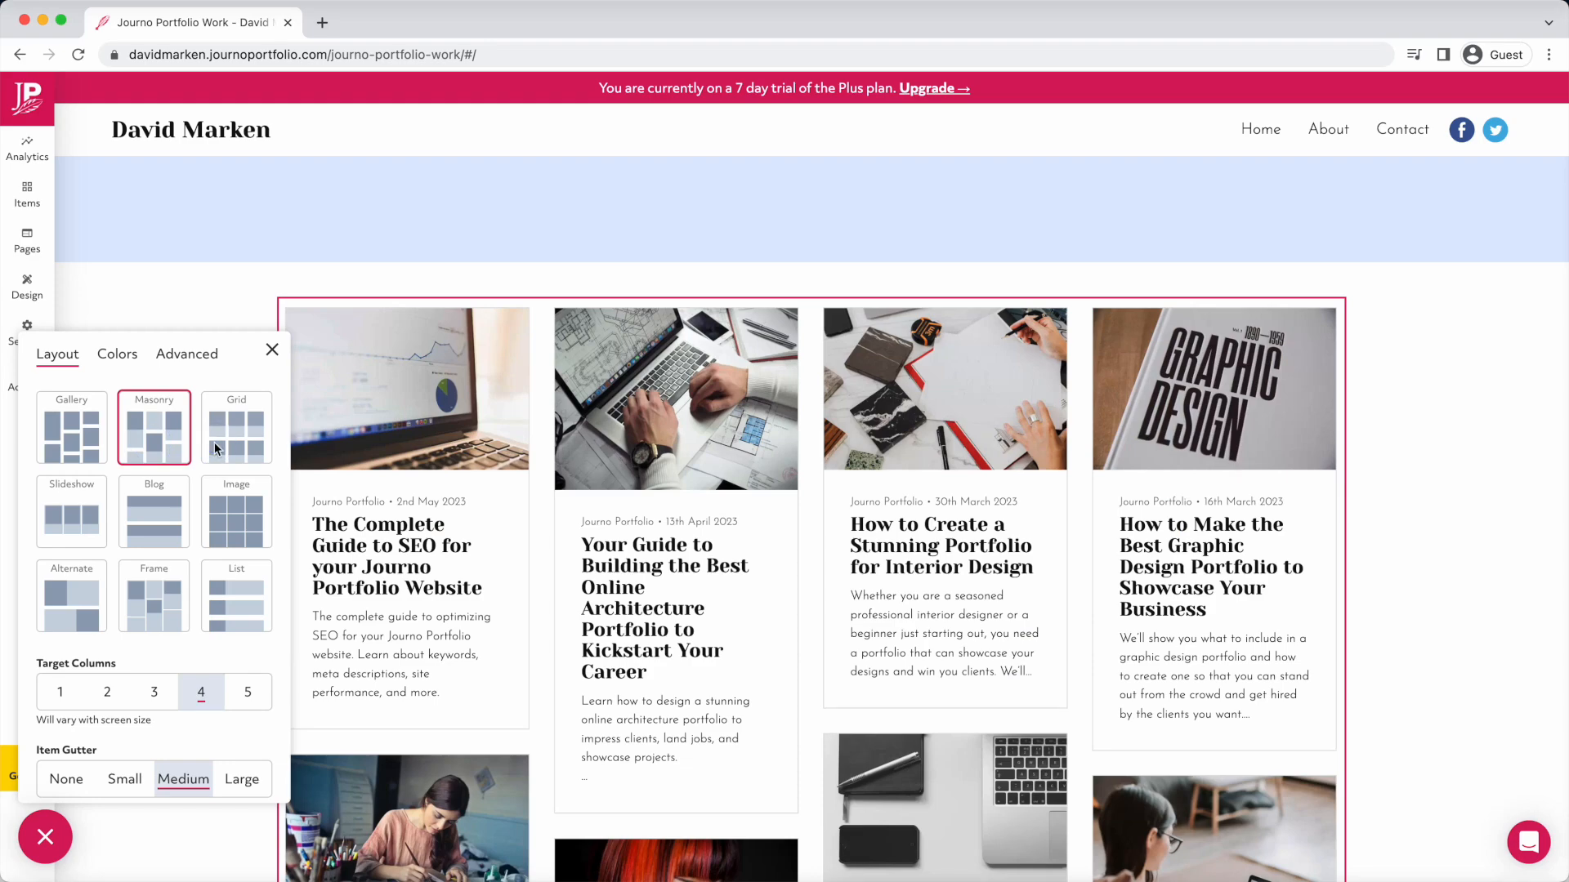
click(235, 512)
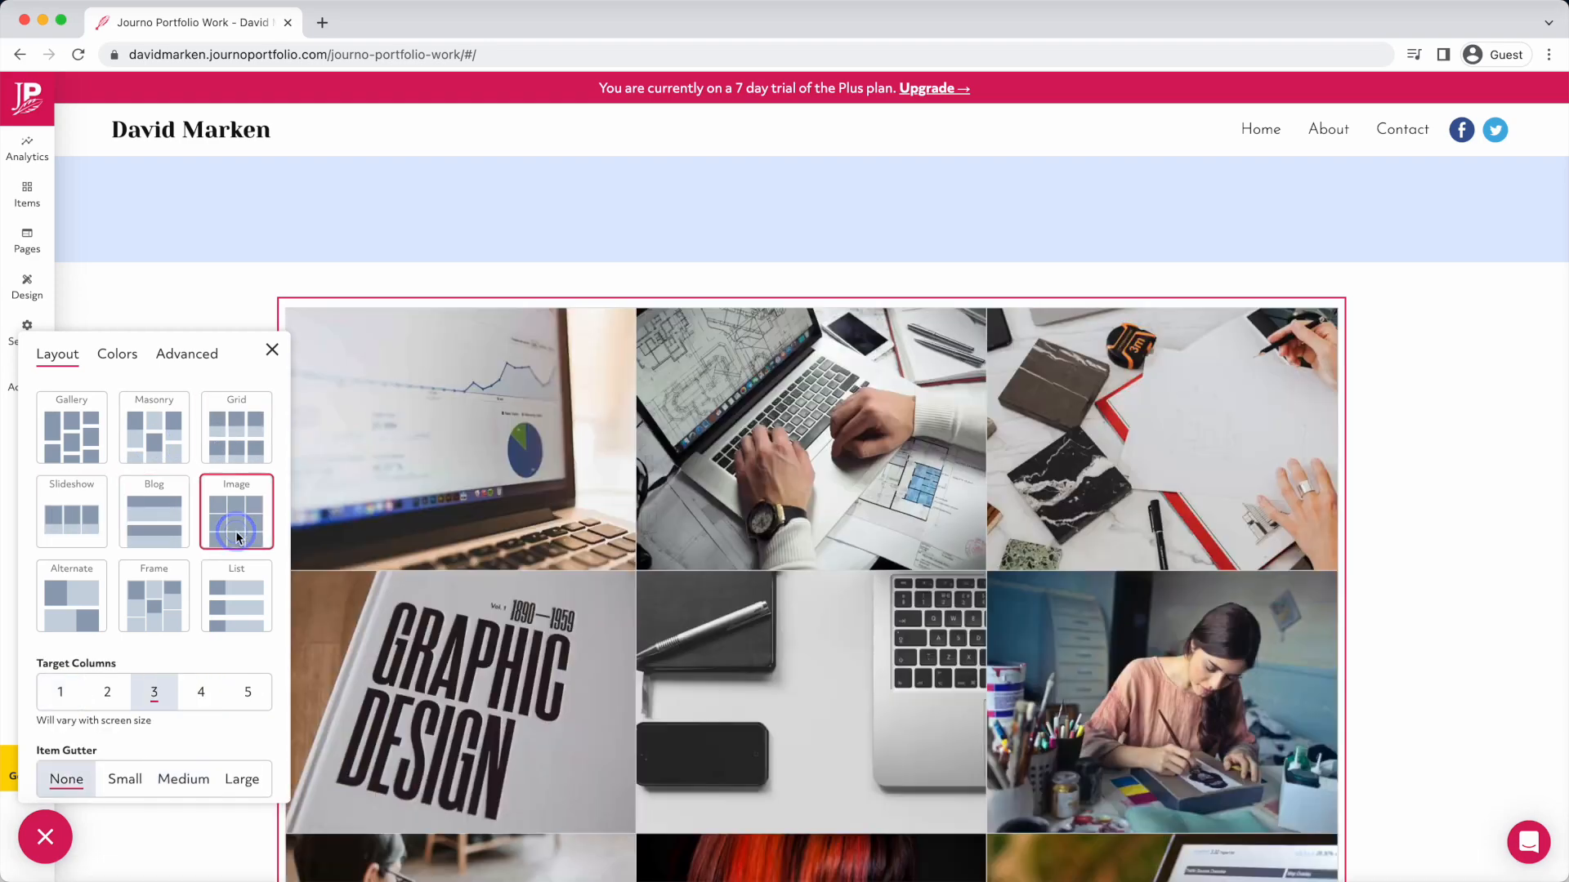
click(153, 596)
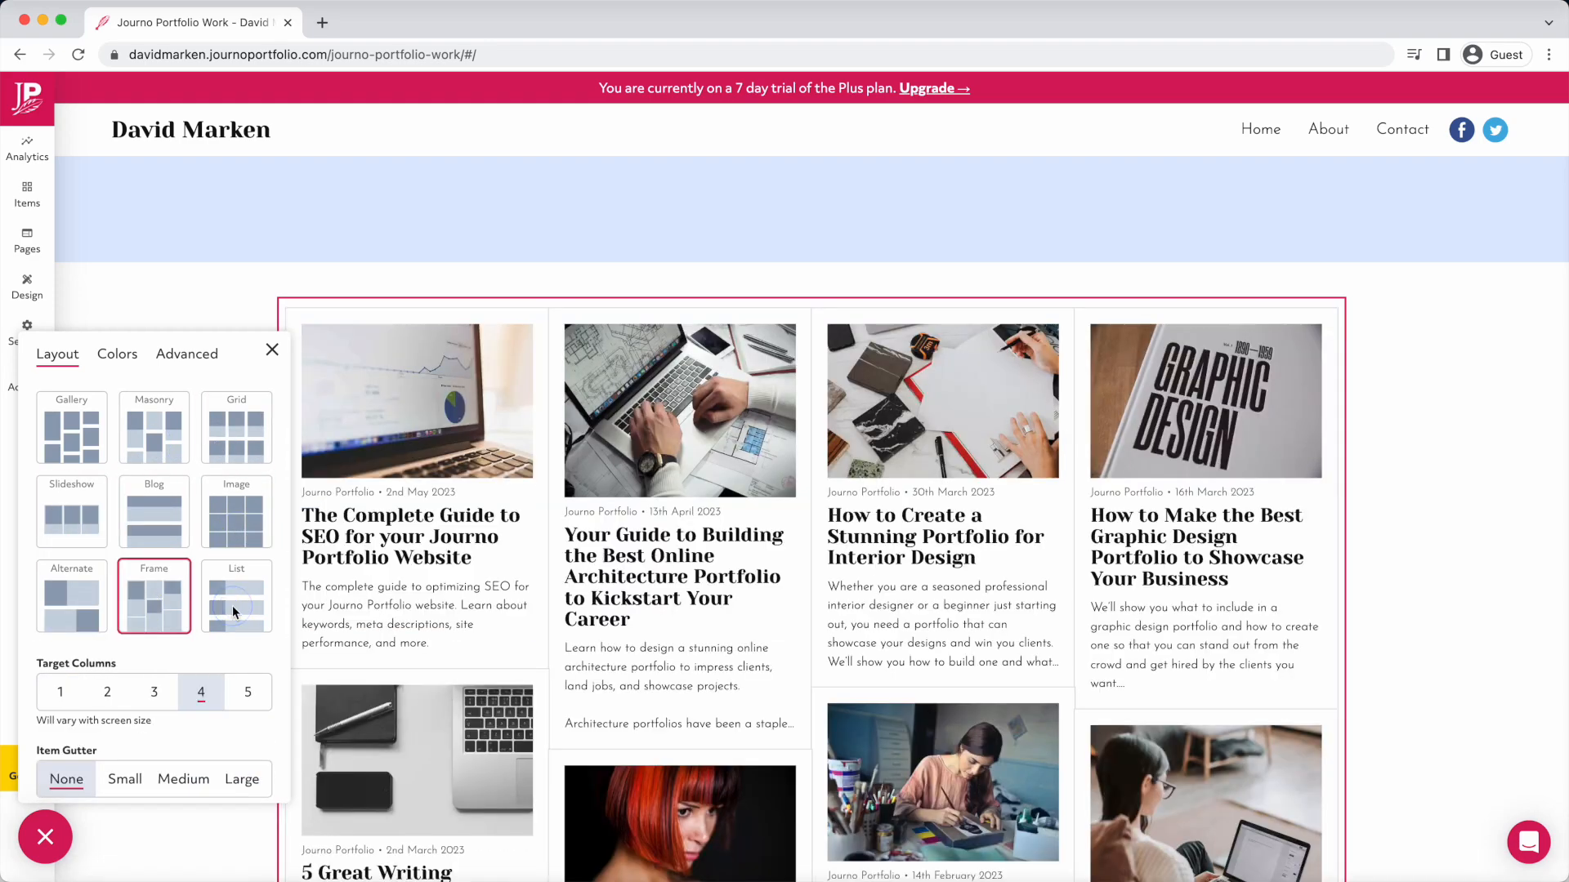
click(235, 598)
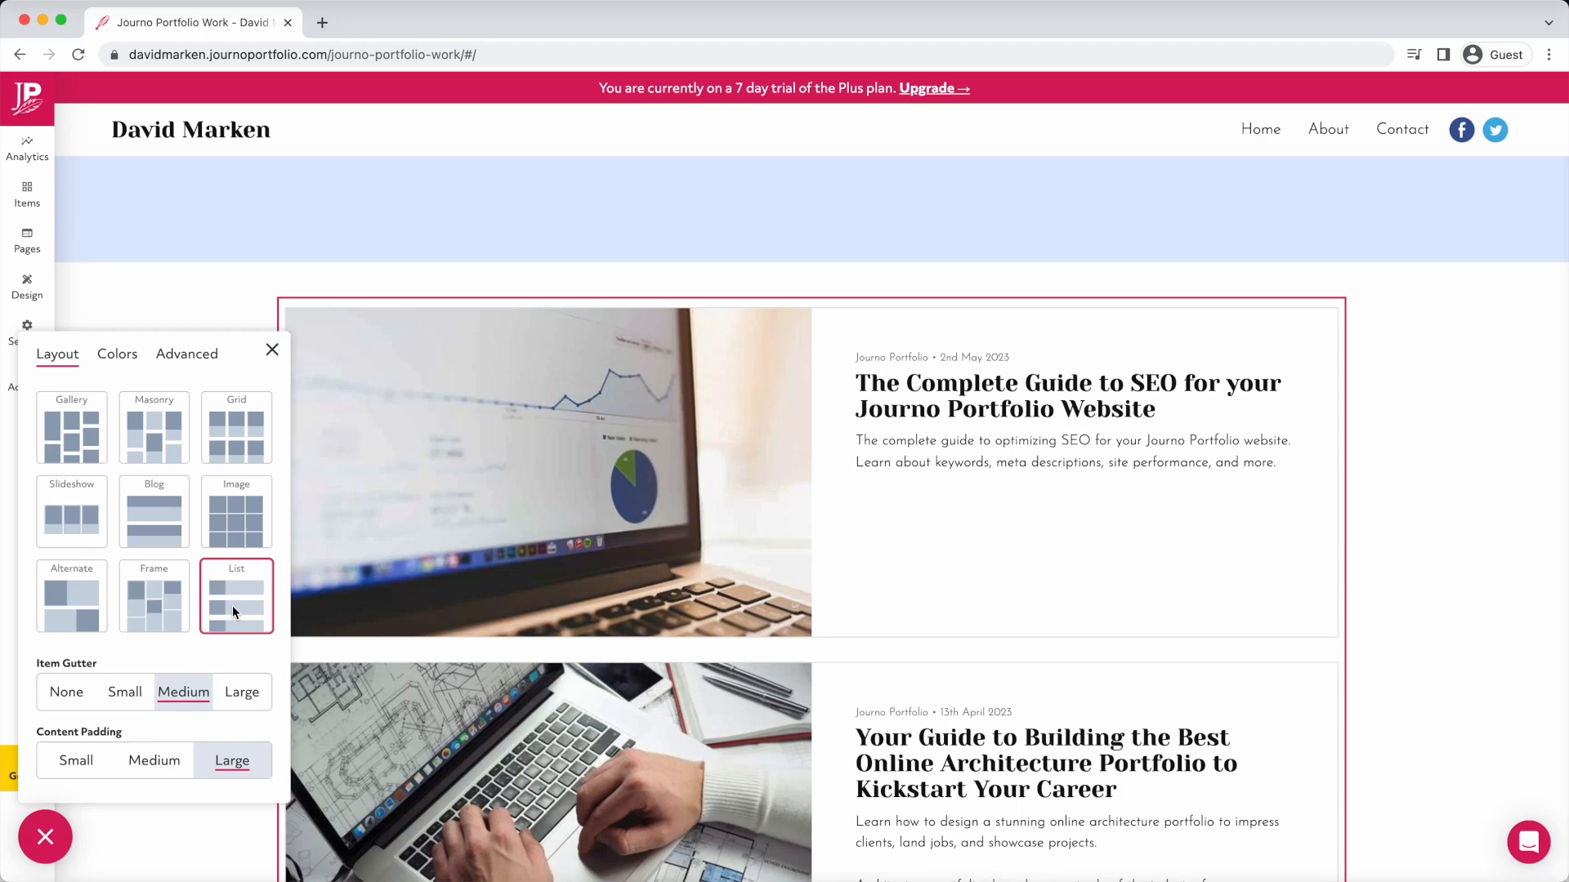